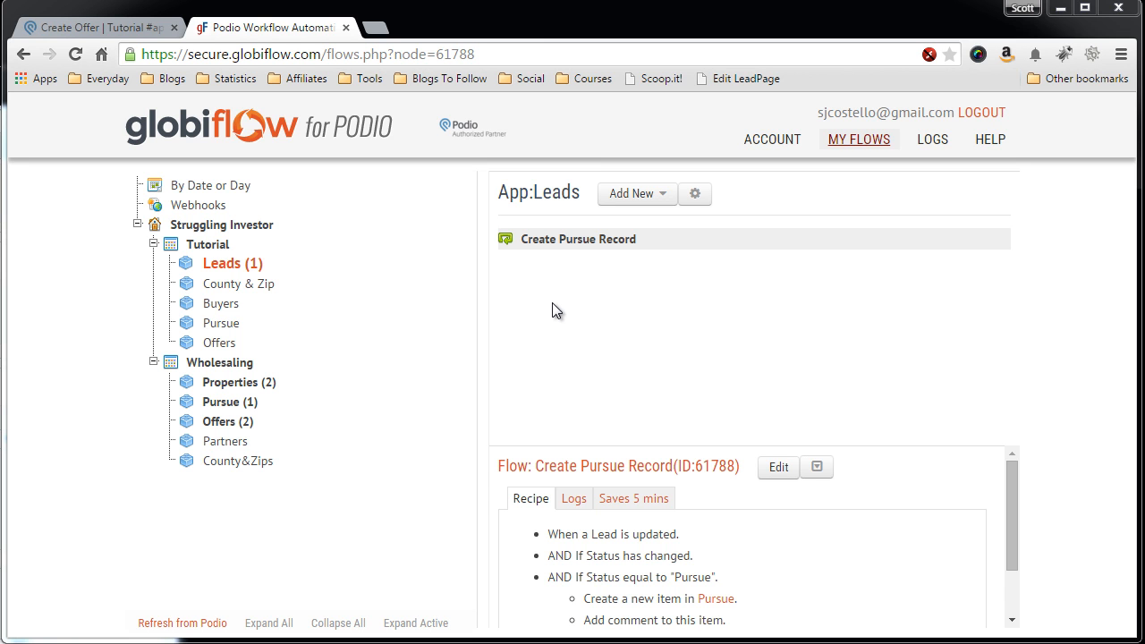
mouse_move(390, 304)
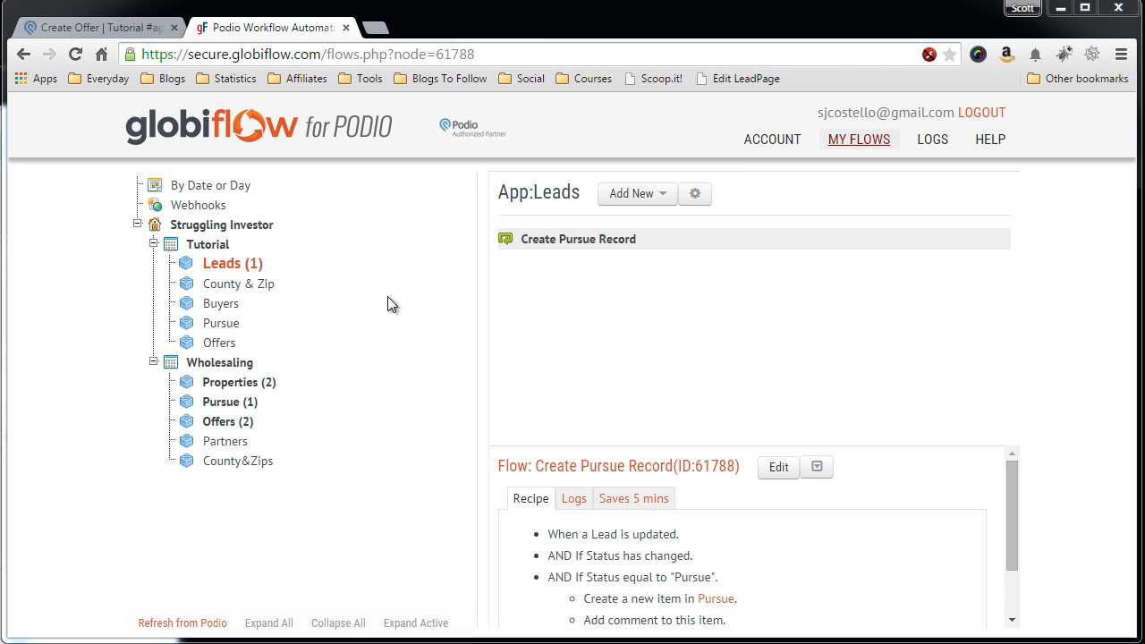
mouse_move(236, 136)
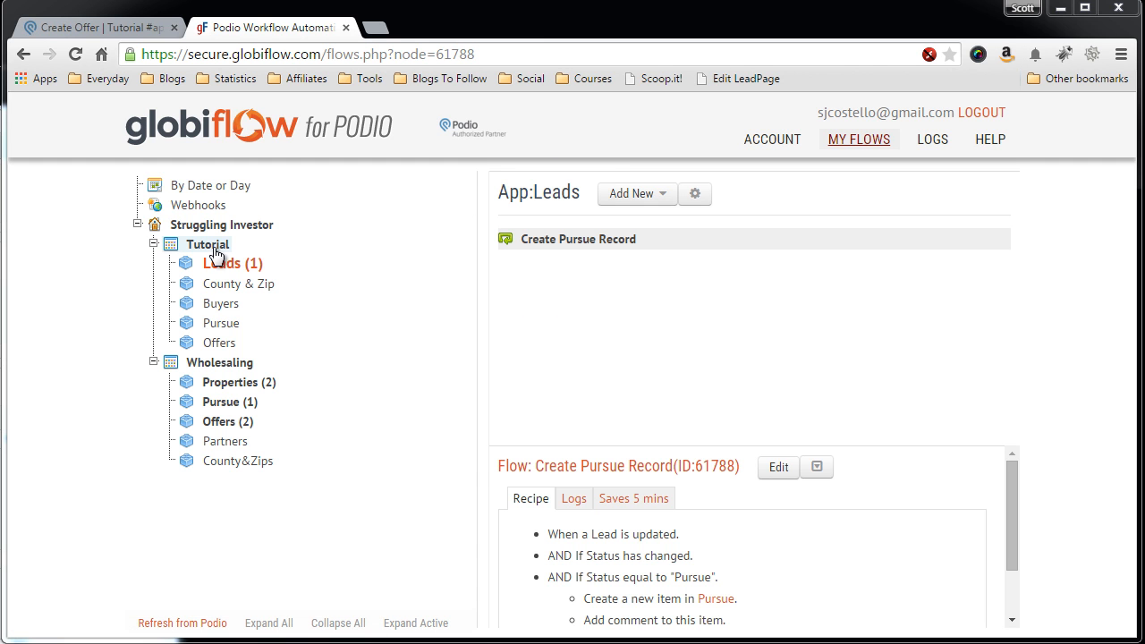
Show the Tutorial workspace overview and refresh its apps list from Podio.
click(207, 243)
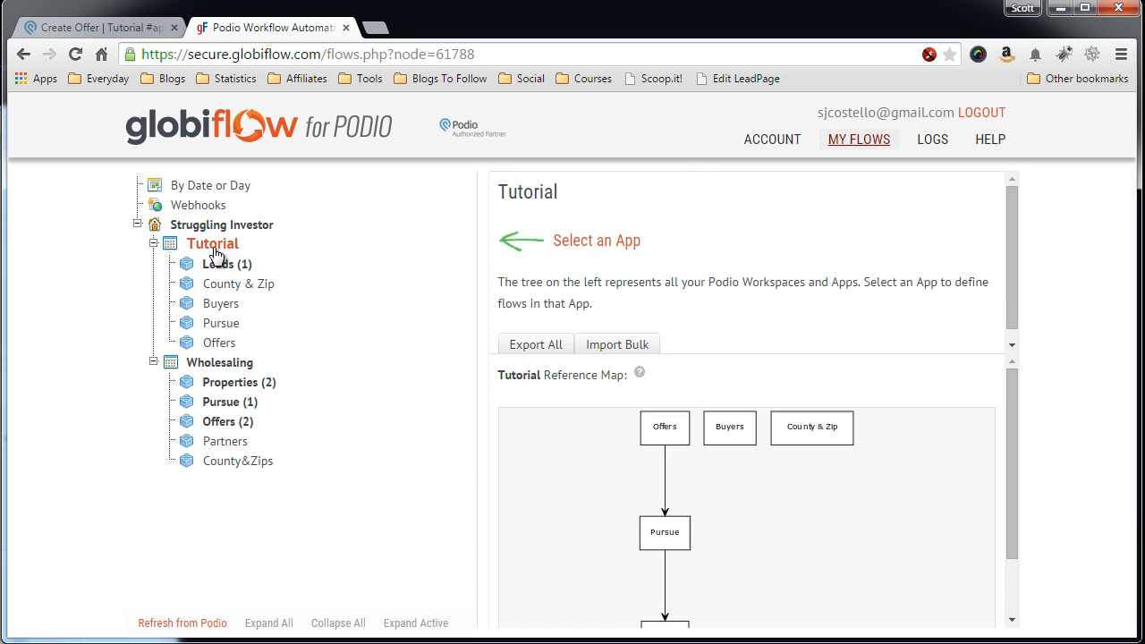
scroll(down, 3)
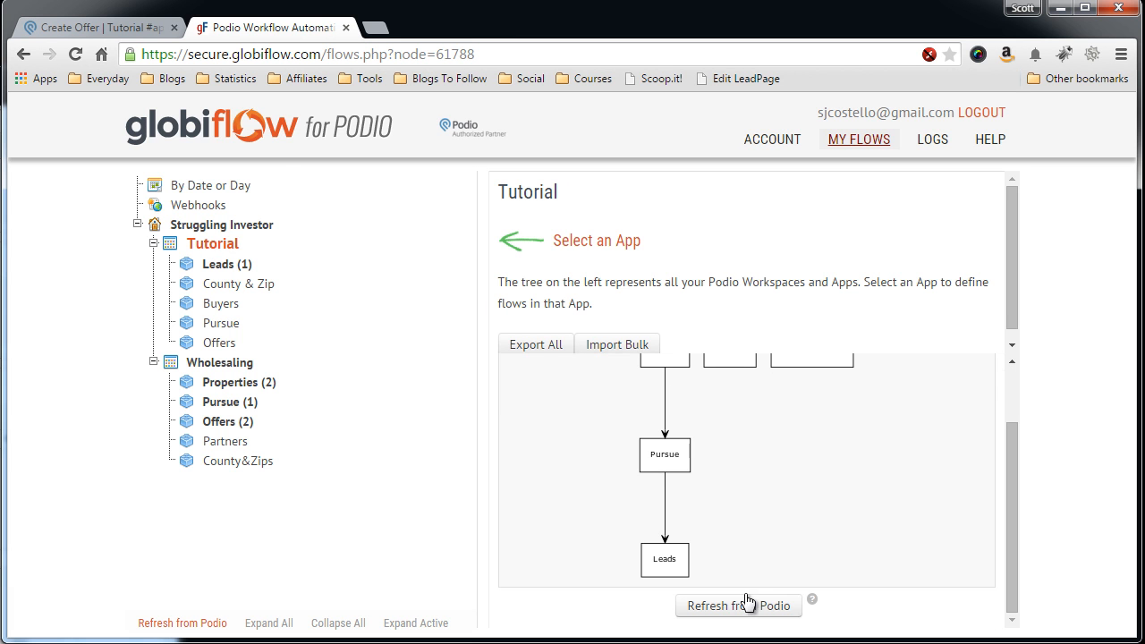
click(737, 605)
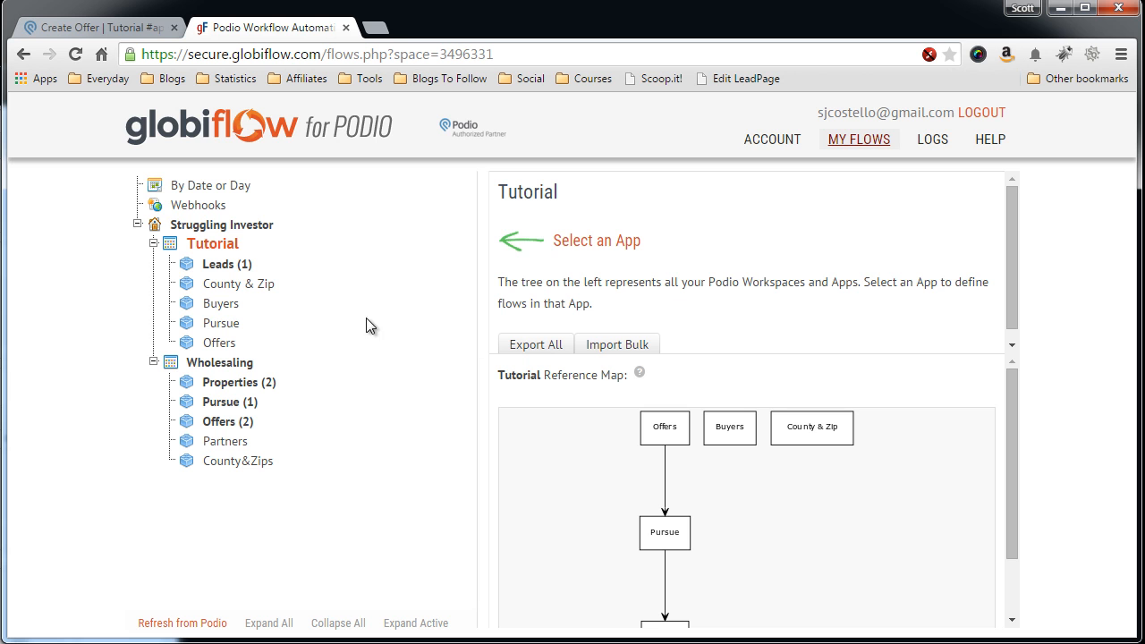
mouse_move(225, 313)
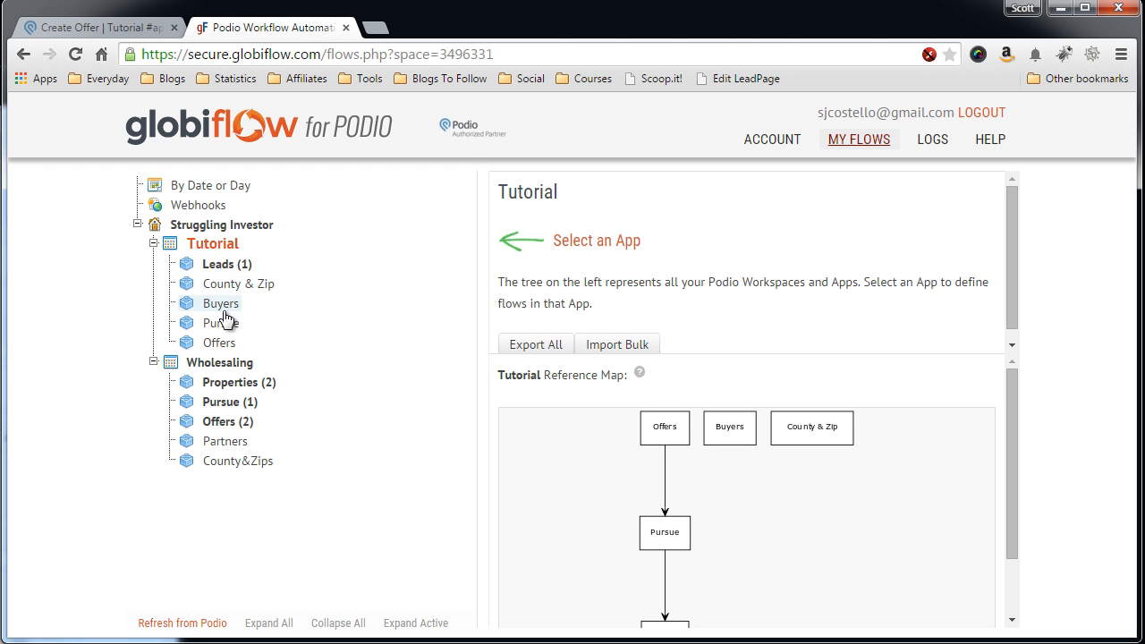
Start a new flow on the Pursue app triggered by Item Updated.
click(222, 322)
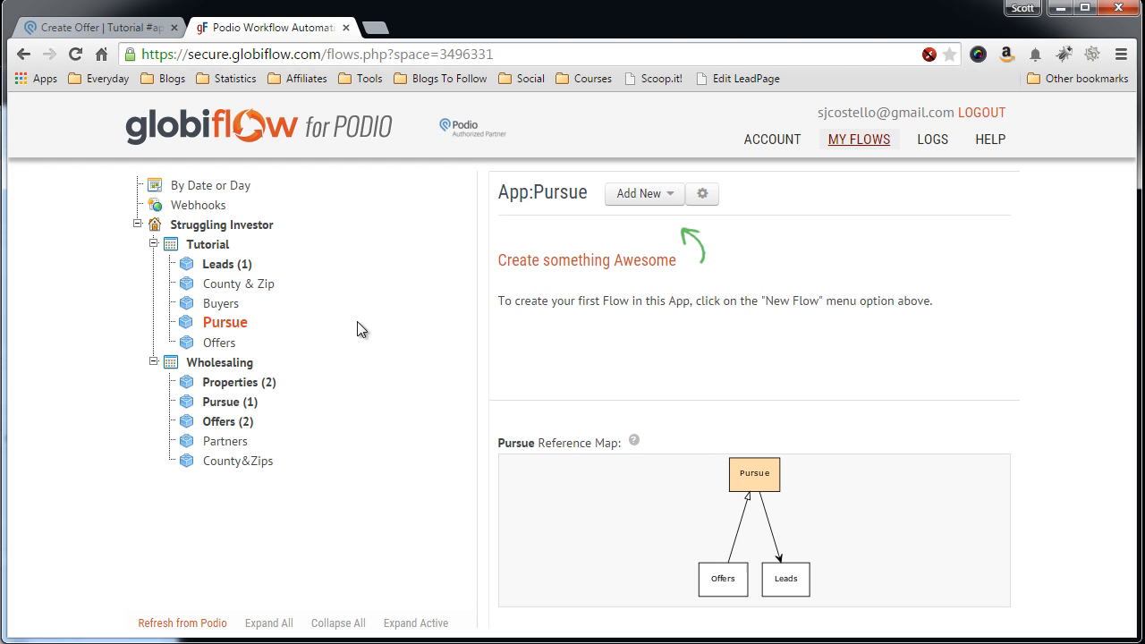
click(645, 194)
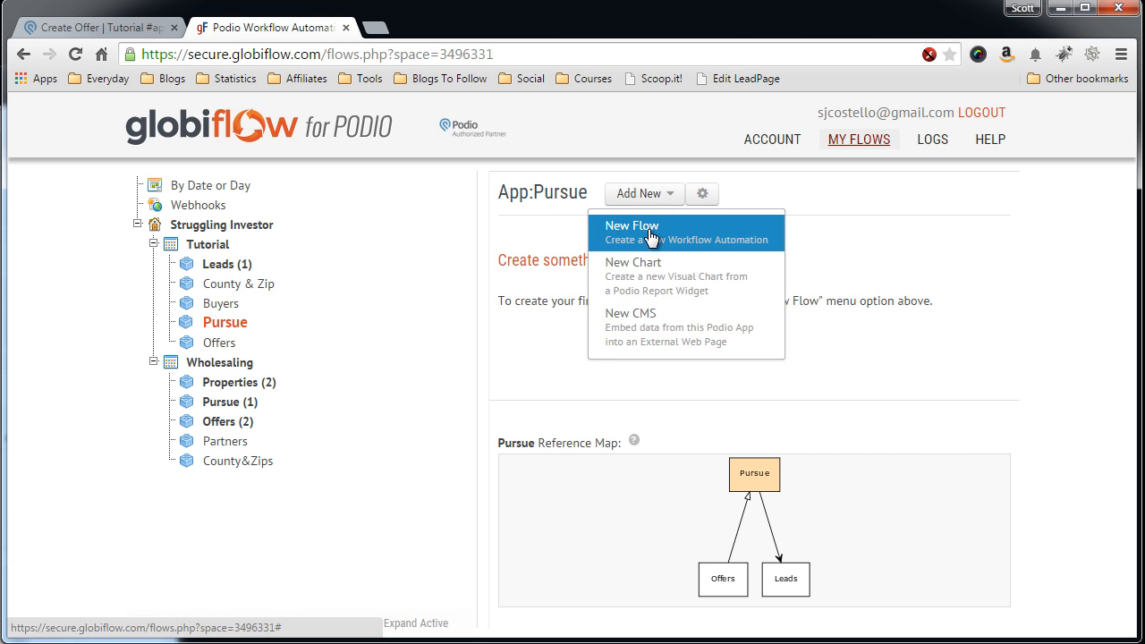
click(651, 233)
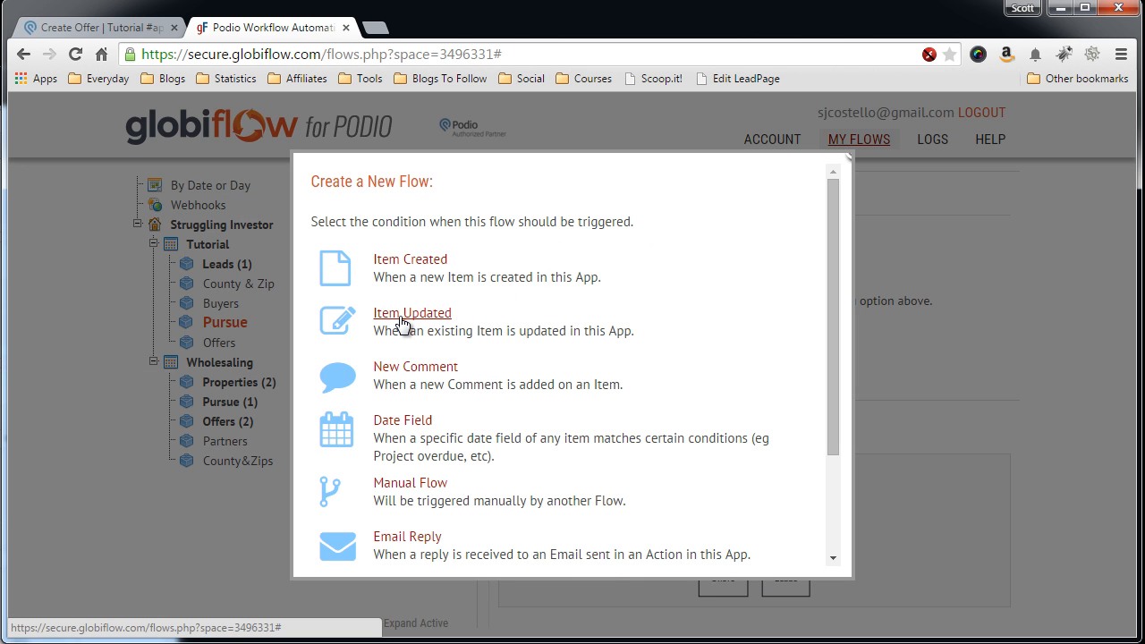
mouse_move(424, 308)
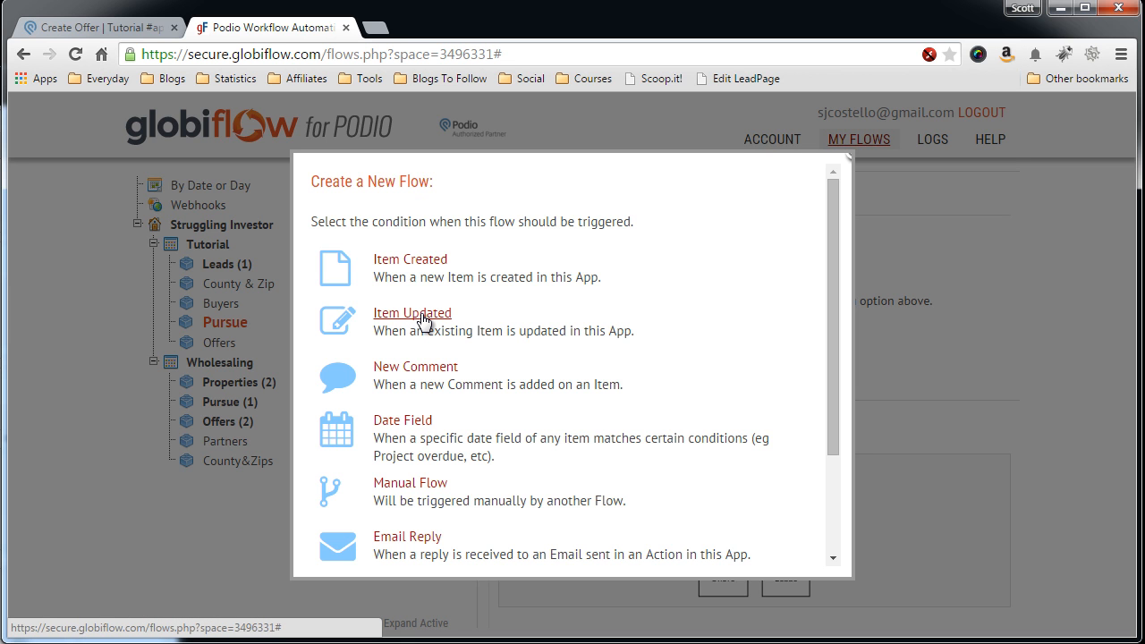
click(411, 311)
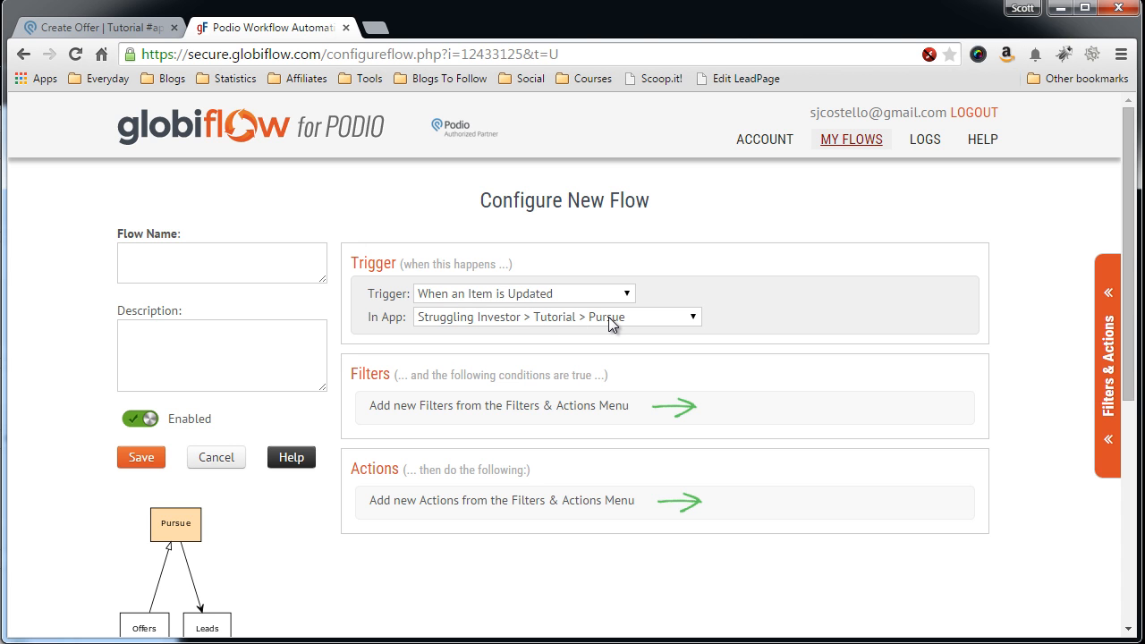
mouse_move(723, 401)
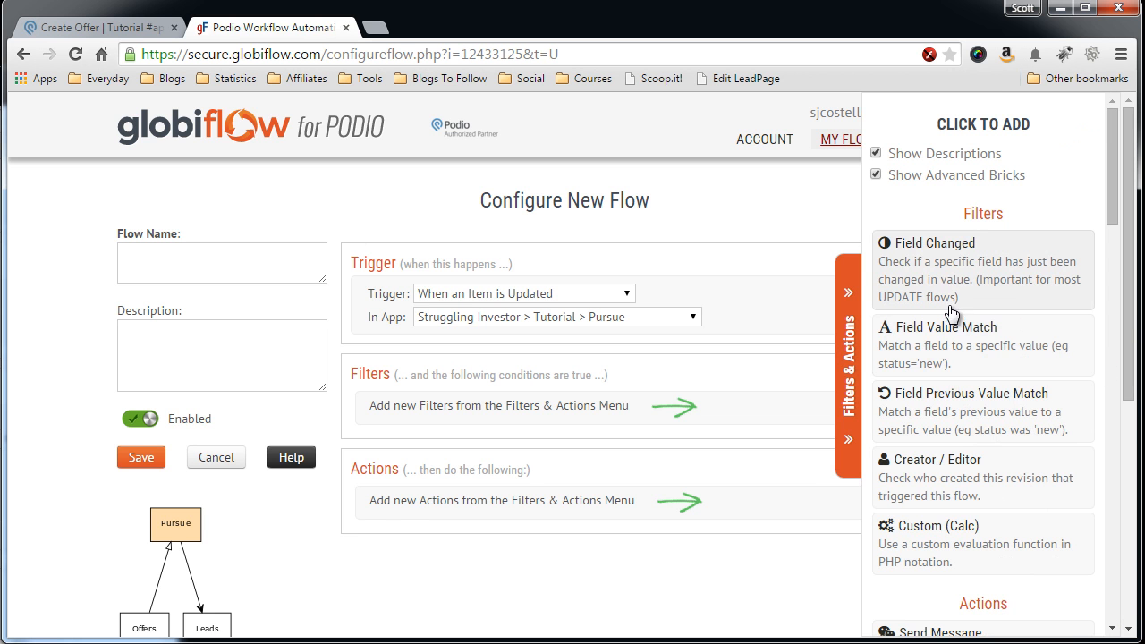
mouse_move(956, 279)
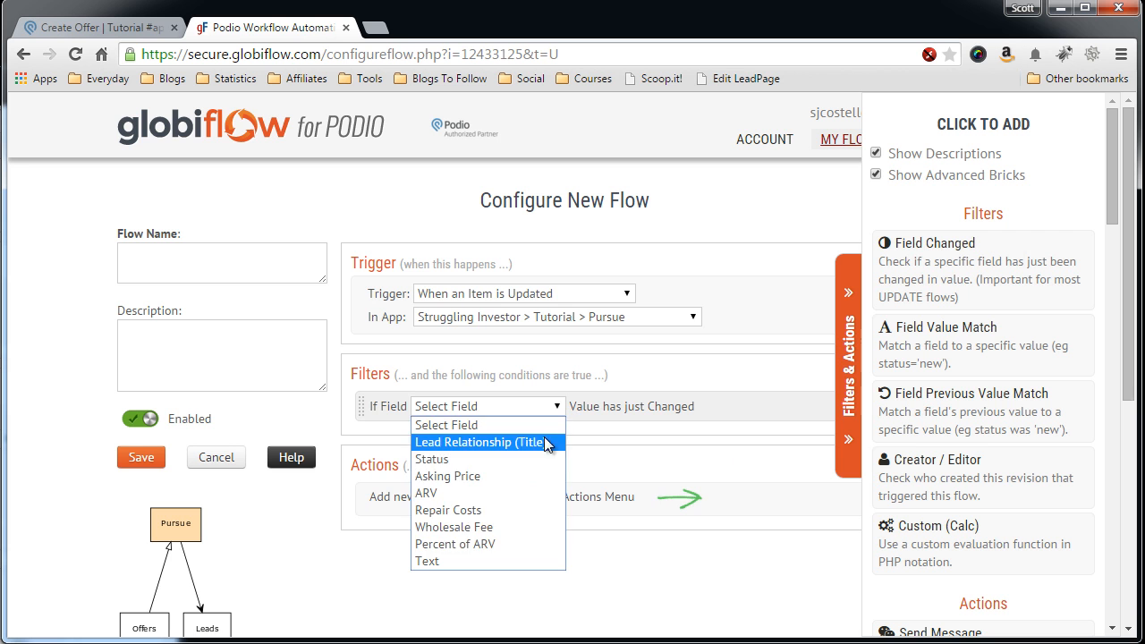
Filter on Status just changed and Status equal to Make Offer.
click(433, 458)
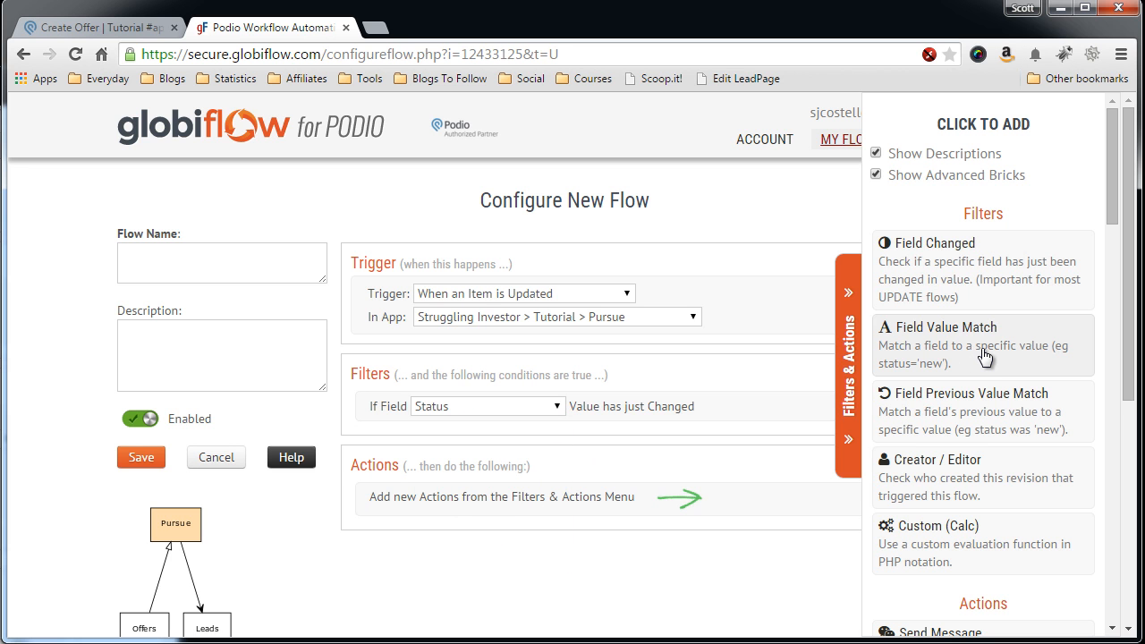
click(510, 441)
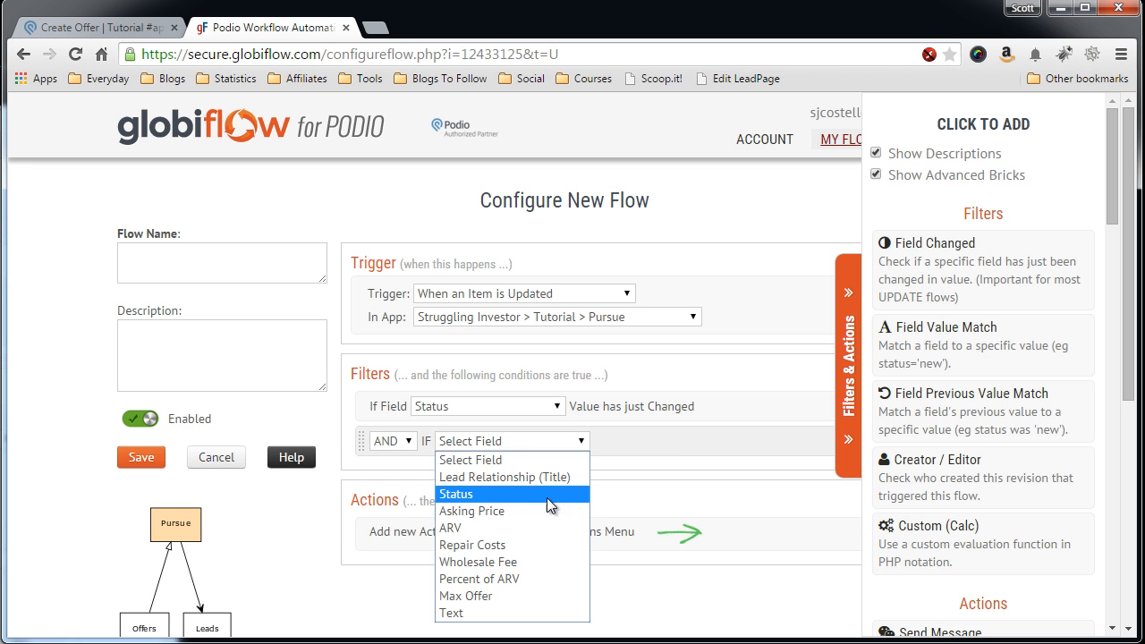
click(454, 493)
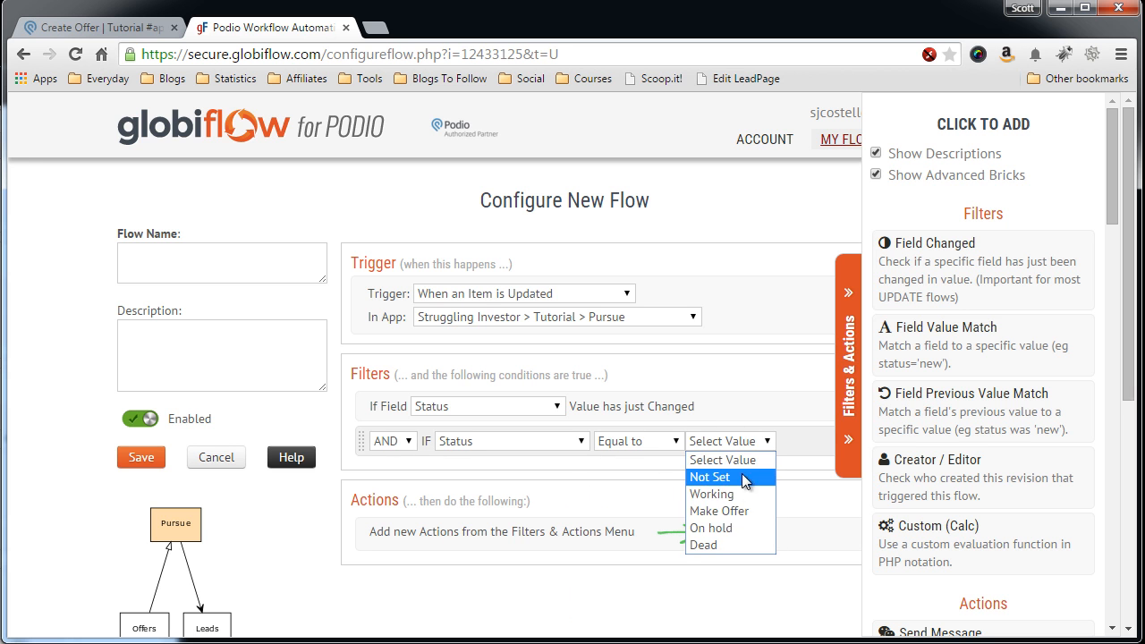
click(720, 512)
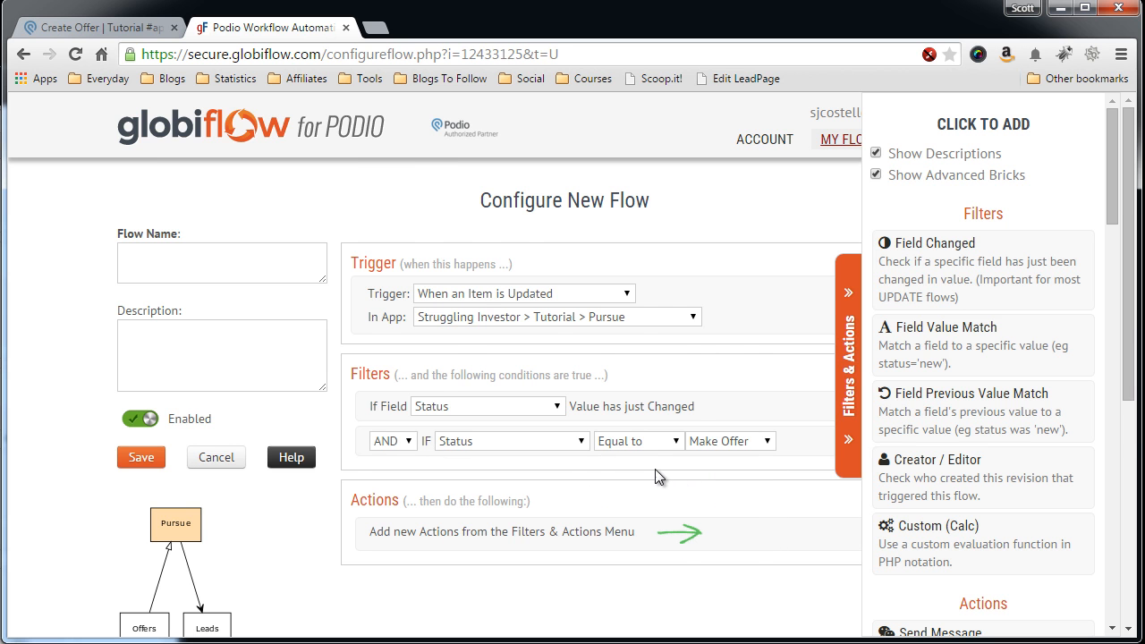
Add a Get Referenced Item(s) action from the Other items group.
scroll(down, 3)
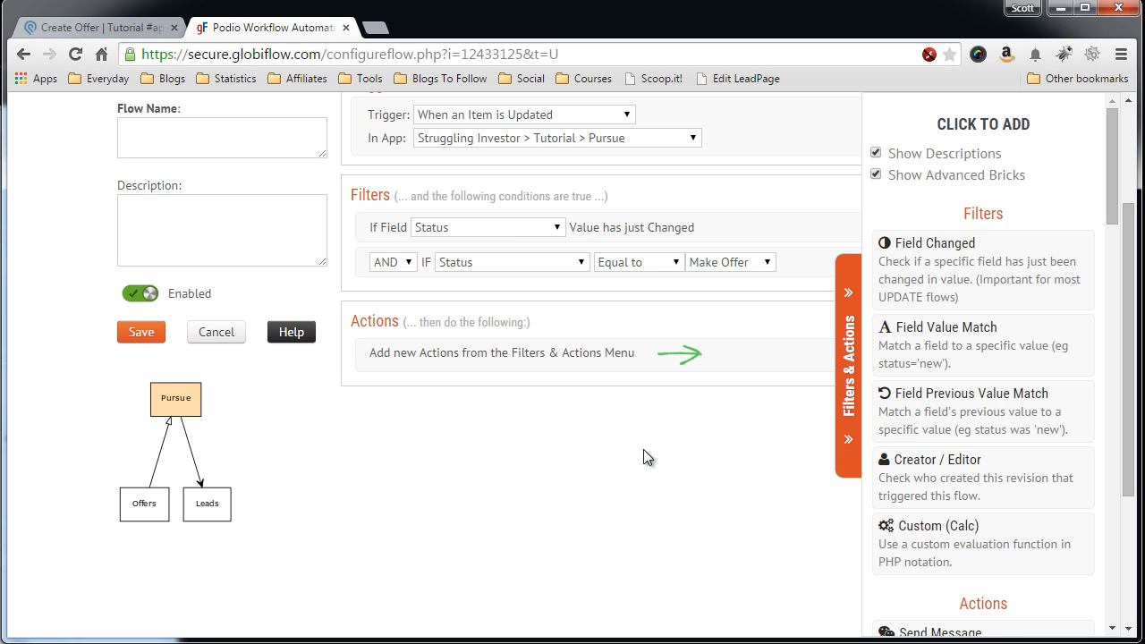
mouse_move(705, 449)
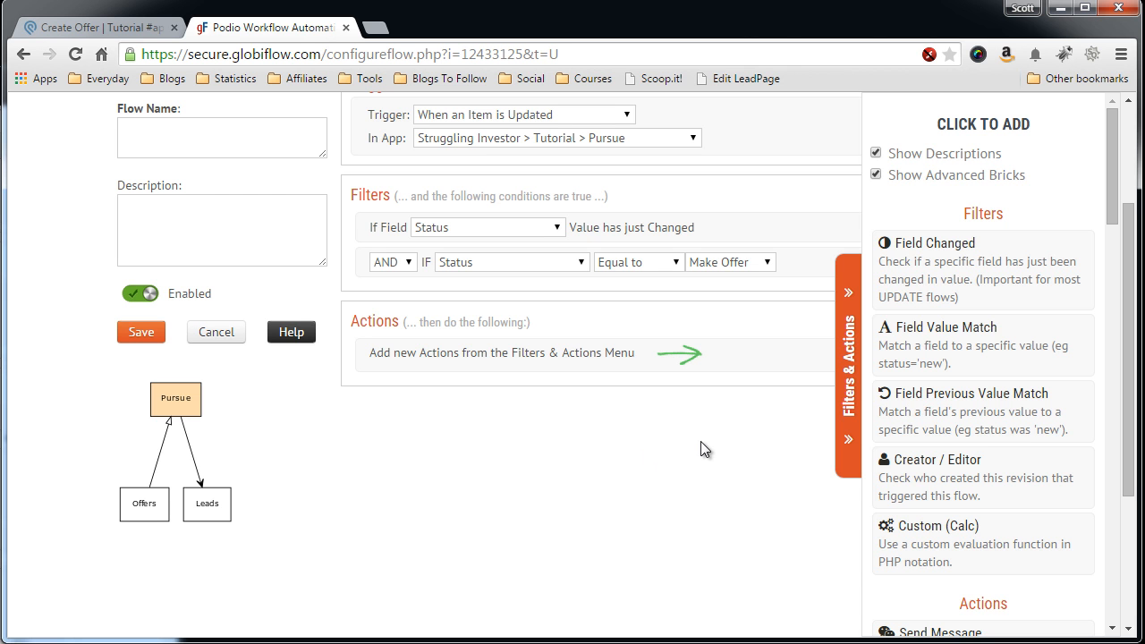
mouse_move(1117, 213)
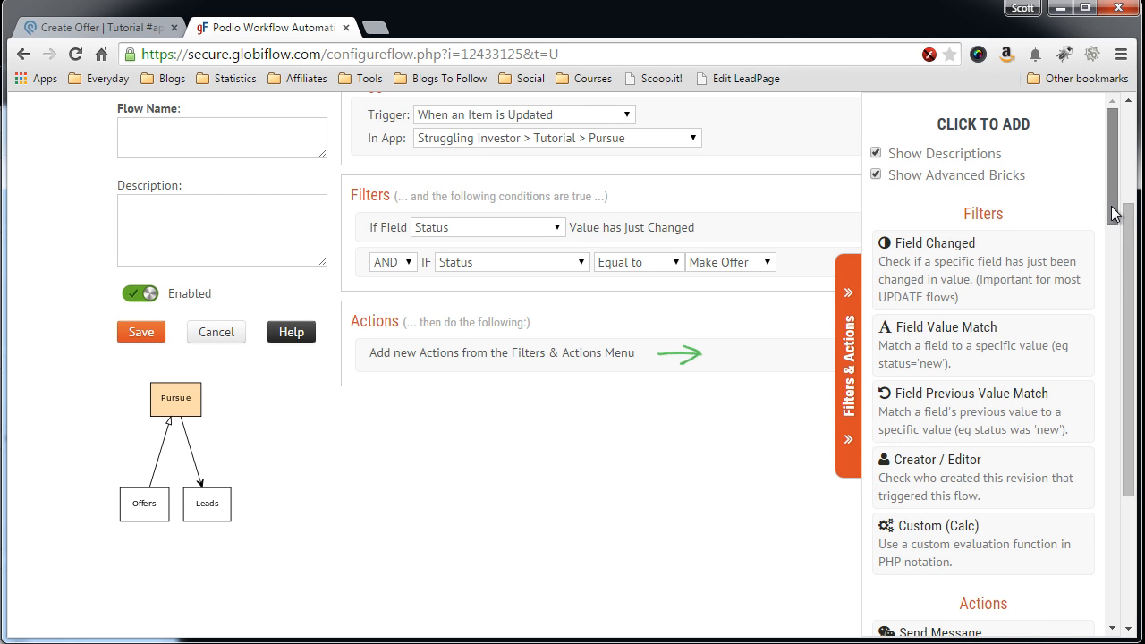
scroll(down, 3)
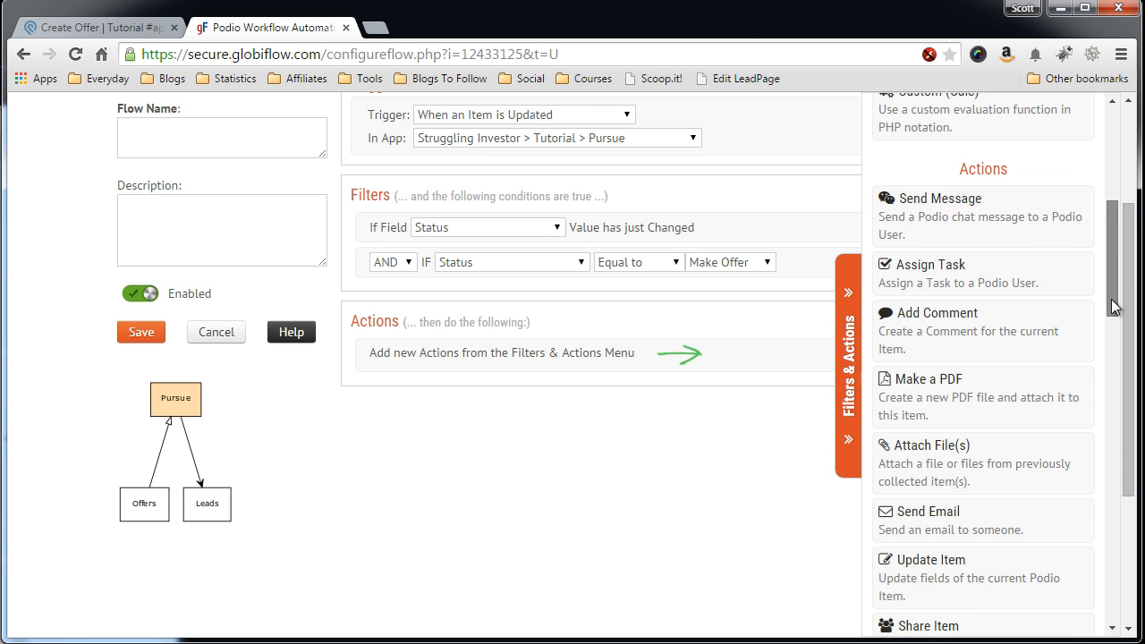
scroll(down, 3)
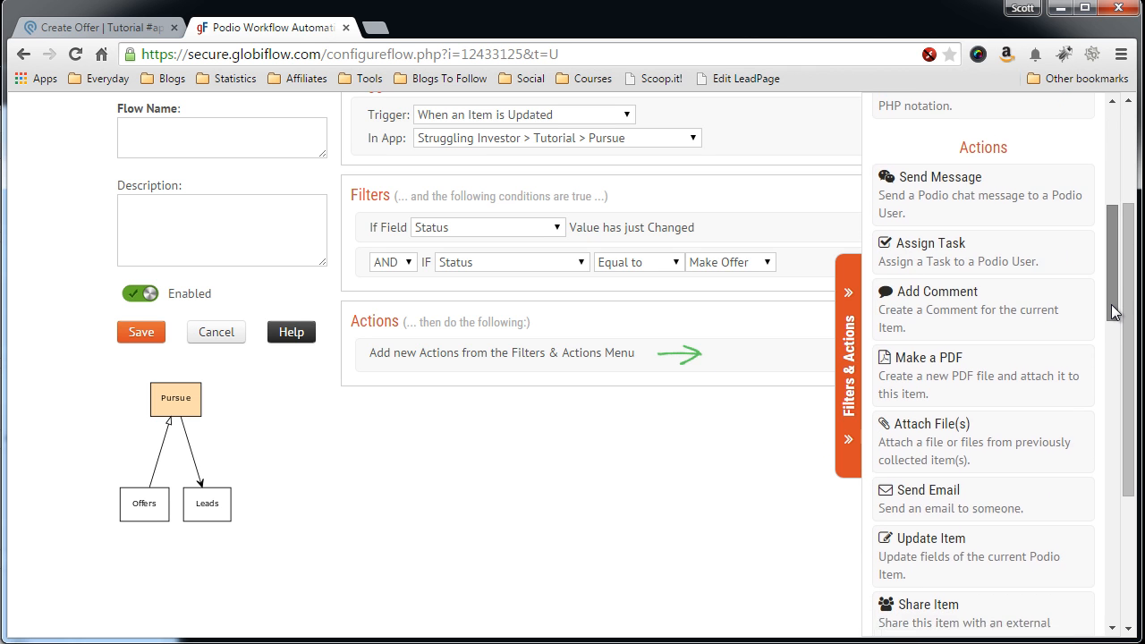
scroll(down, 3)
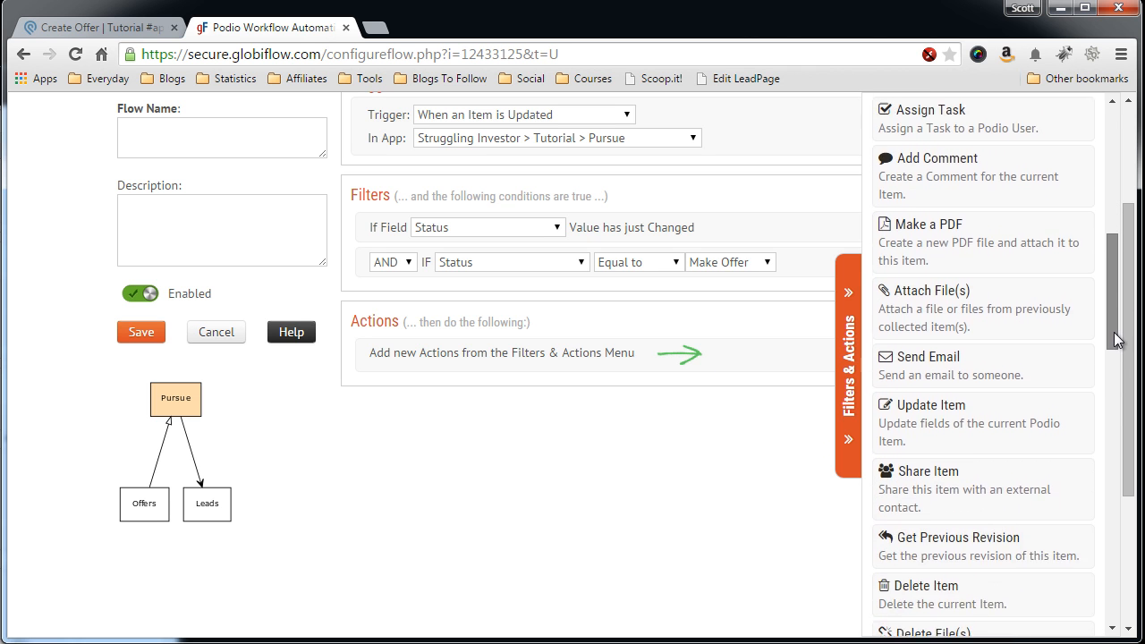
scroll(down, 3)
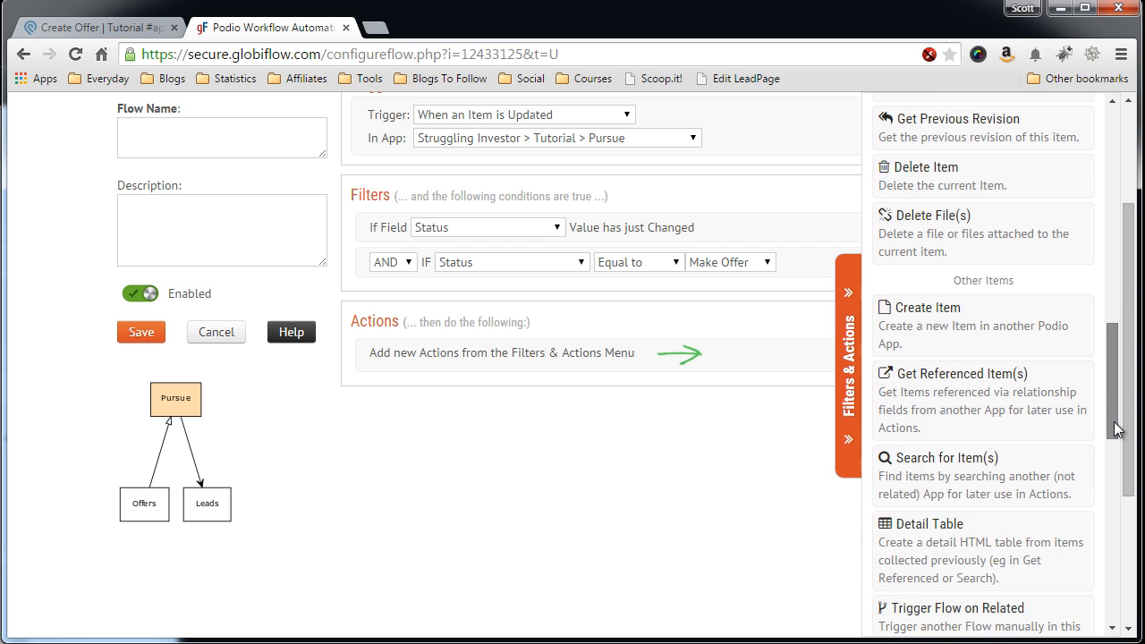
click(982, 374)
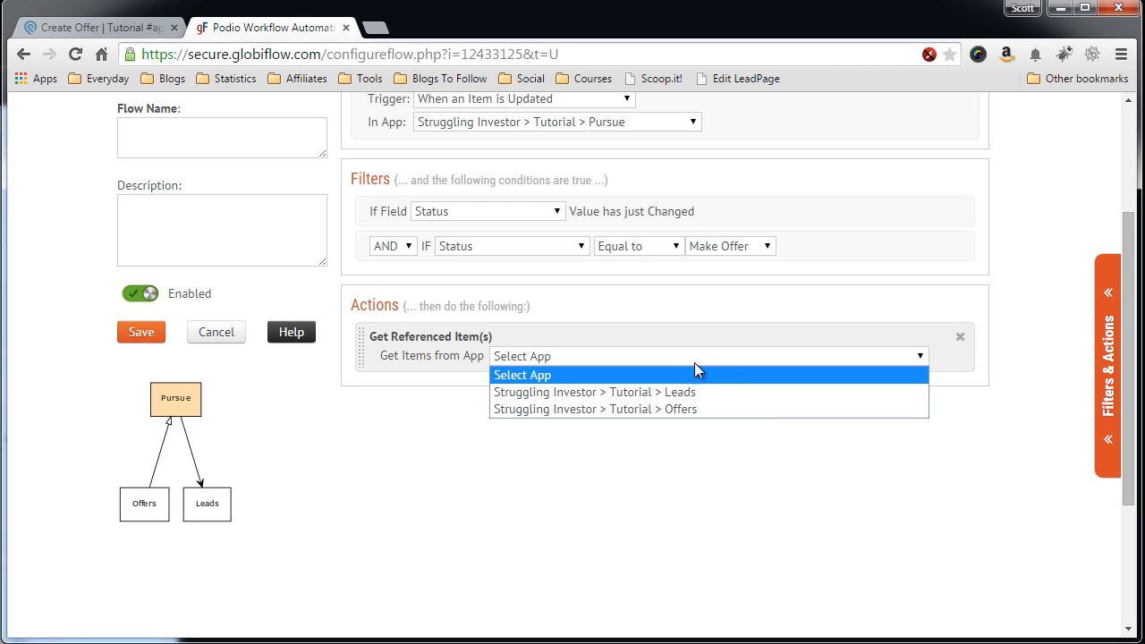
Fetch Leads items FORWARD through the (Item) Lead Relationship field.
click(593, 392)
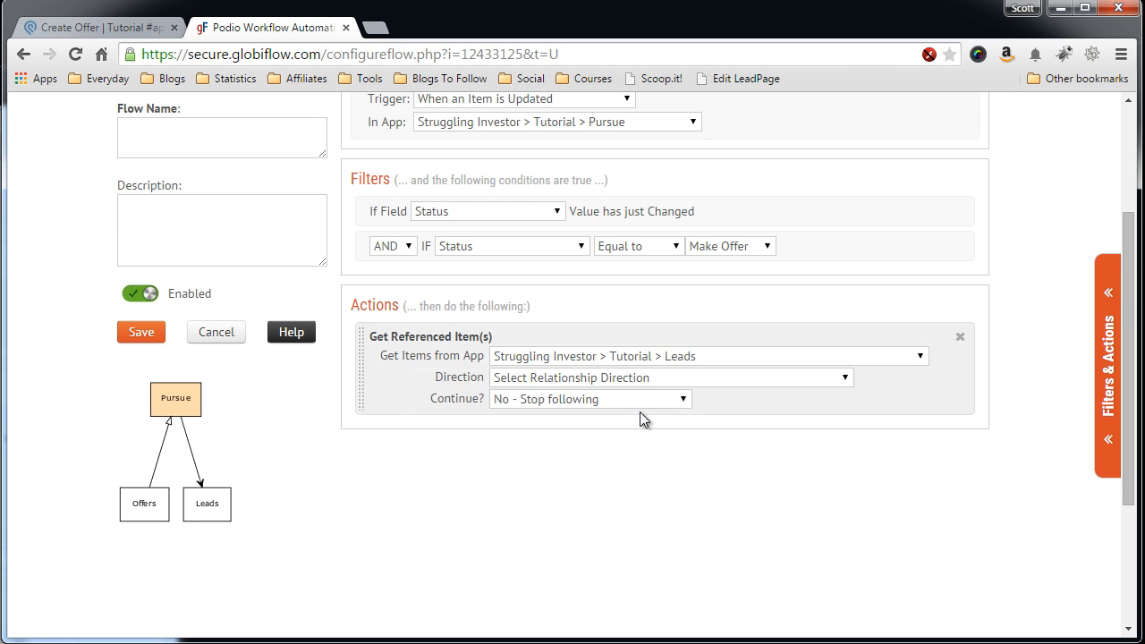
click(670, 377)
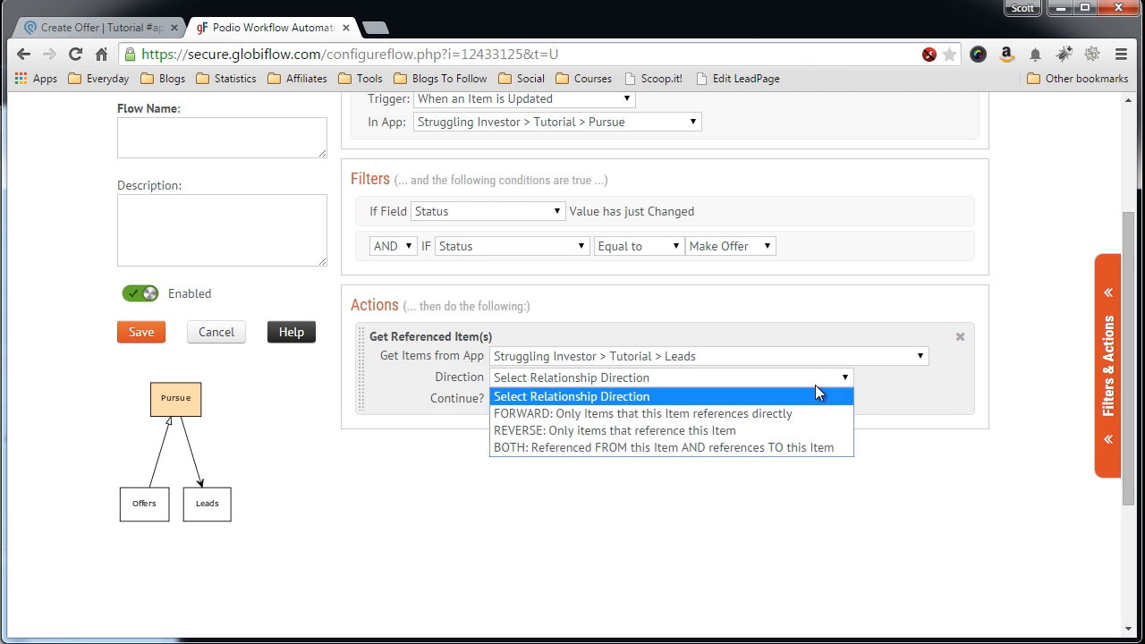
mouse_move(831, 424)
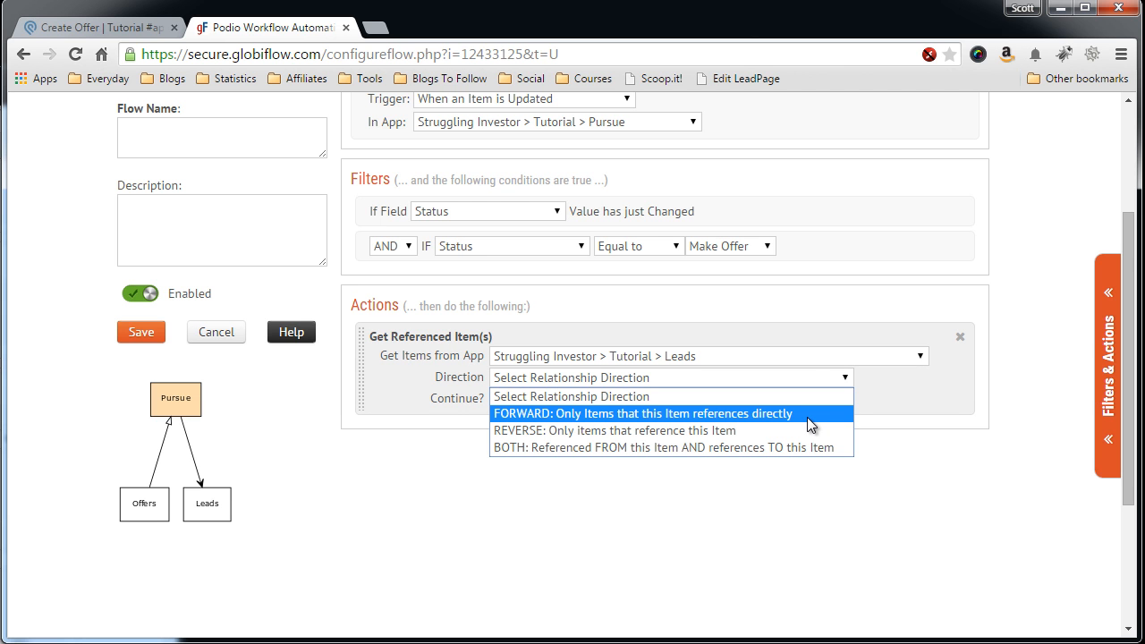
click(666, 414)
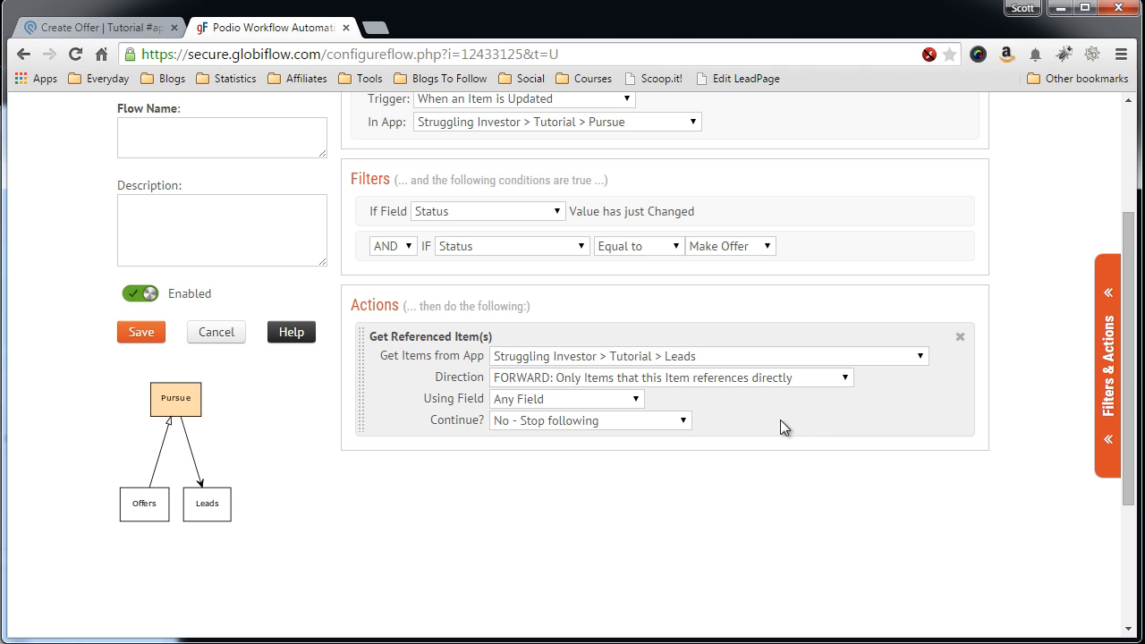
click(565, 399)
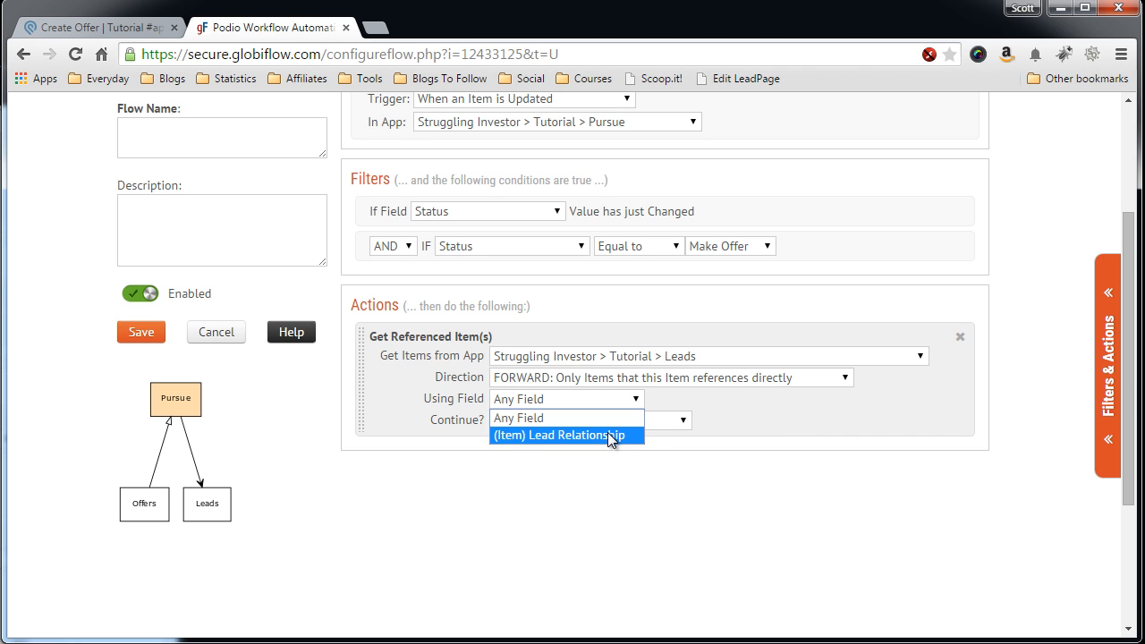
click(566, 435)
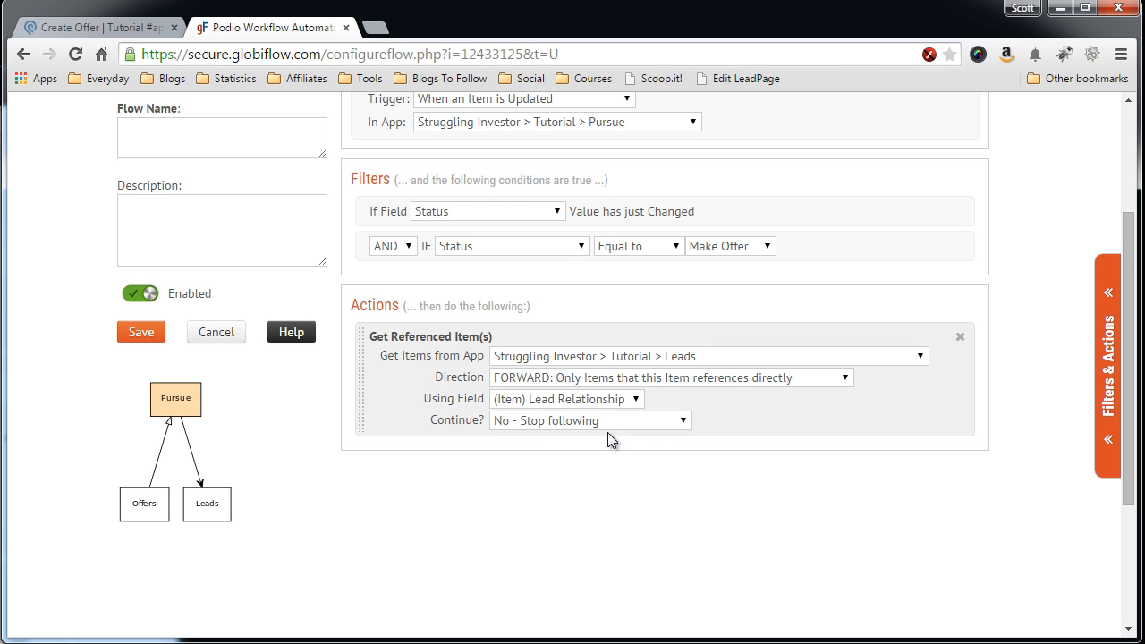
mouse_move(404, 361)
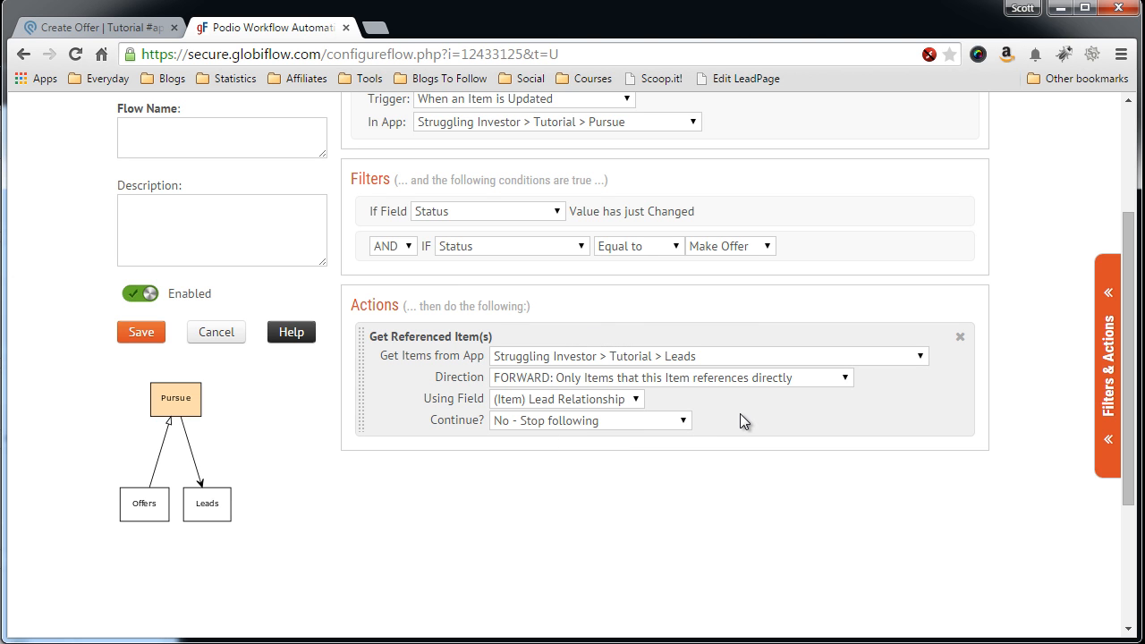
mouse_move(766, 421)
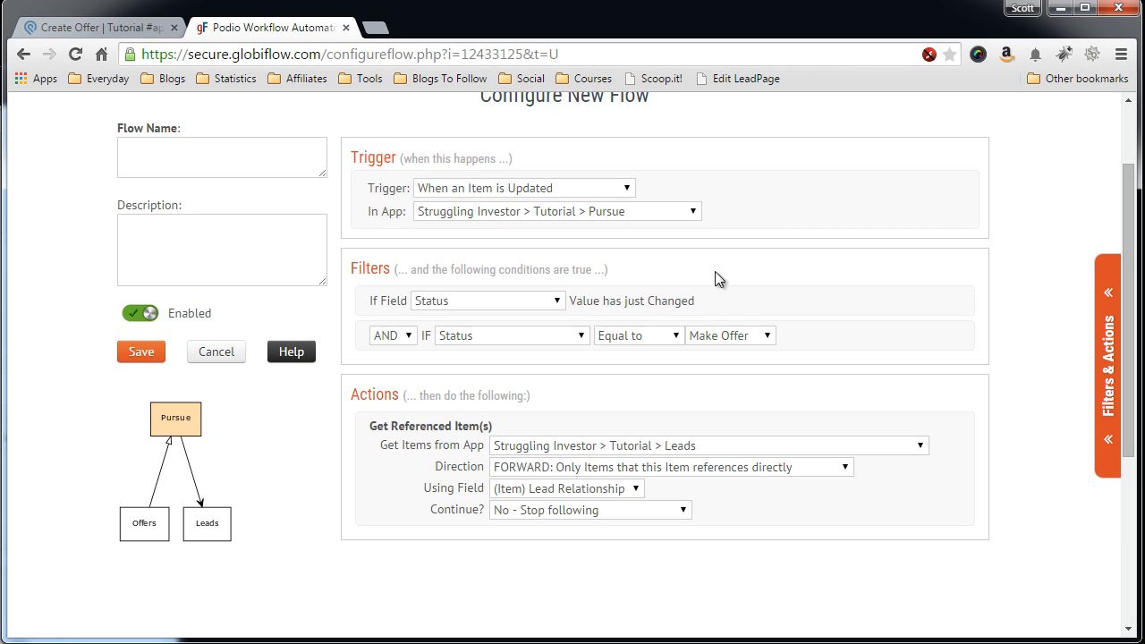
scroll(down, 3)
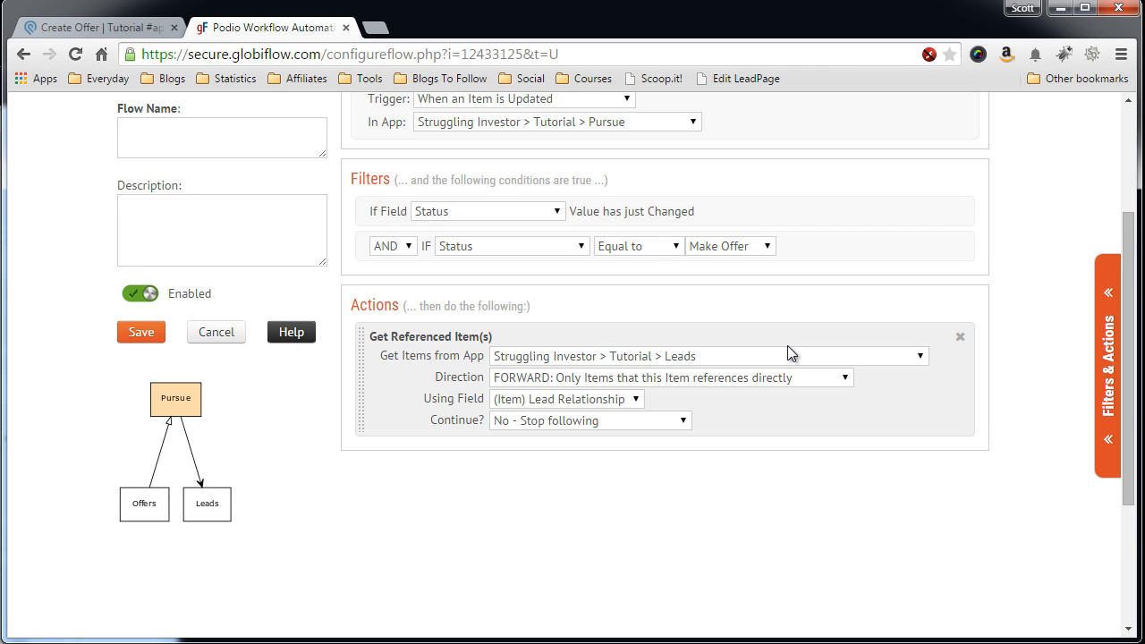
mouse_move(798, 337)
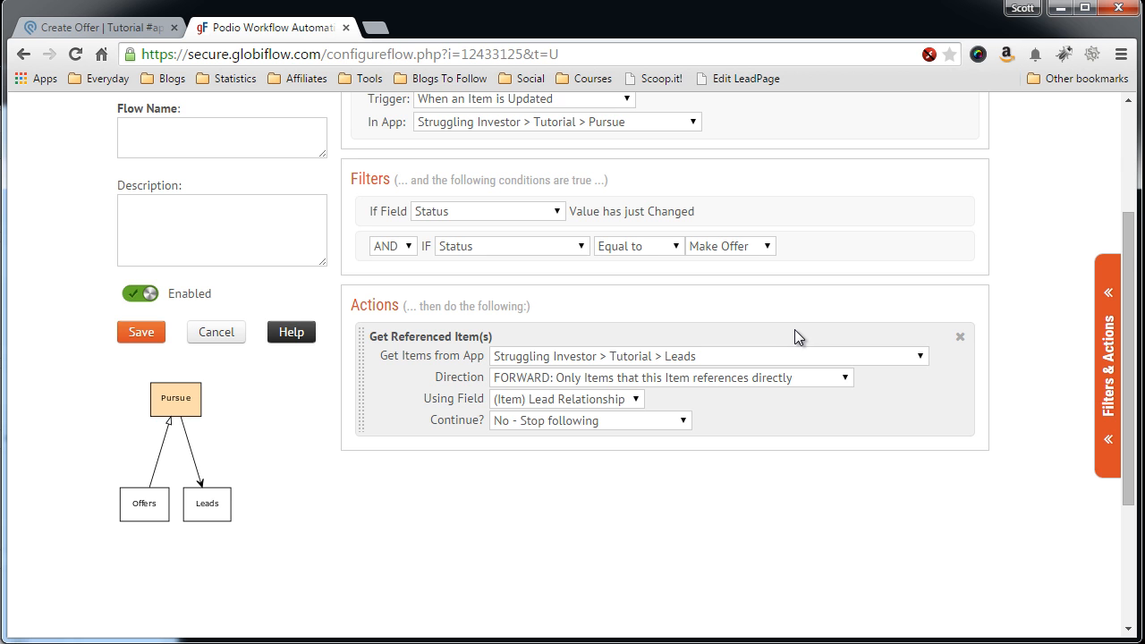
mouse_move(802, 342)
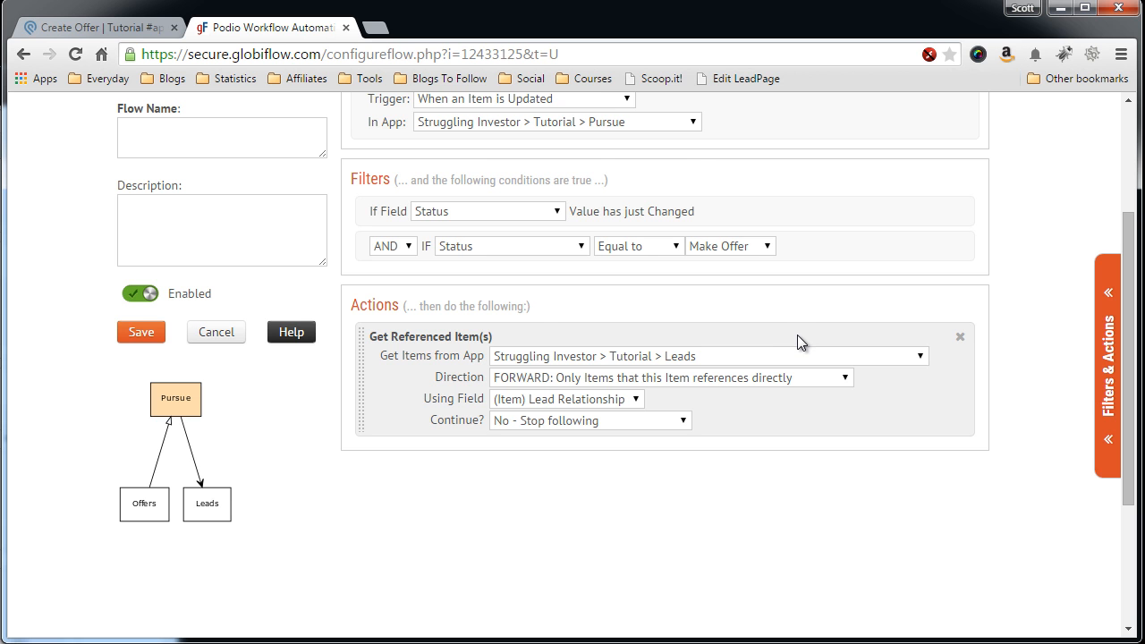
scroll(down, 3)
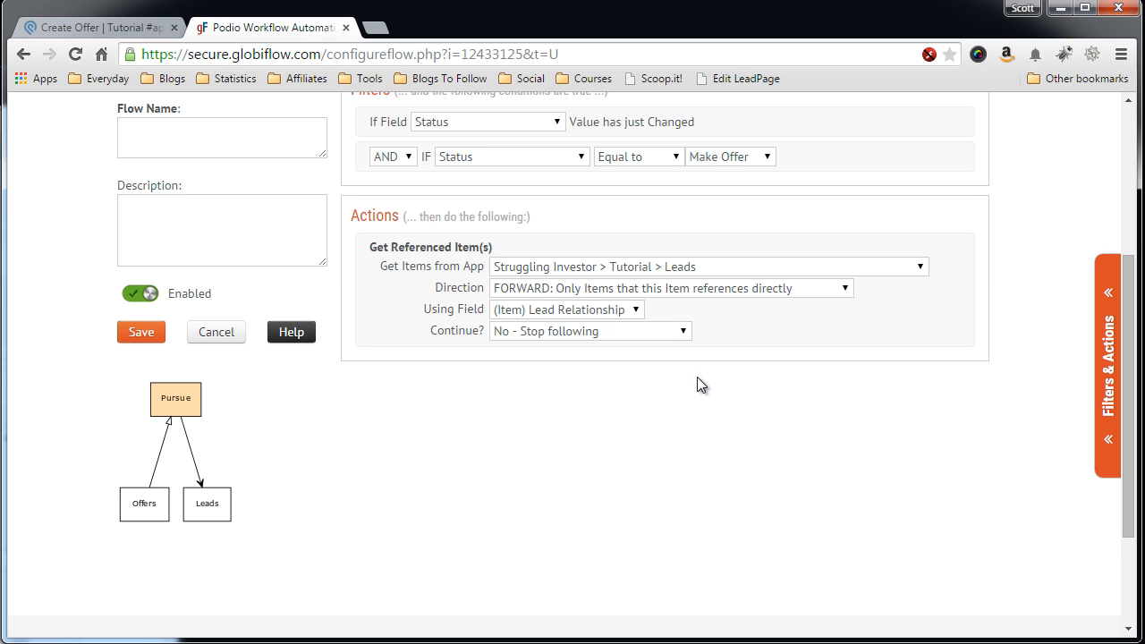
mouse_move(830, 444)
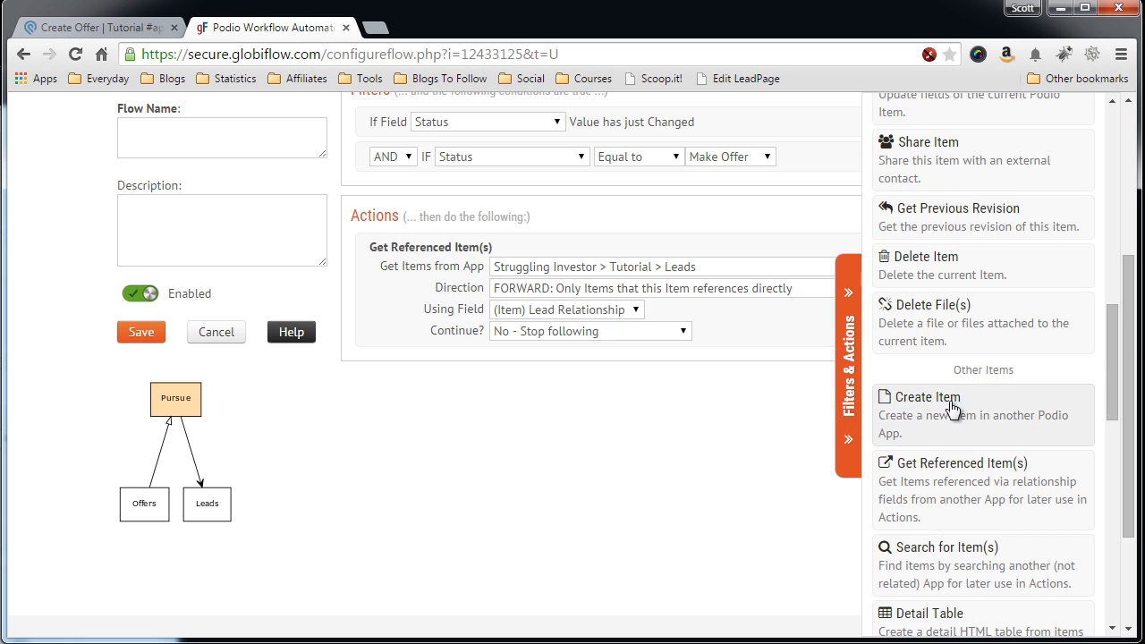
Add a Create Item action targeting Struggling Investor > Tutorial > Offers.
click(925, 397)
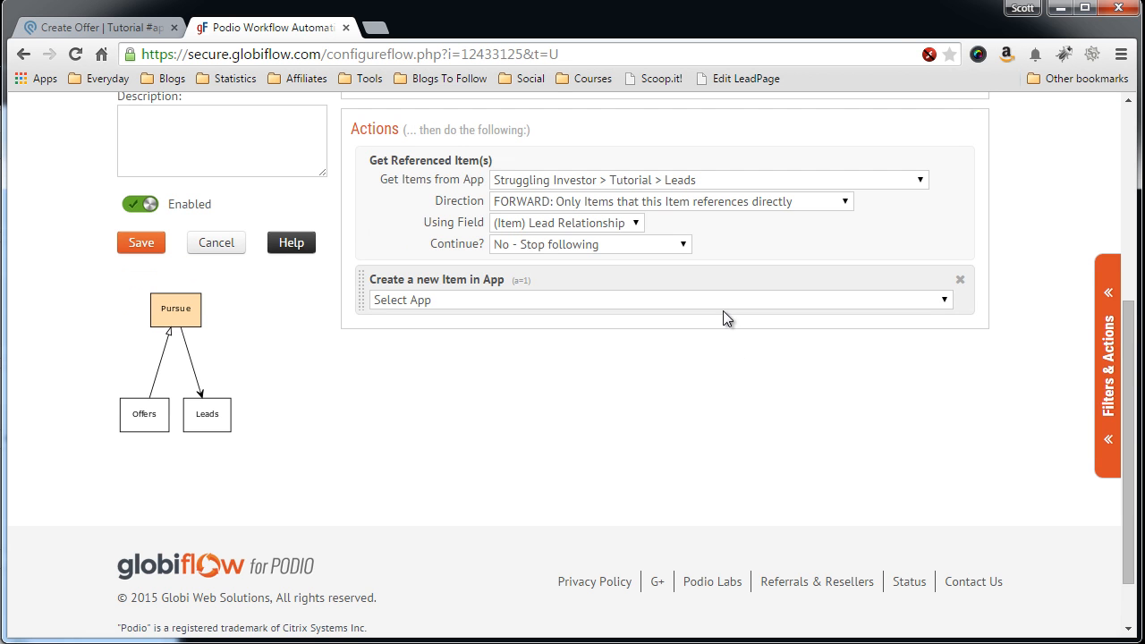
click(659, 300)
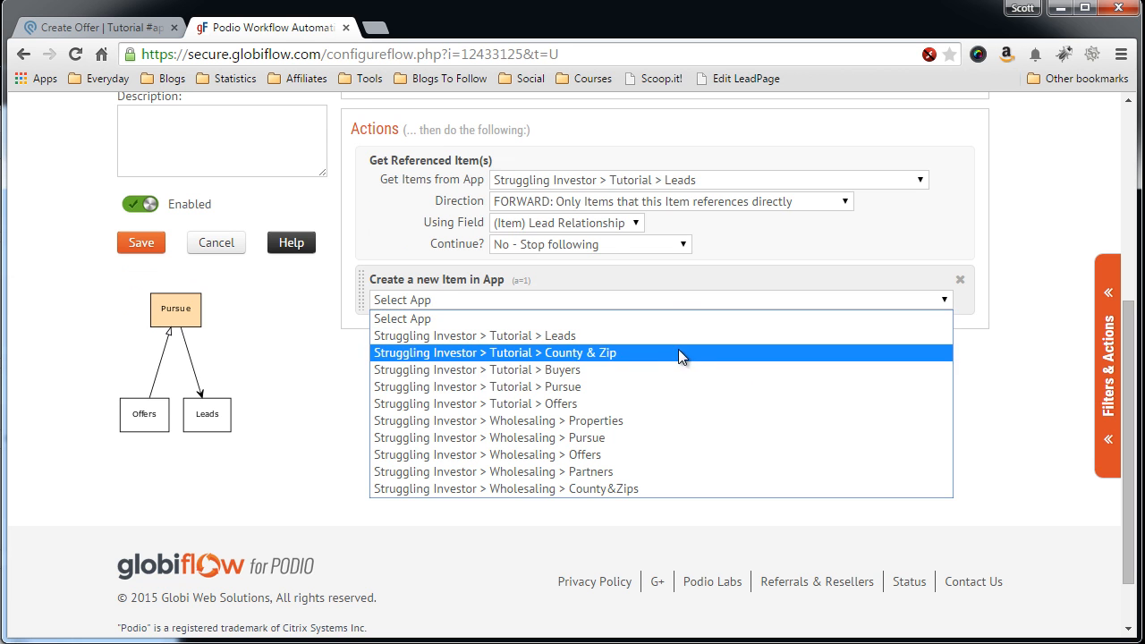
click(501, 405)
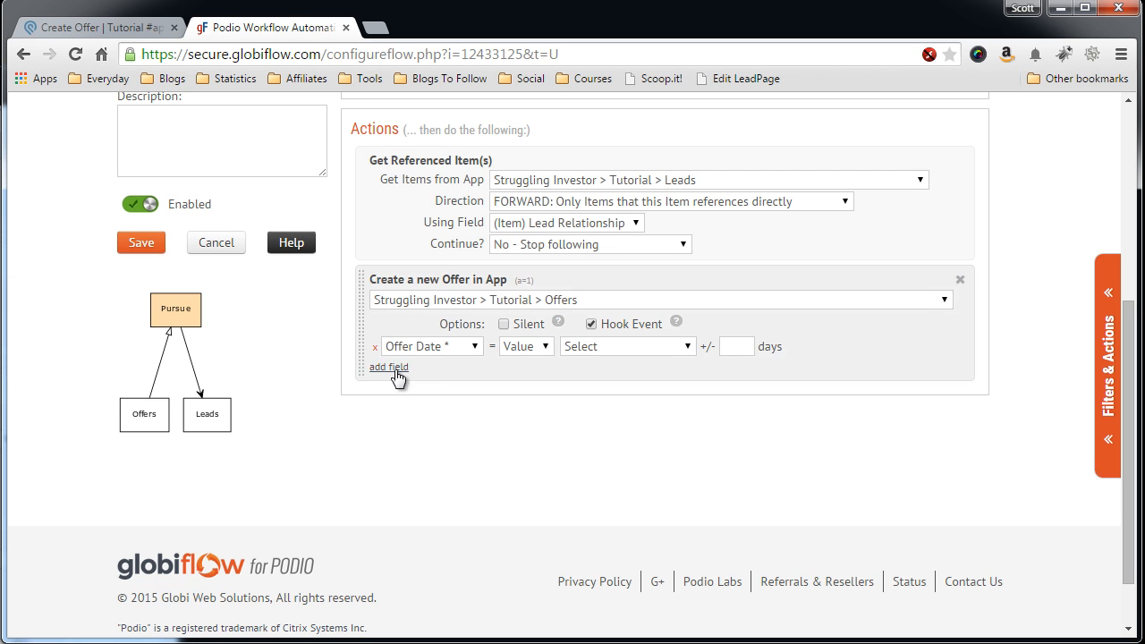
Set Offer Date to Current Date and Pursue Relationship to Current (Item) Item.
scroll(down, 3)
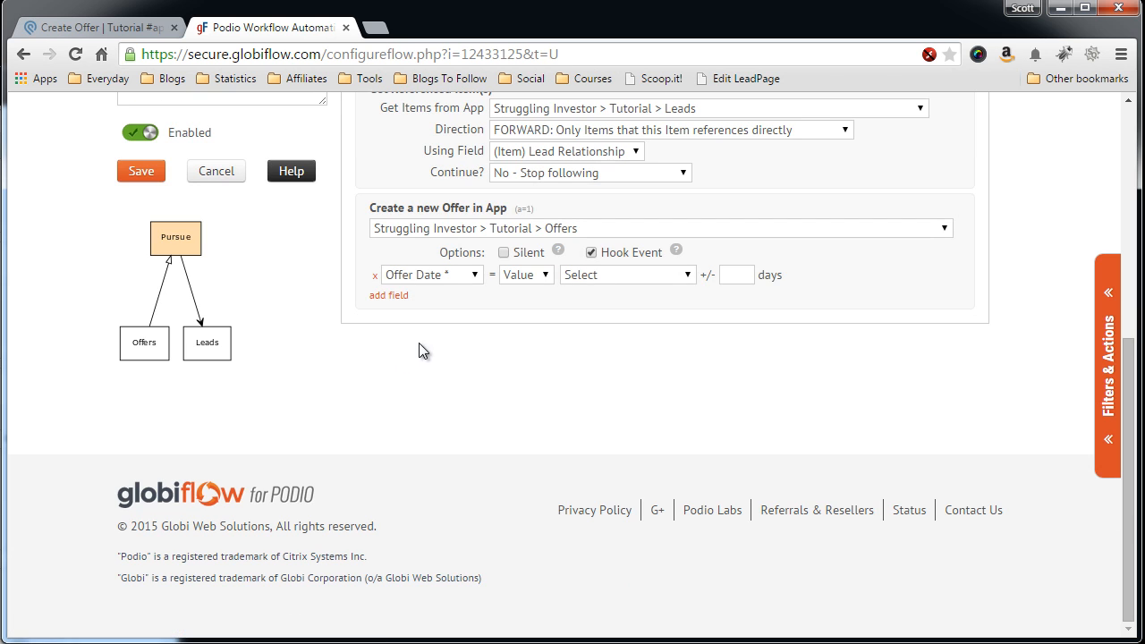
mouse_move(447, 318)
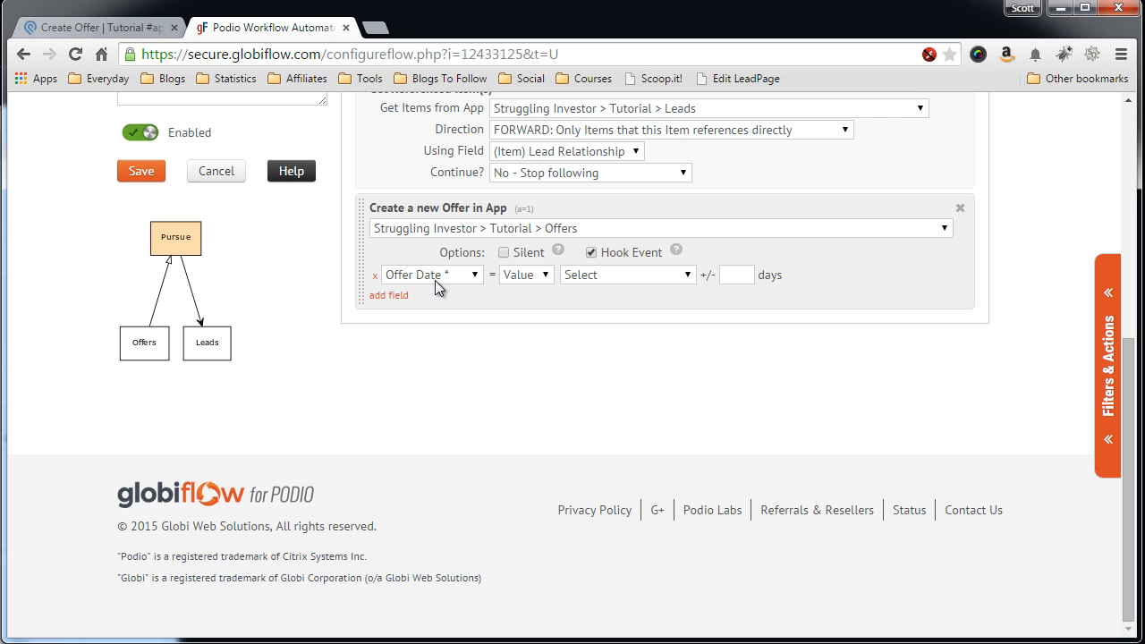
mouse_move(412, 301)
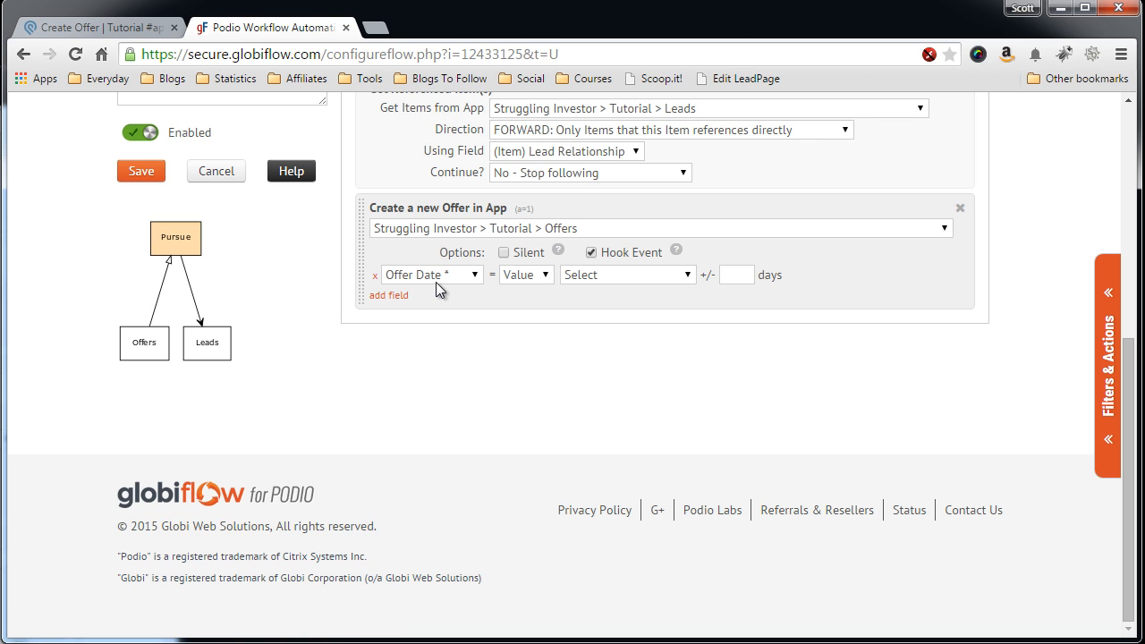
mouse_move(466, 282)
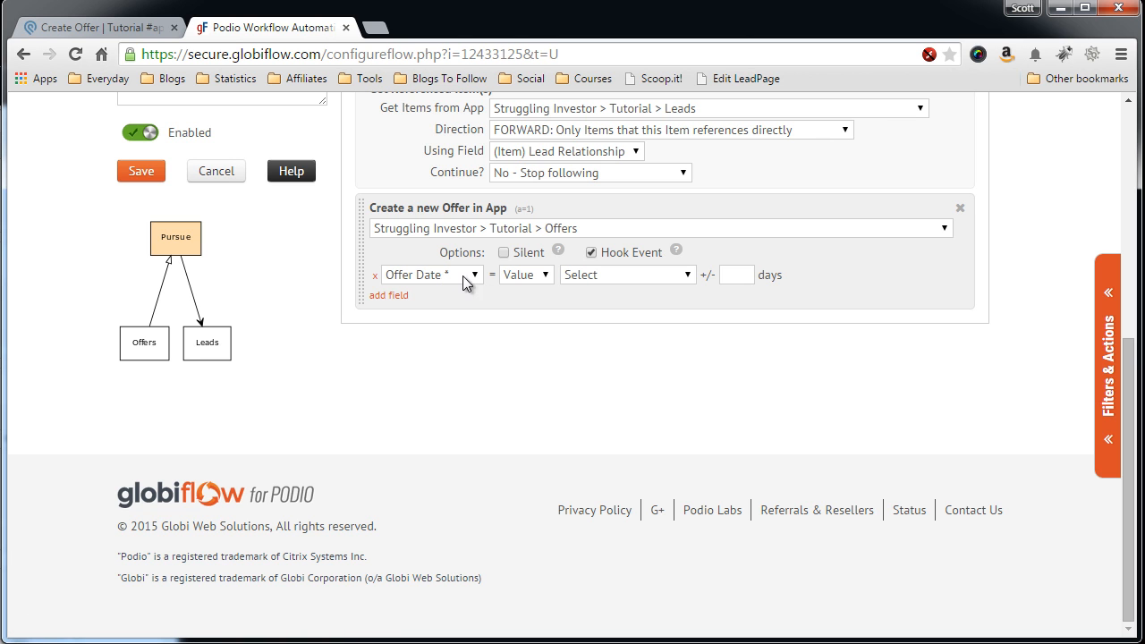
click(626, 276)
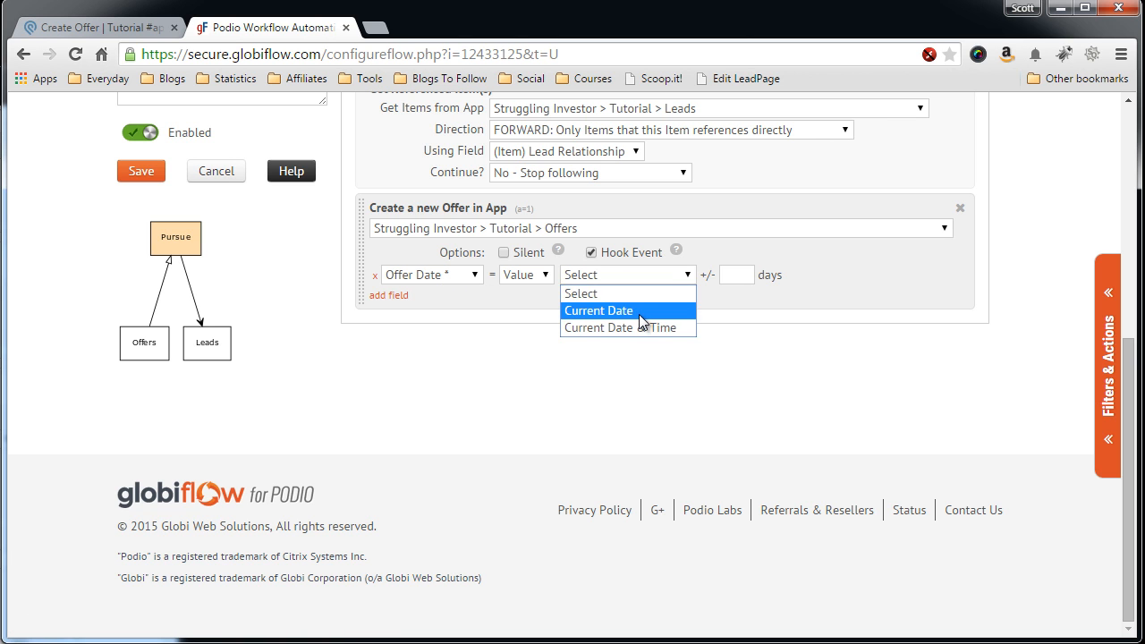
click(598, 311)
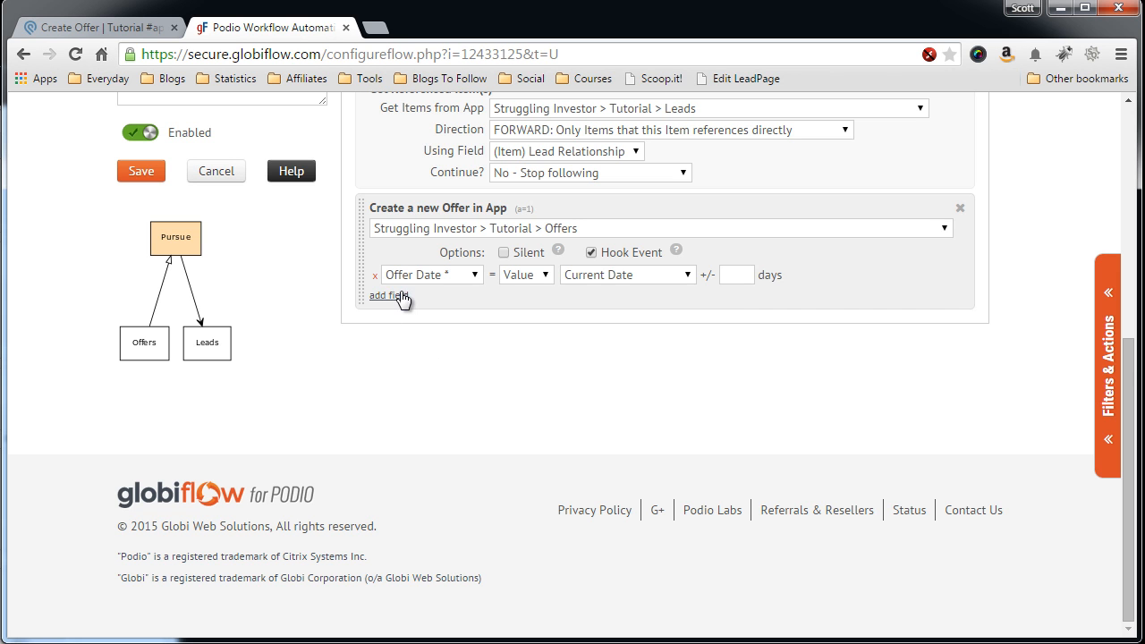
click(386, 296)
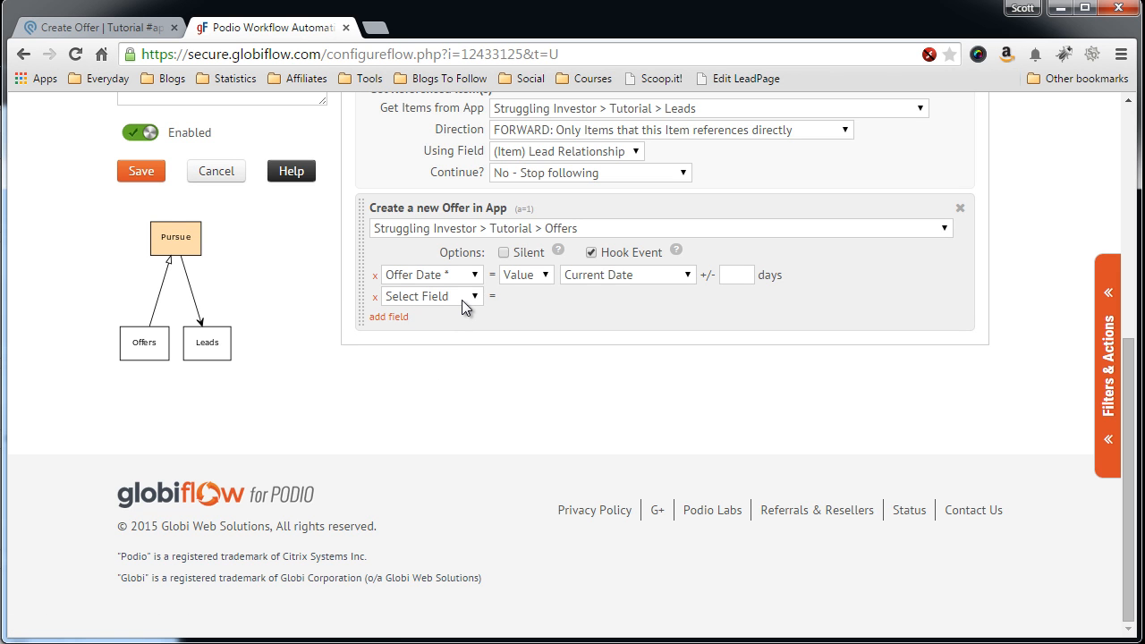
click(432, 297)
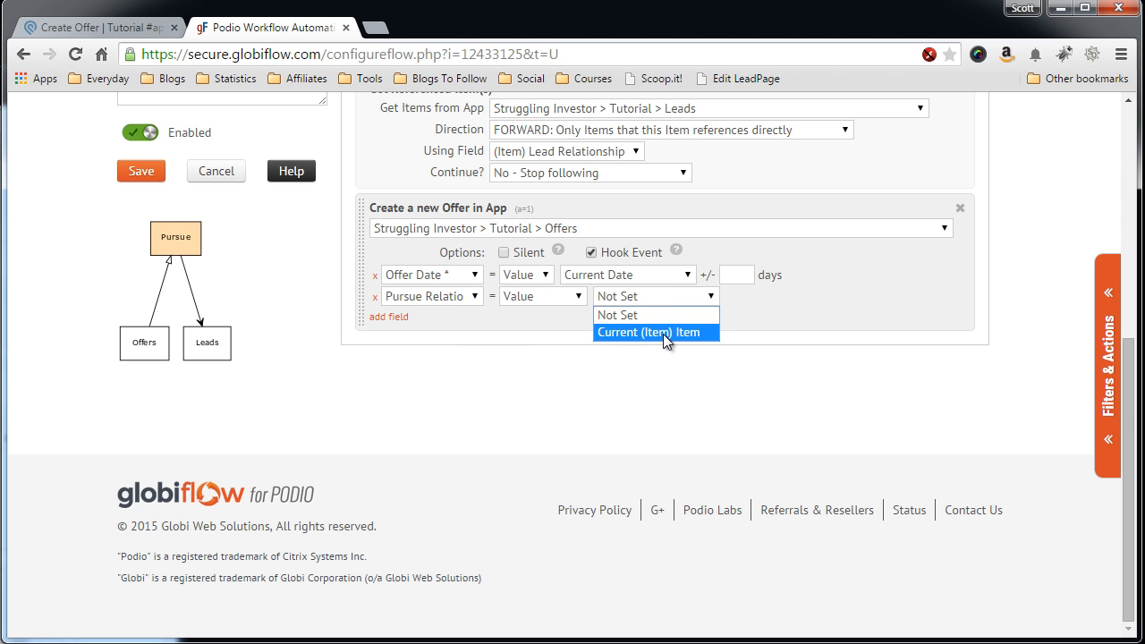
click(655, 331)
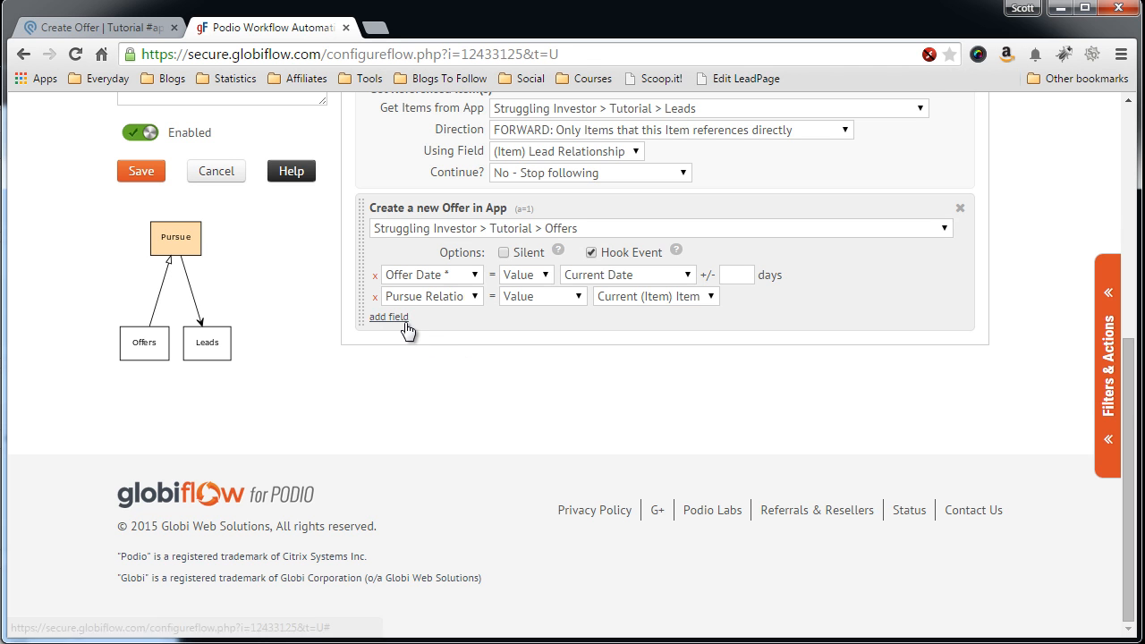
Fill Offer Amount with the inserted Max Offer field token.
click(387, 315)
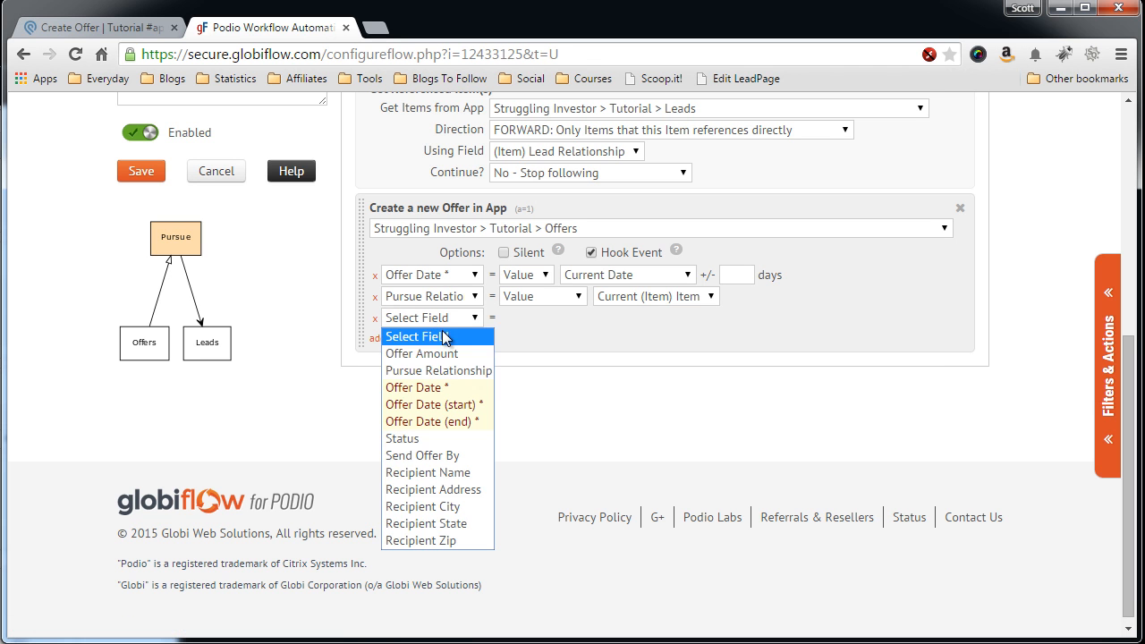
click(422, 354)
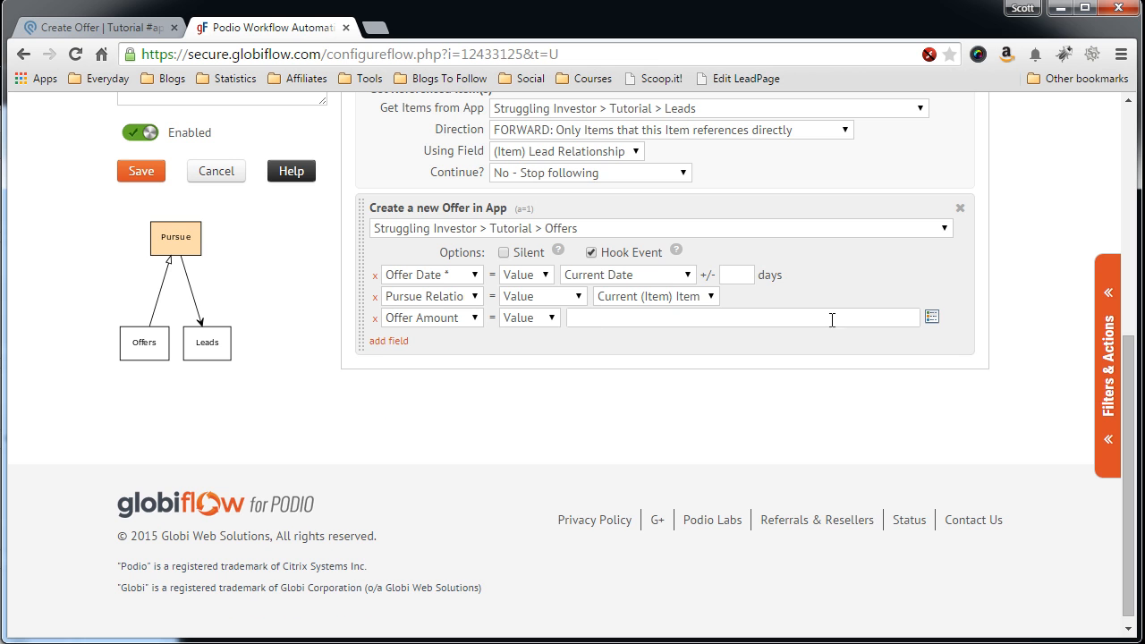
click(931, 316)
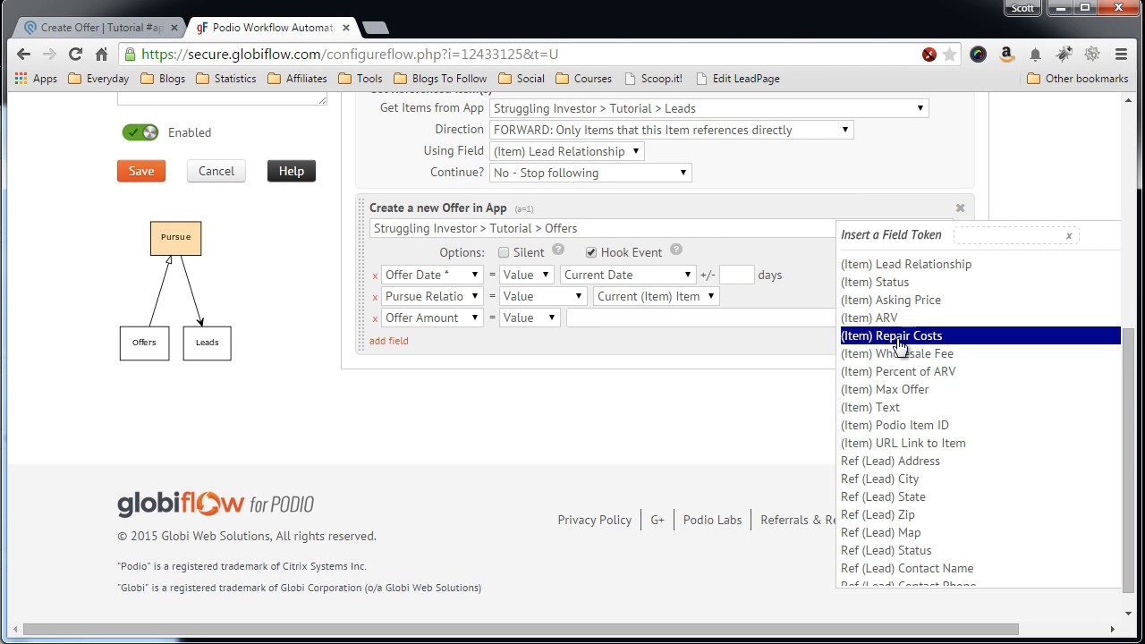
mouse_move(898, 391)
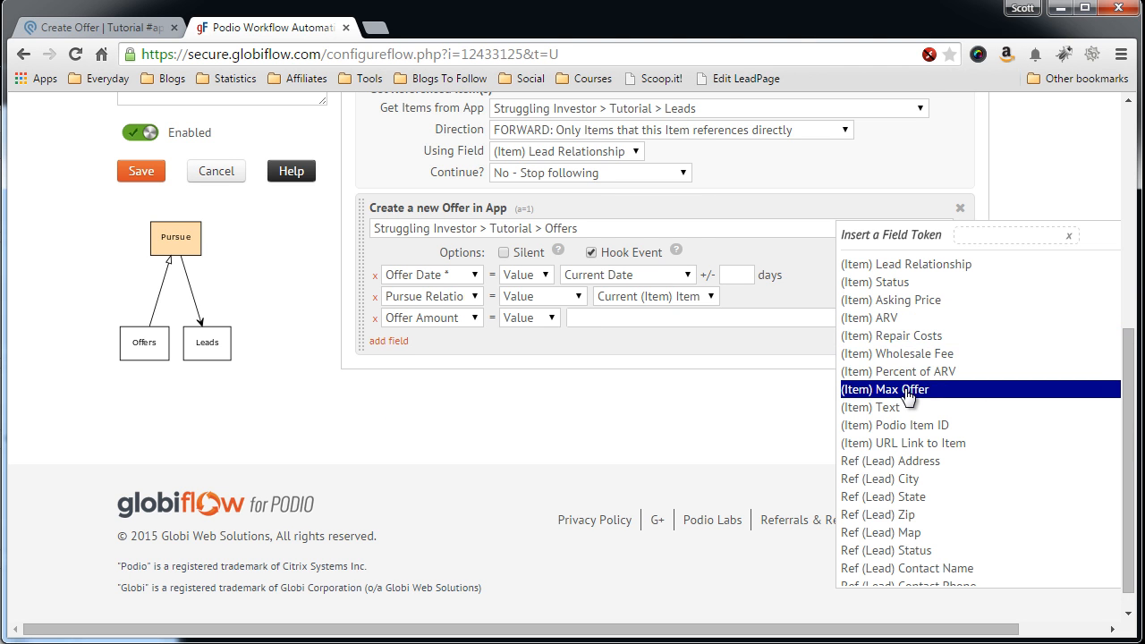
click(886, 390)
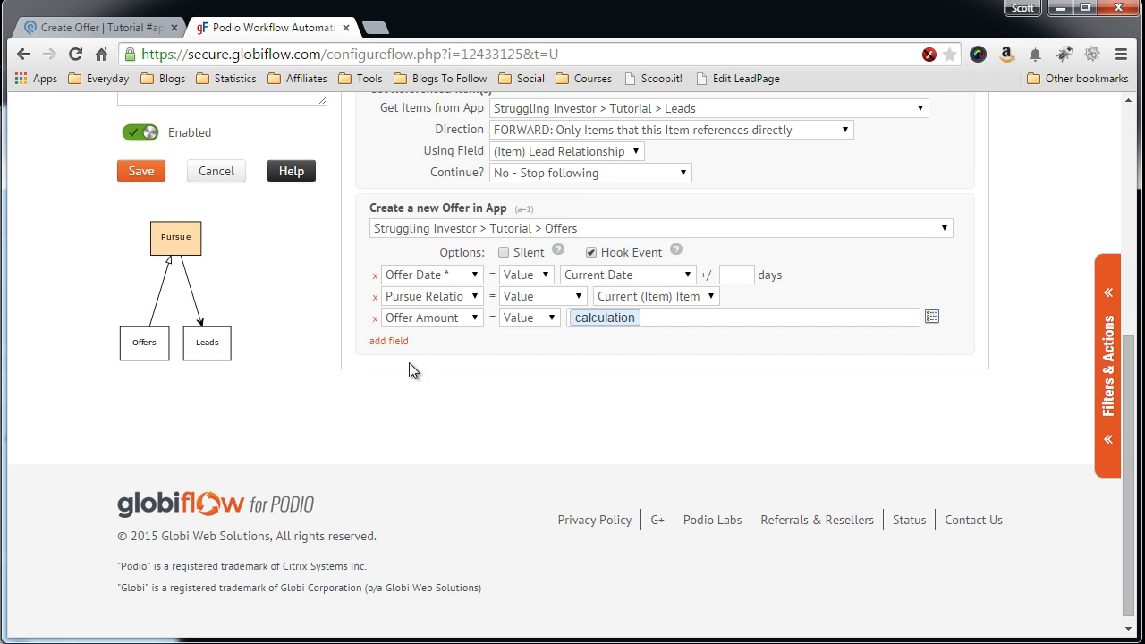
click(388, 340)
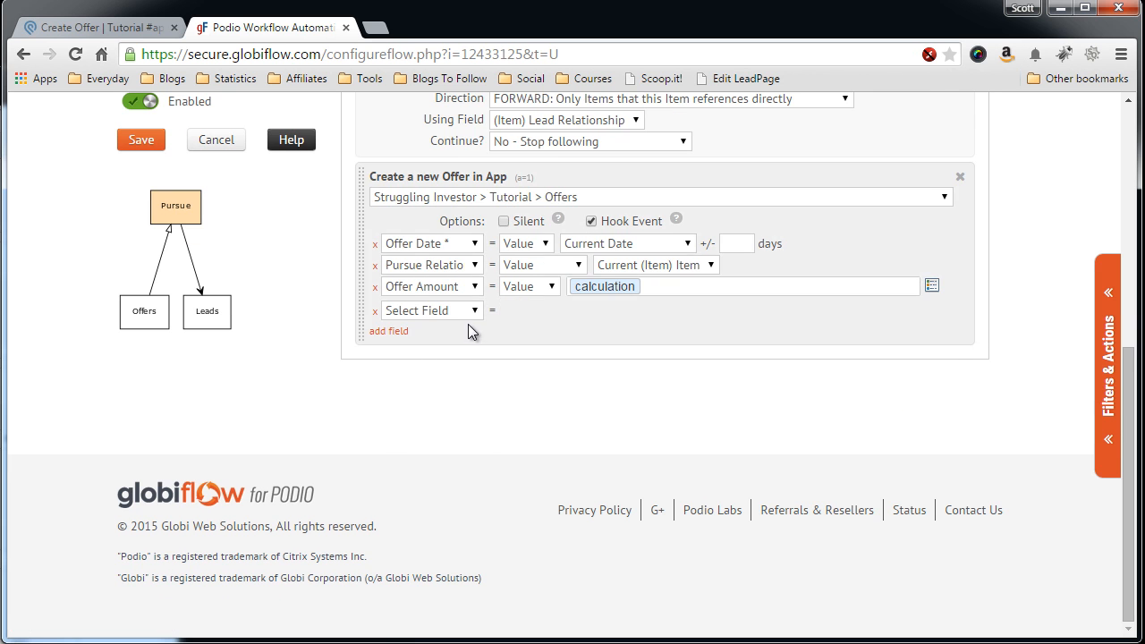
Set the new Offer's Status field to Outstanding.
click(430, 311)
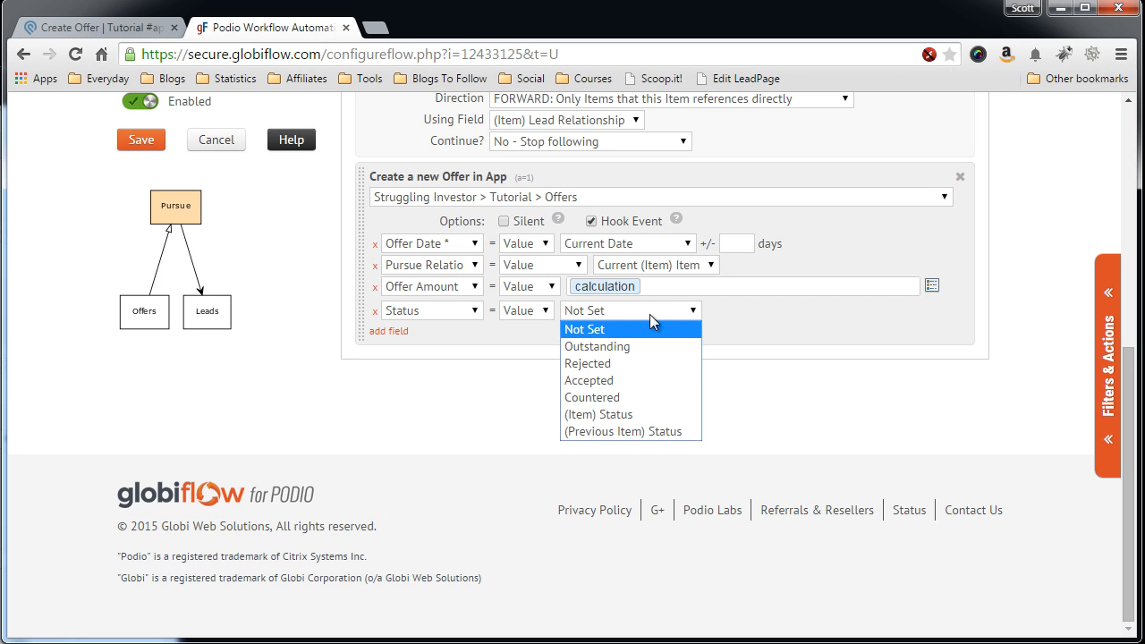
click(598, 347)
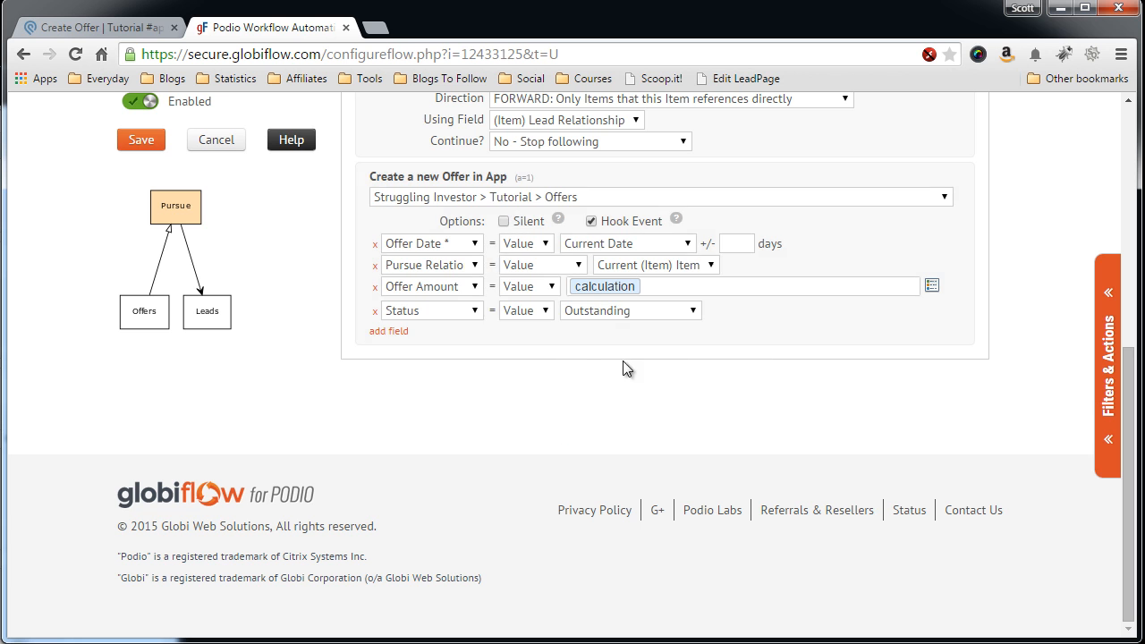
click(390, 331)
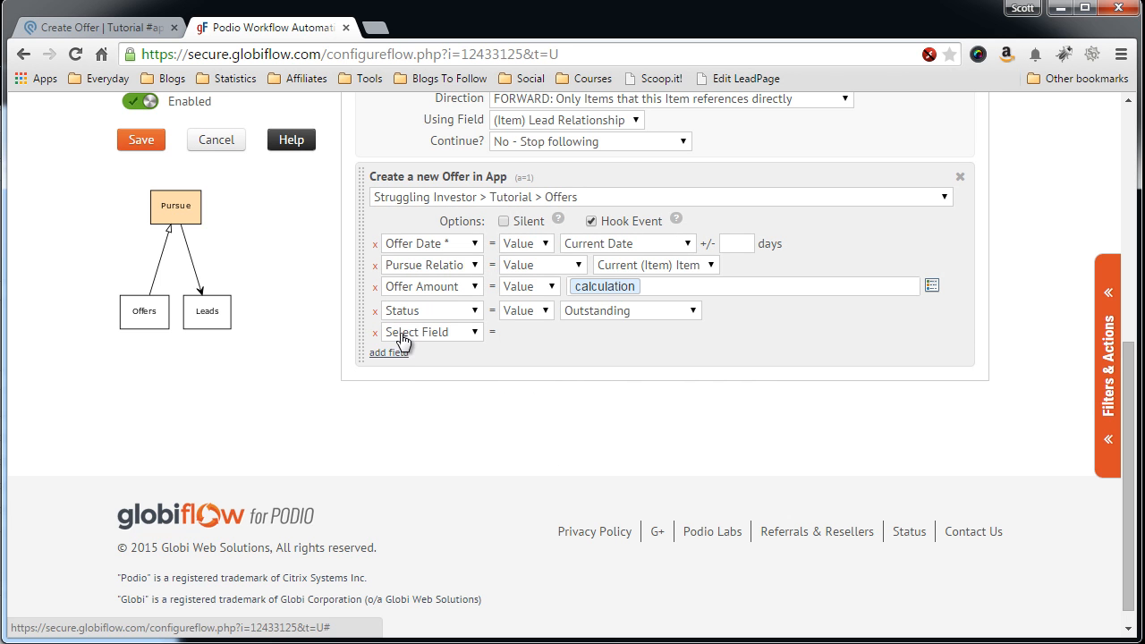
Fill Recipient Name and Address from the lead's Contact Name and Address tokens.
click(430, 331)
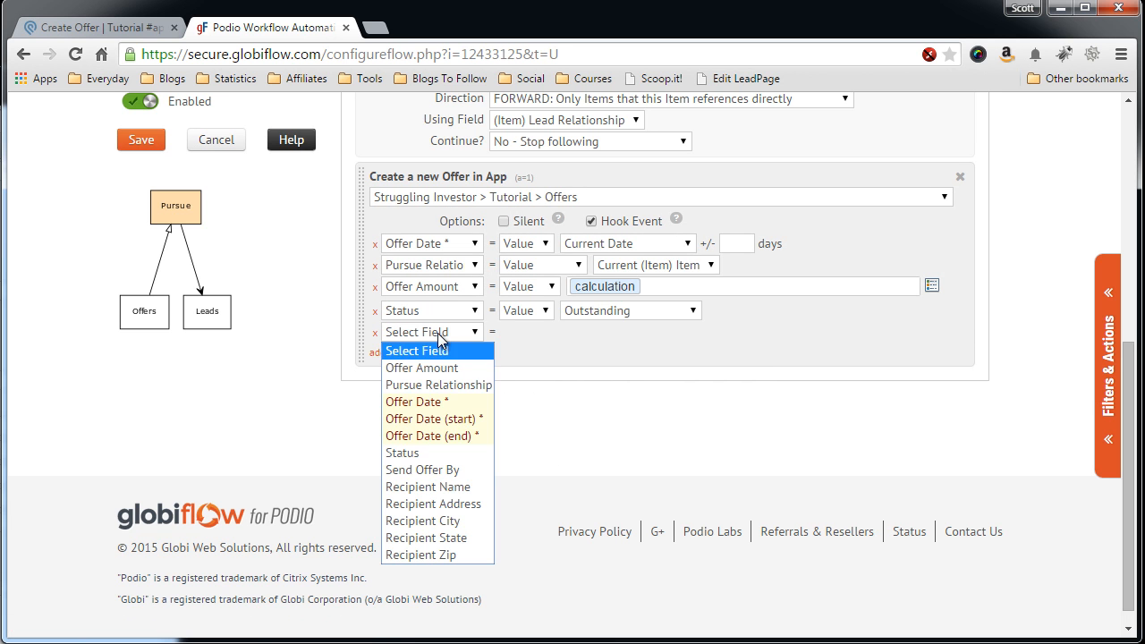
click(427, 487)
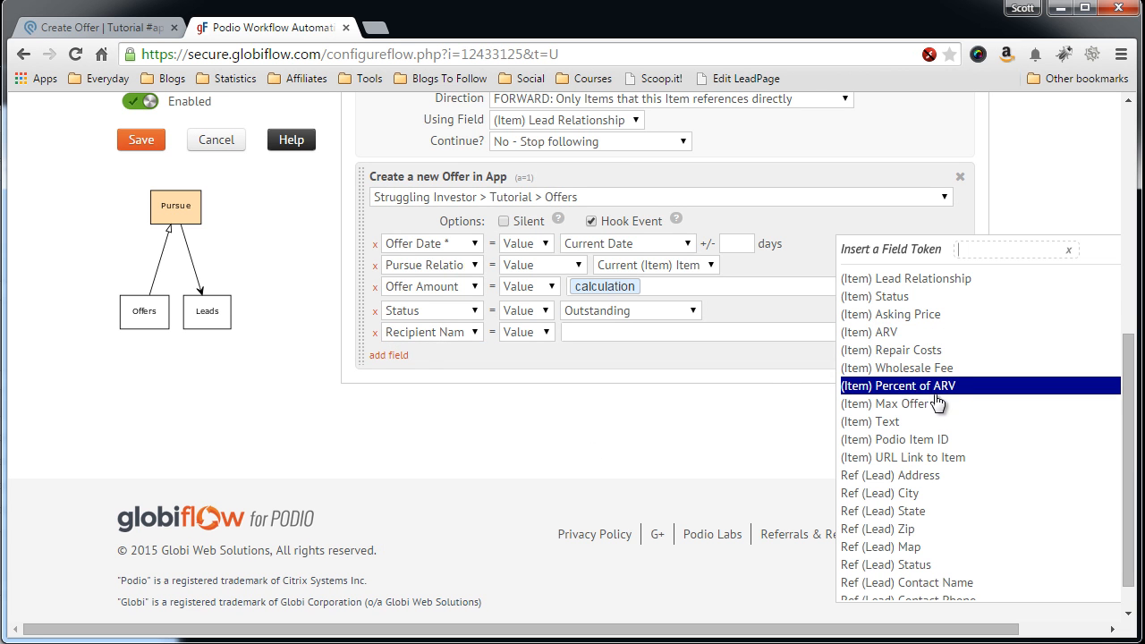
scroll(down, 3)
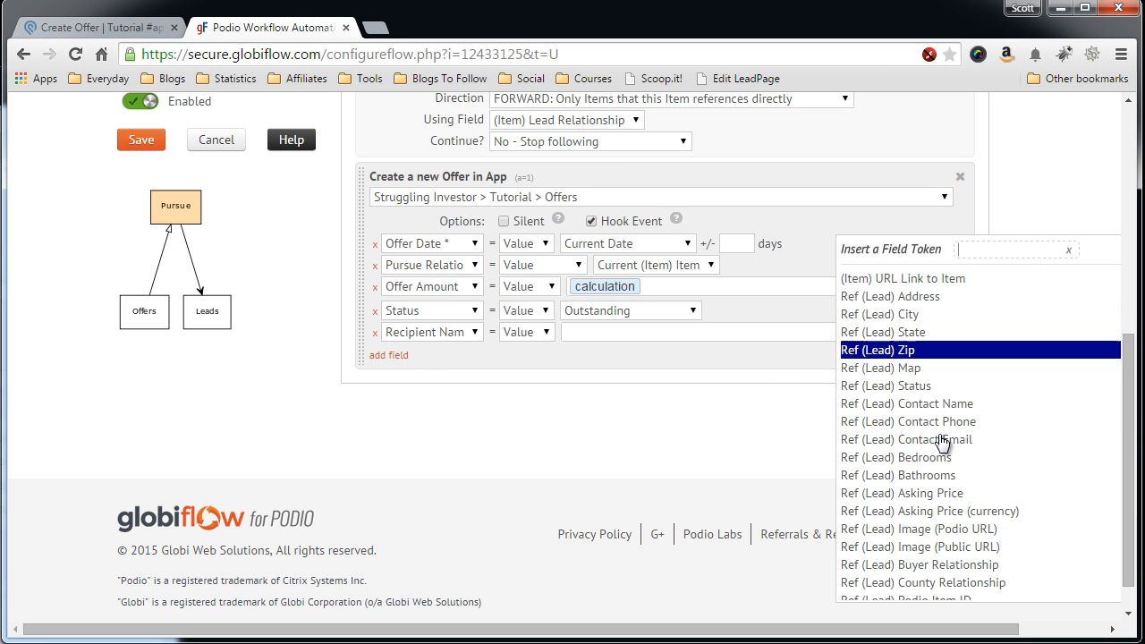
scroll(down, 3)
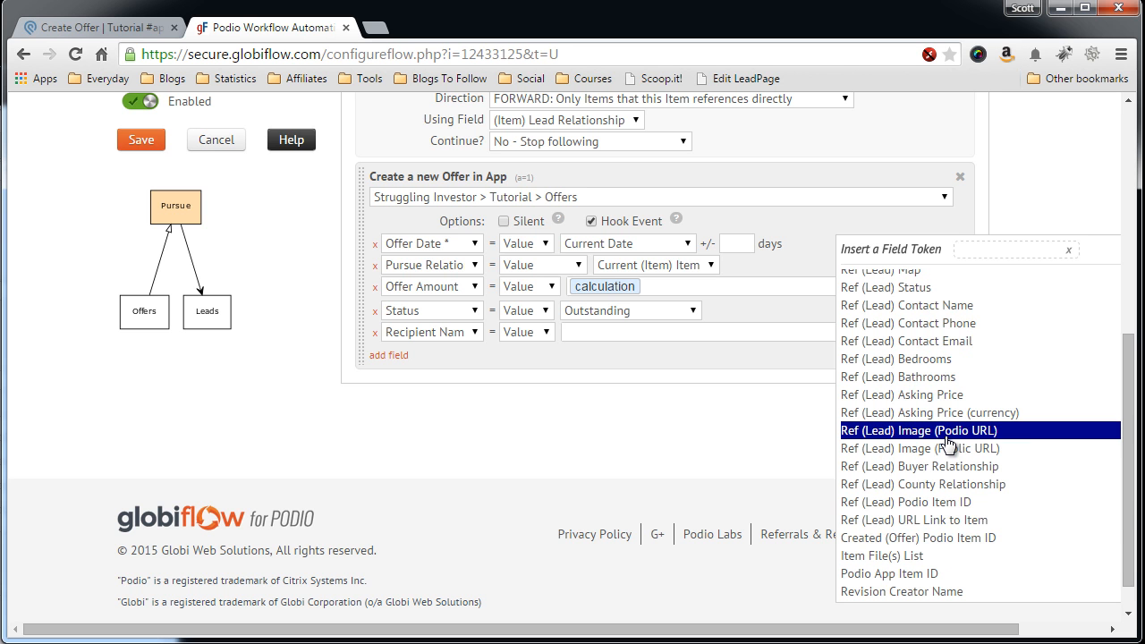
mouse_move(959, 311)
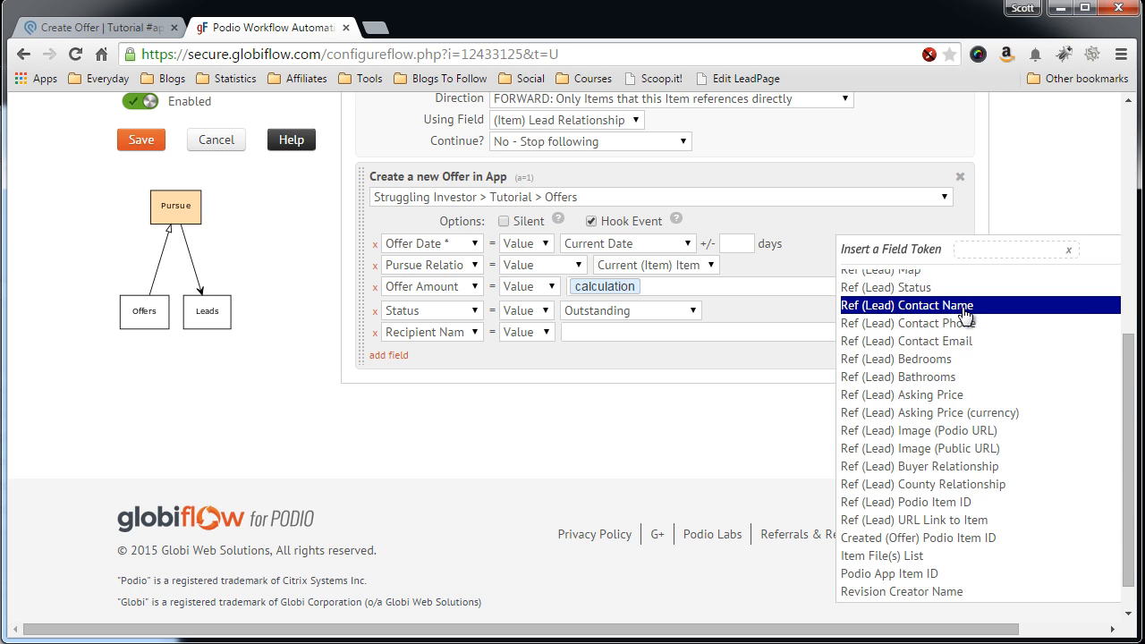
click(907, 304)
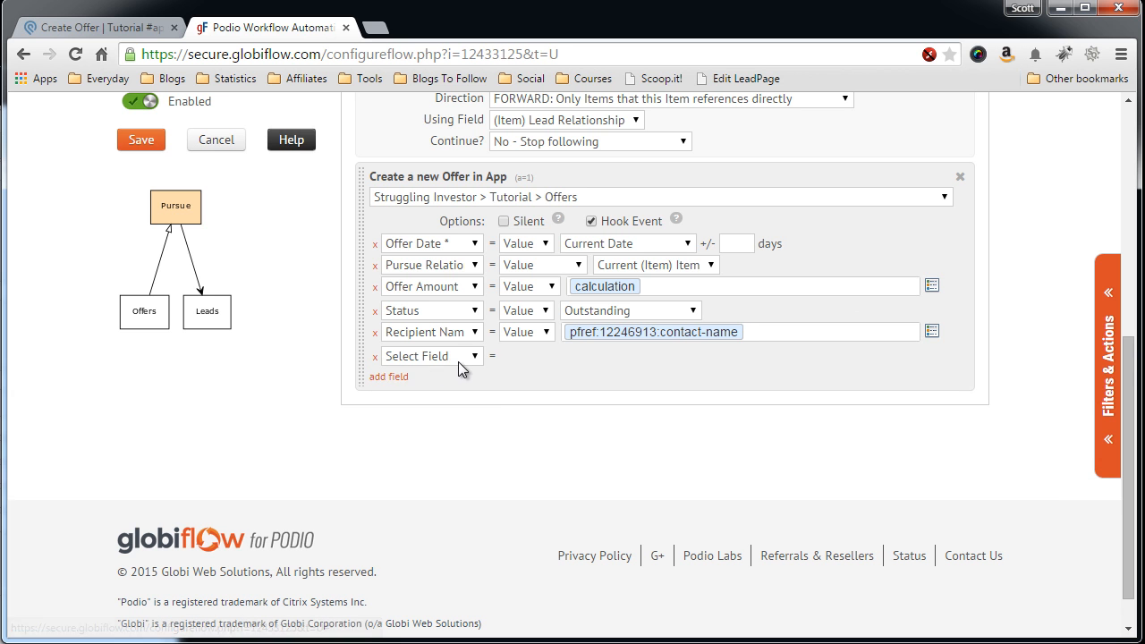
click(429, 356)
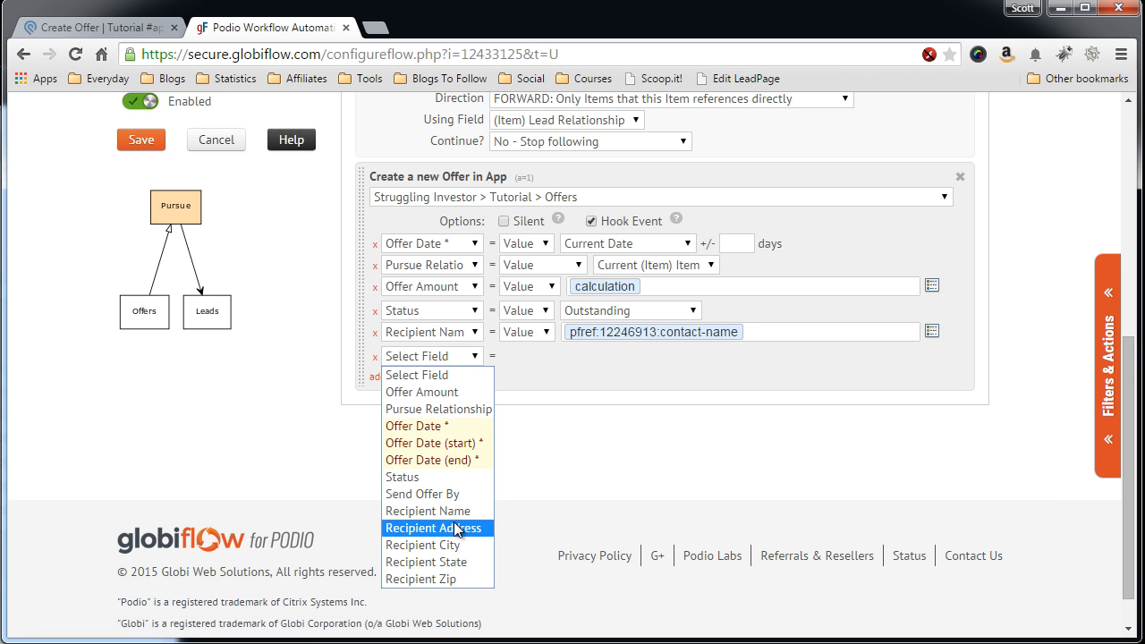
click(436, 528)
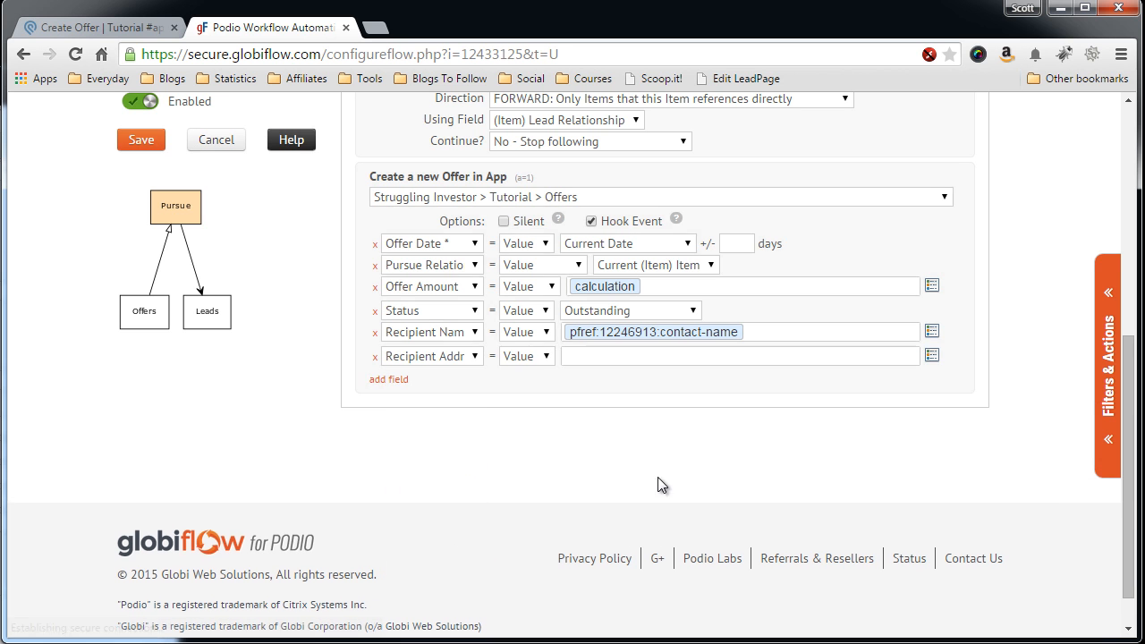
click(931, 355)
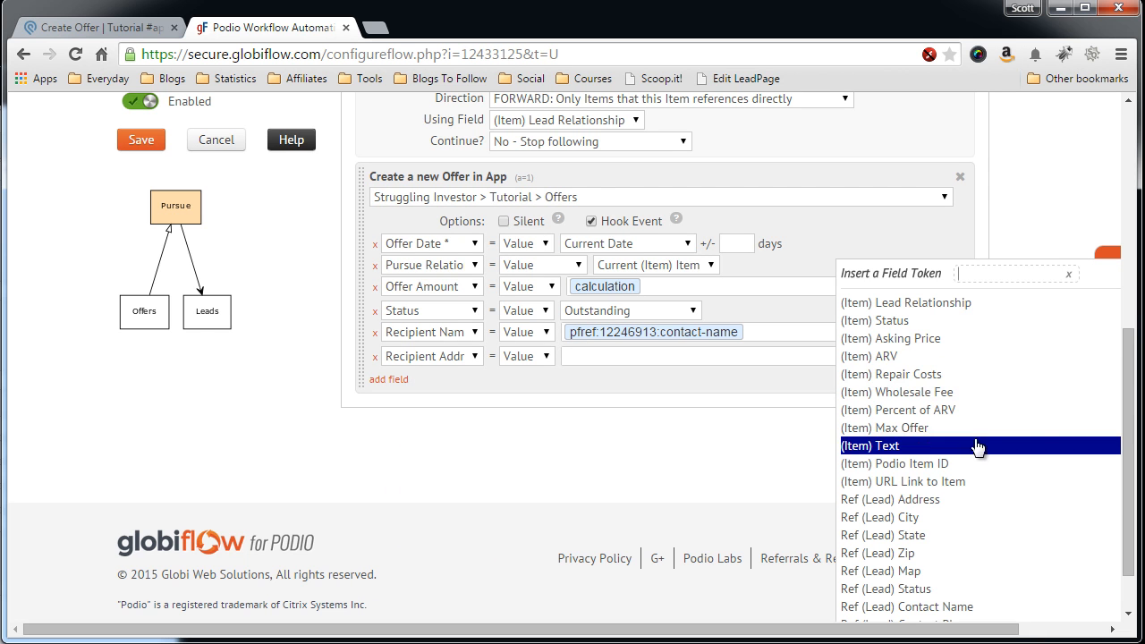
scroll(down, 3)
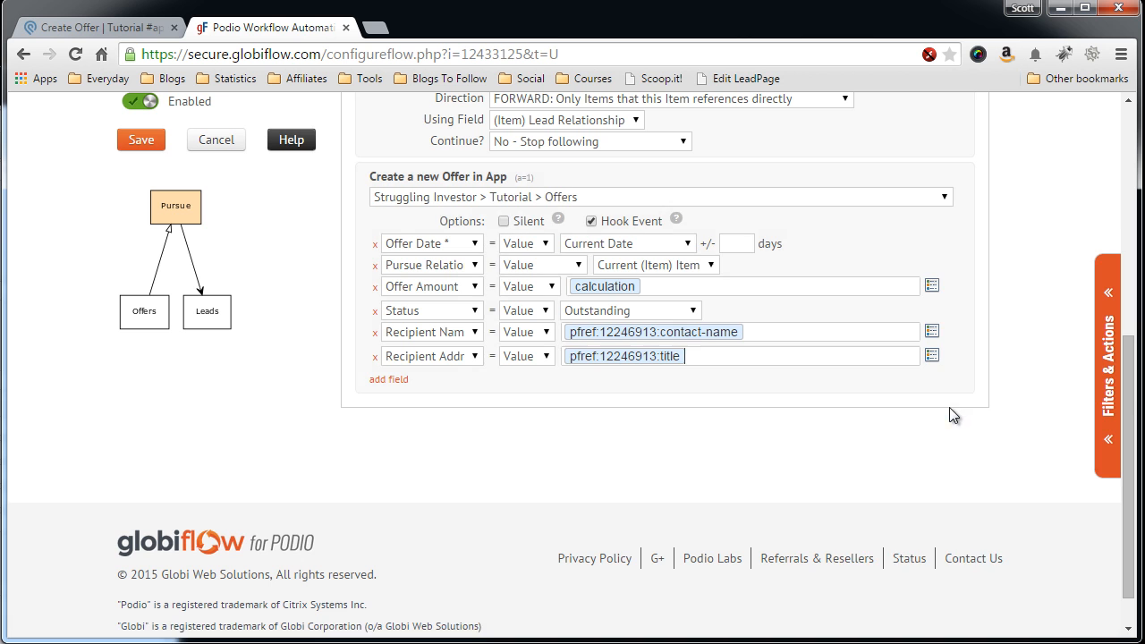
Fill Recipient City, State and Zip from the matching Ref (Lead) tokens.
click(387, 380)
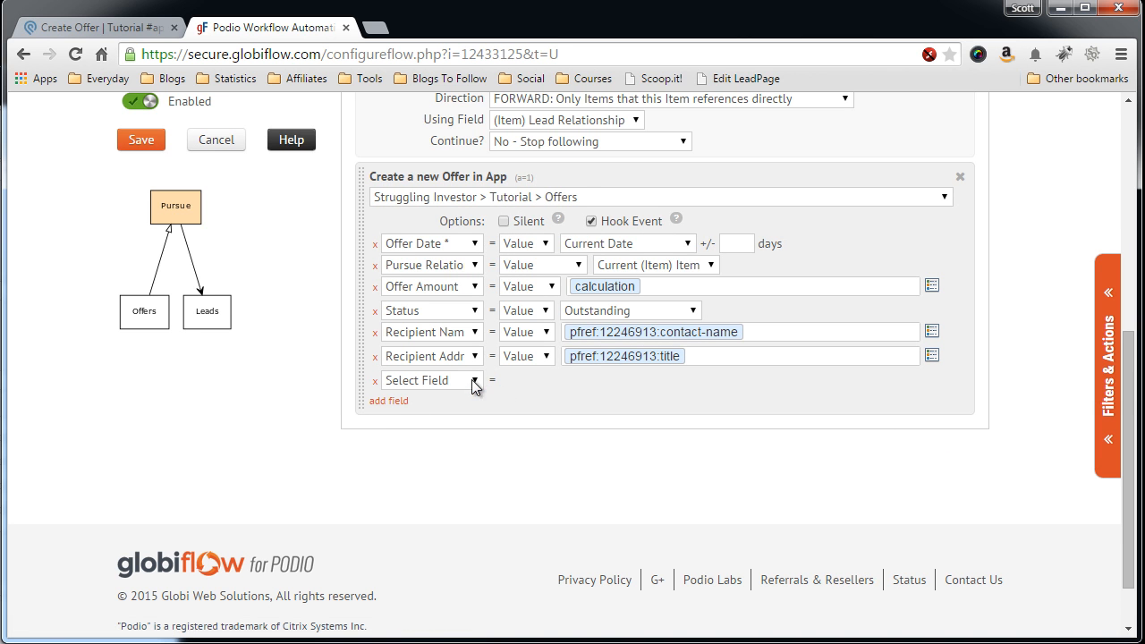
click(430, 379)
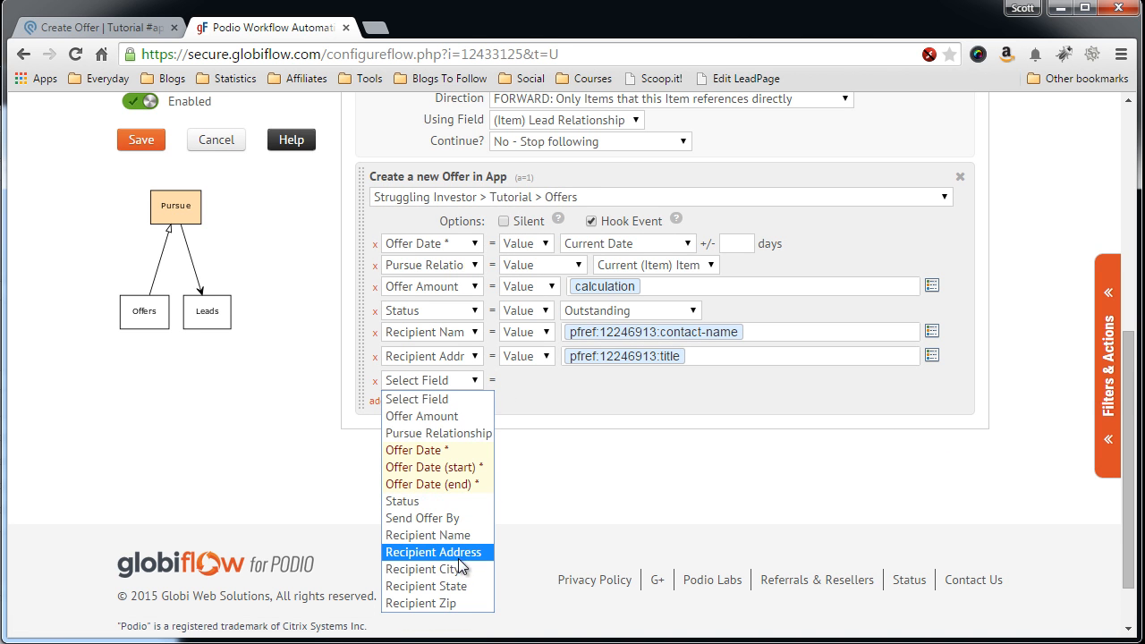
click(429, 569)
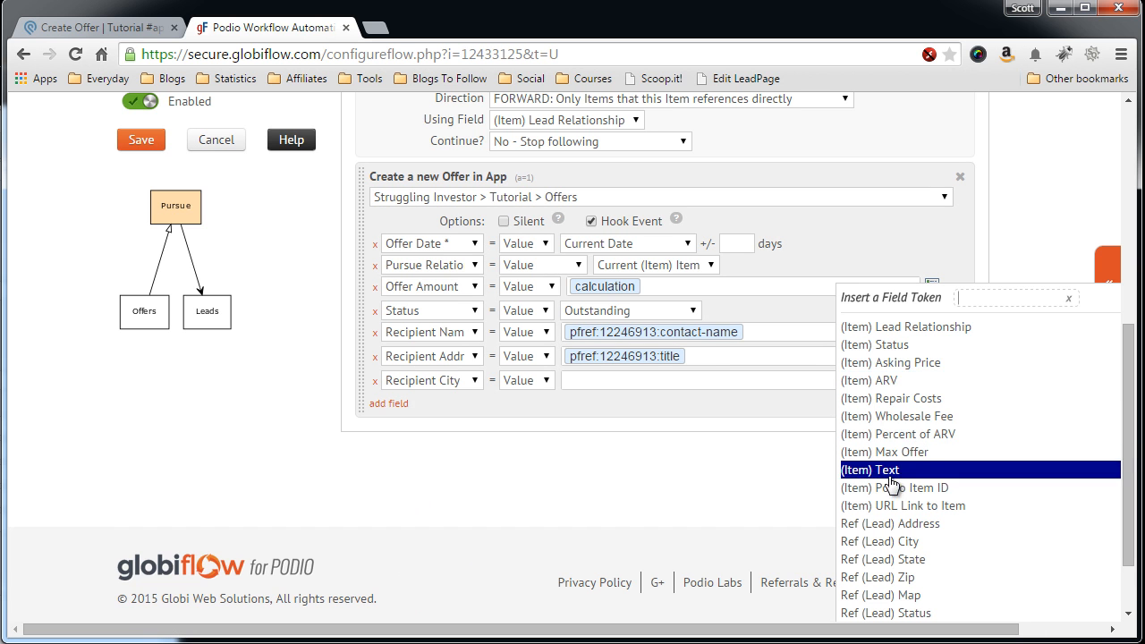
scroll(down, 3)
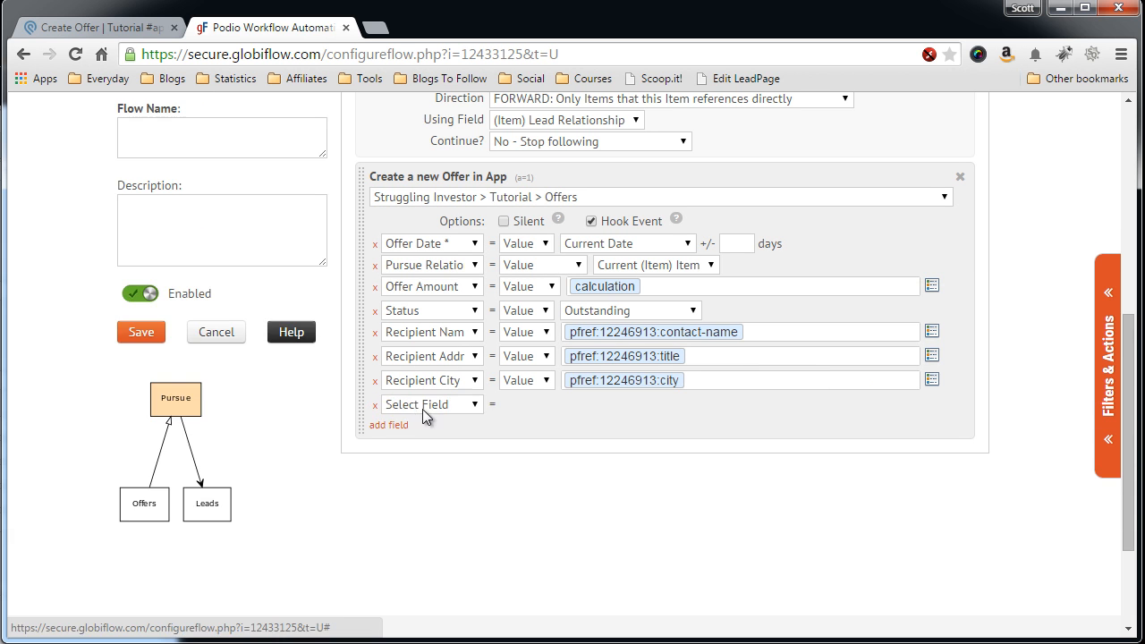
click(430, 405)
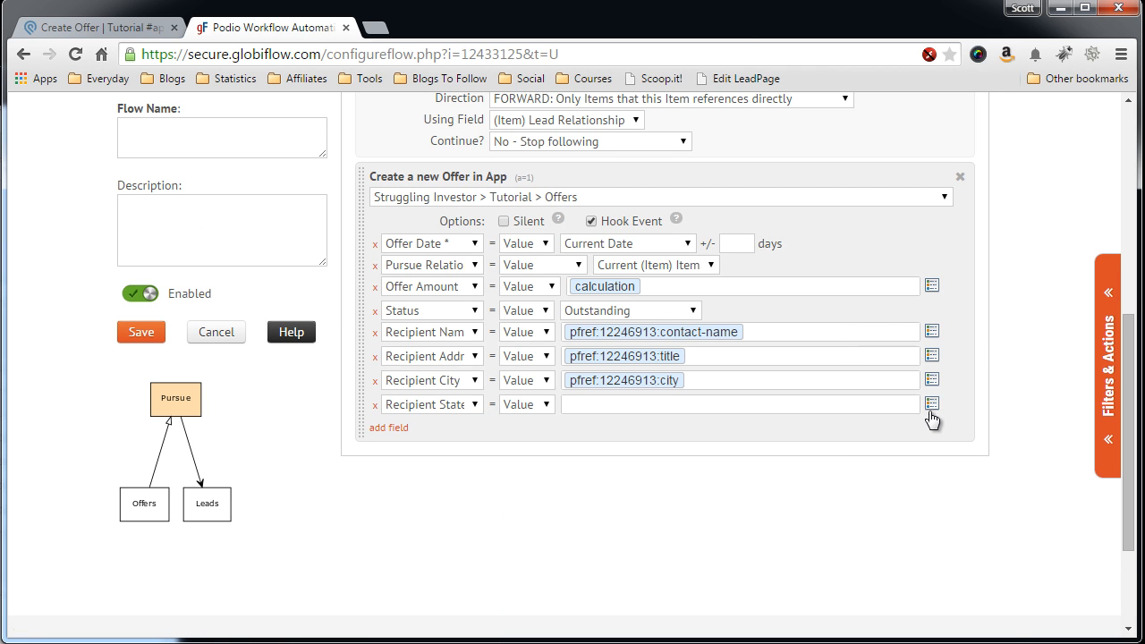
click(934, 404)
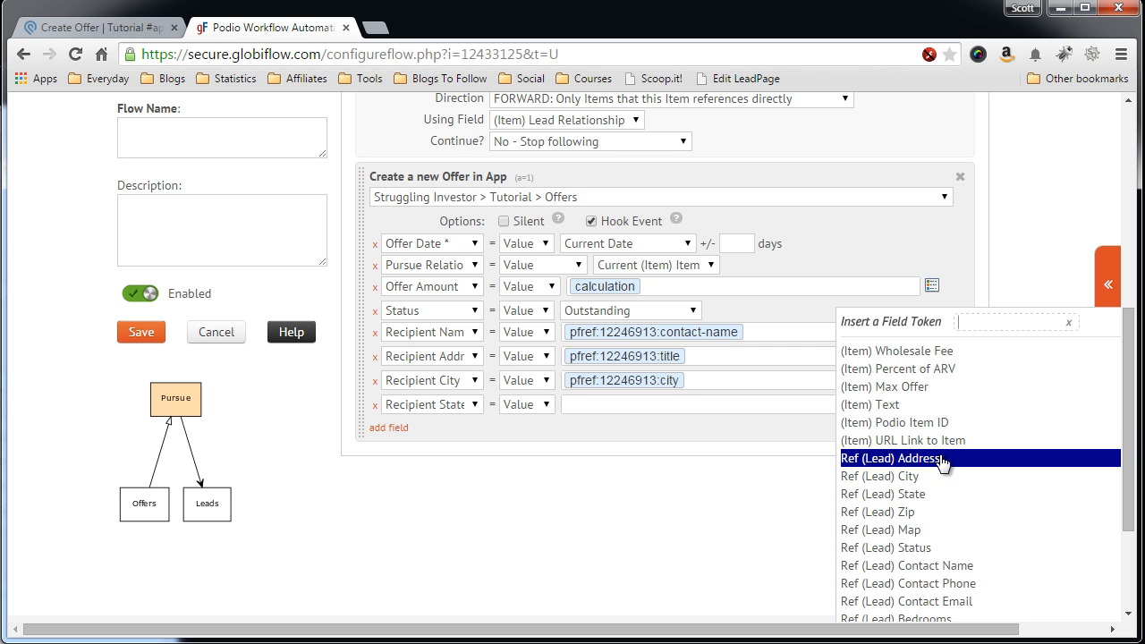
scroll(down, 3)
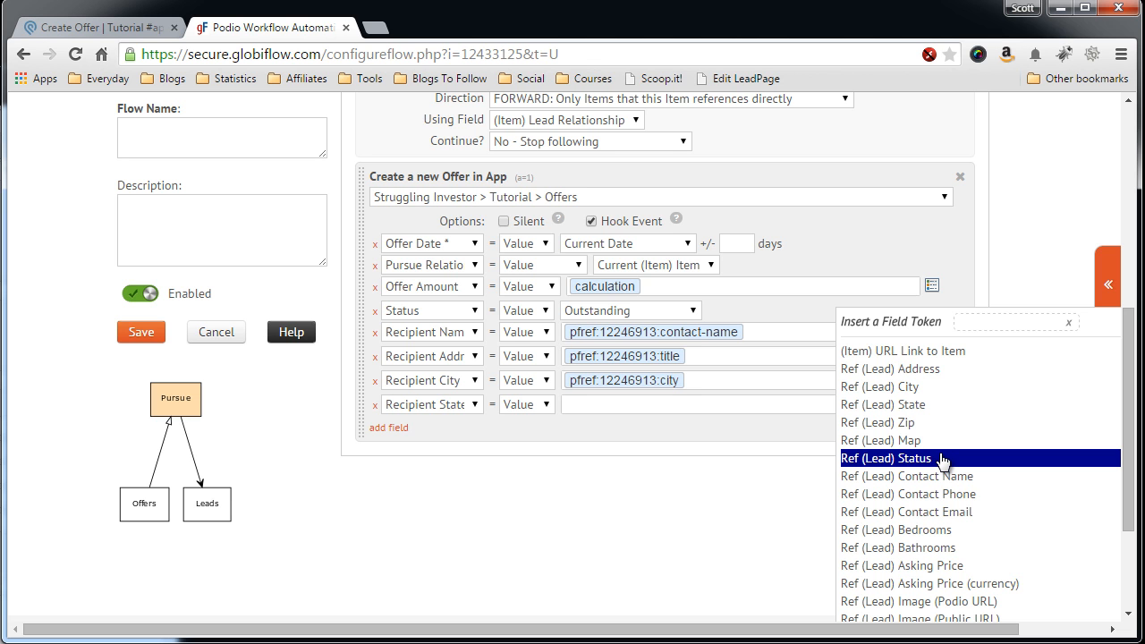
mouse_move(939, 440)
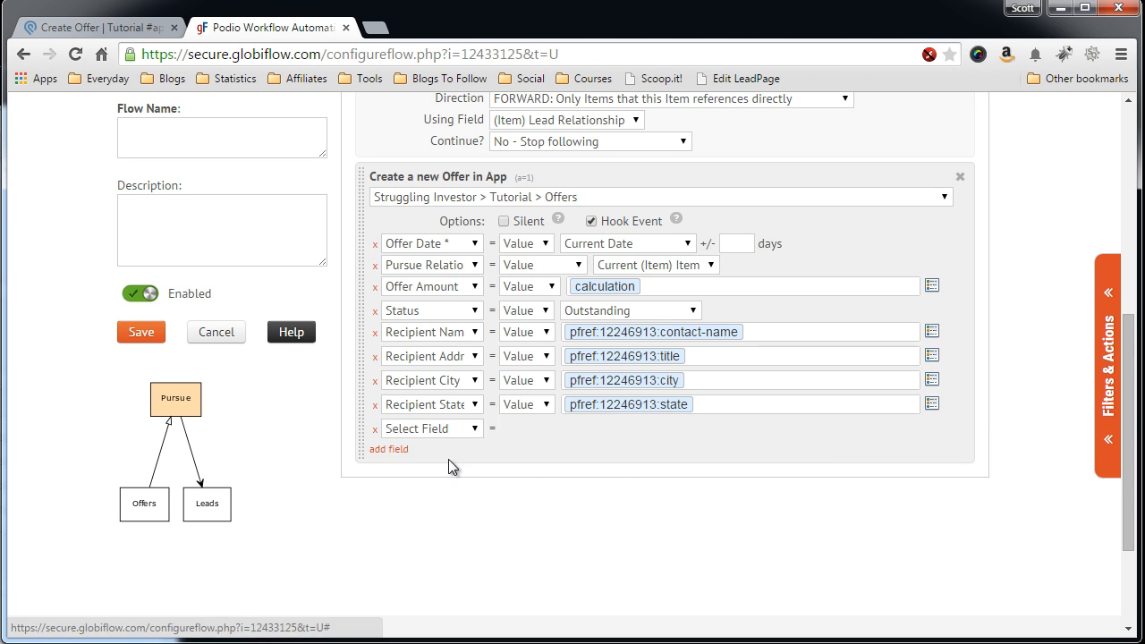
click(432, 429)
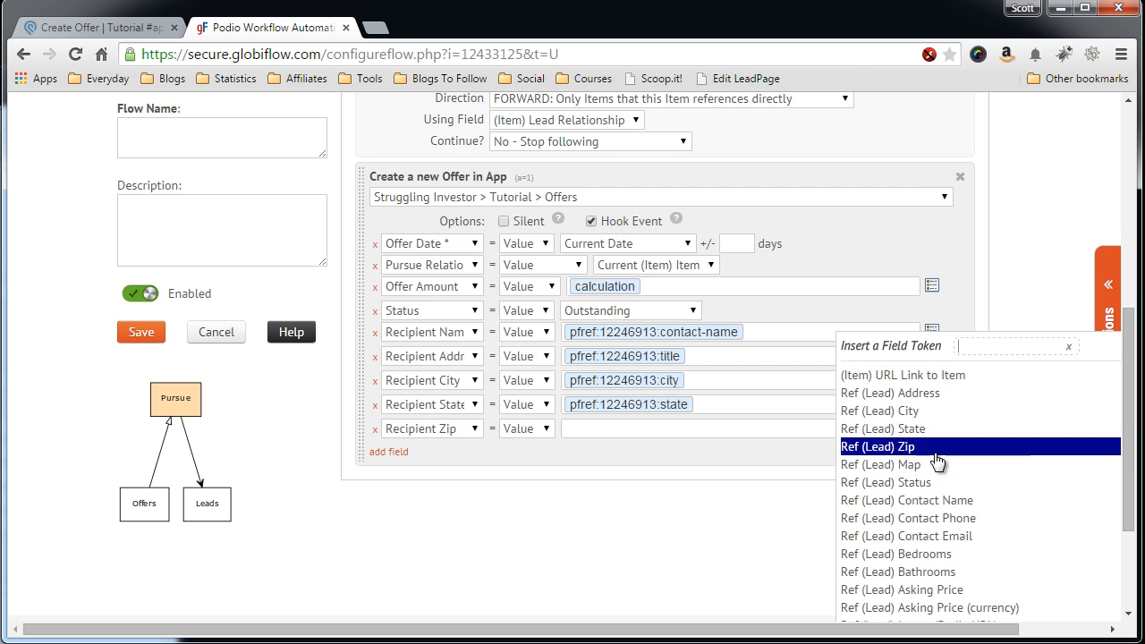
click(881, 448)
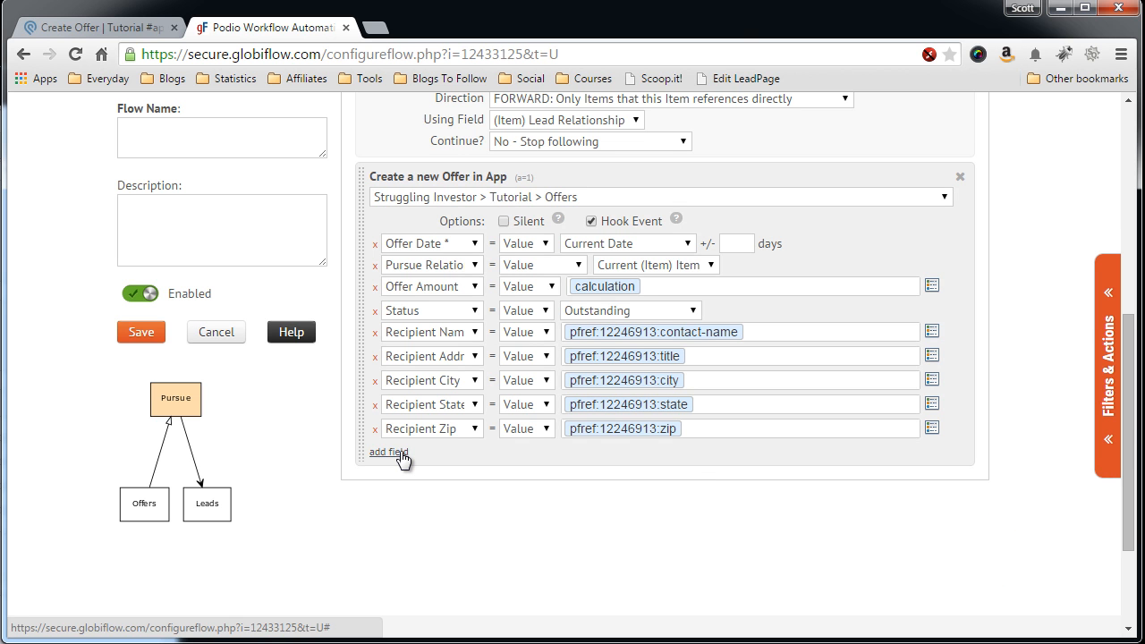
click(387, 451)
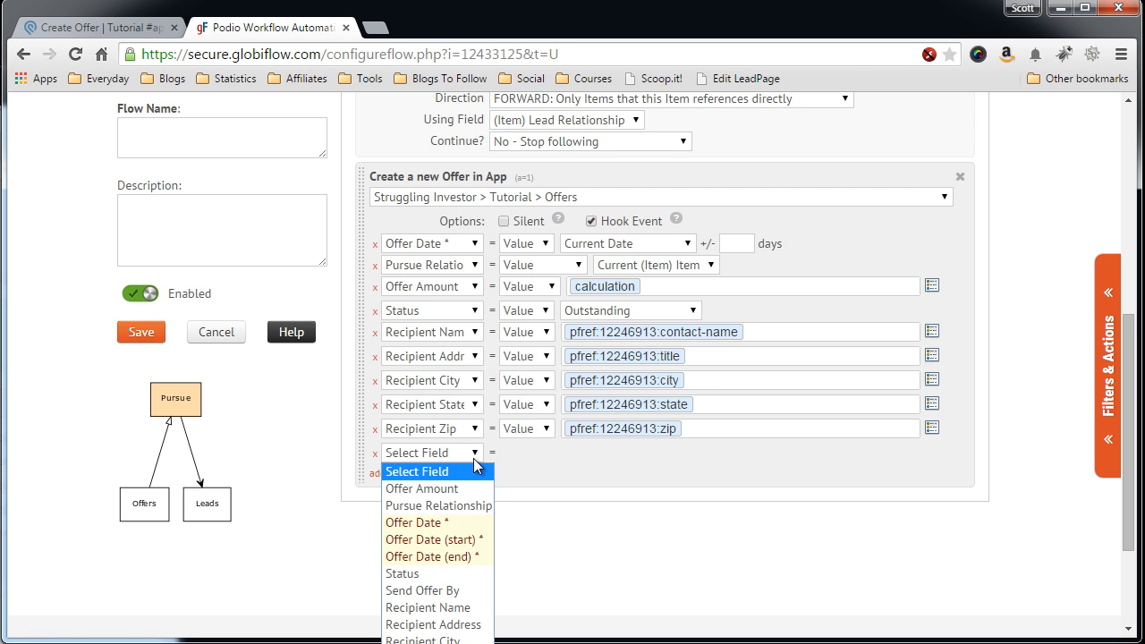
Set the Offer's Send Offer By field to Not Sent.
click(423, 591)
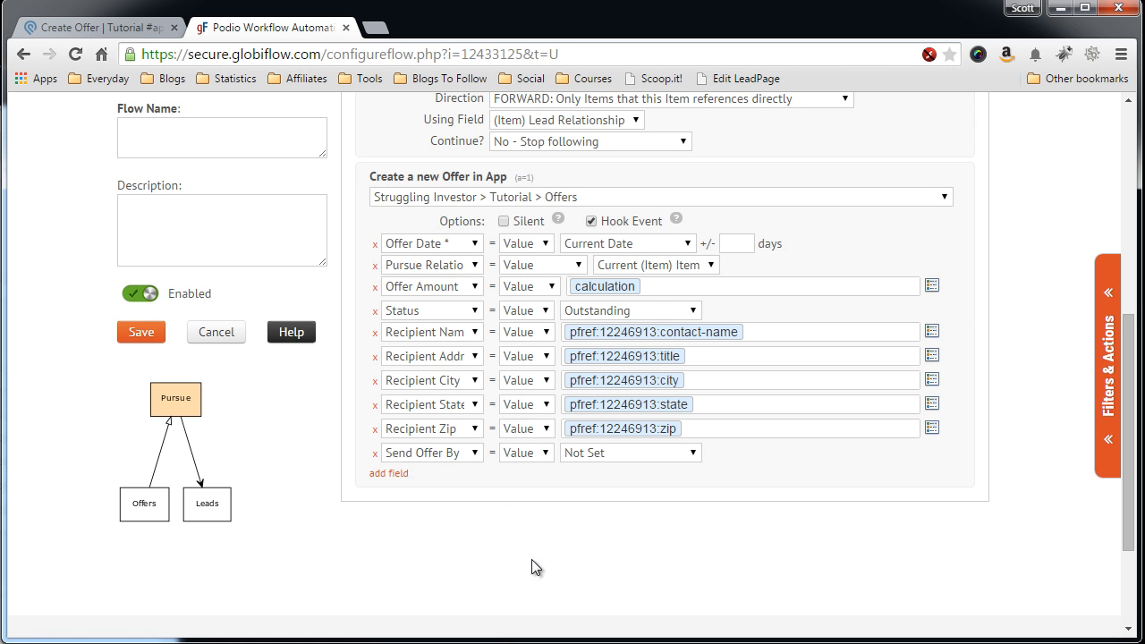
click(630, 453)
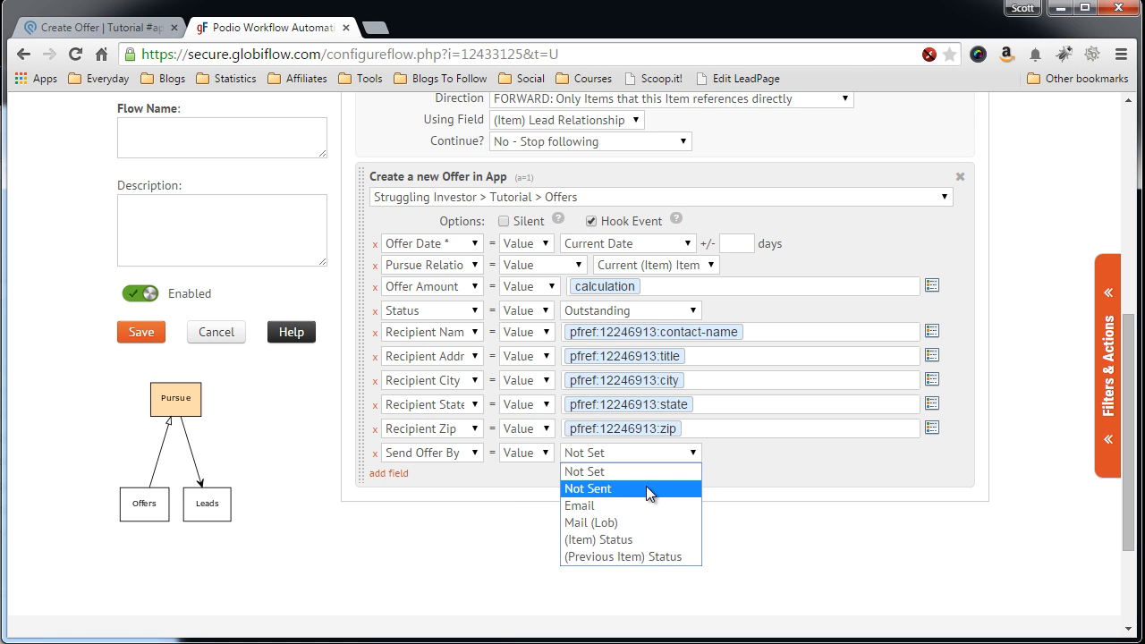
click(587, 488)
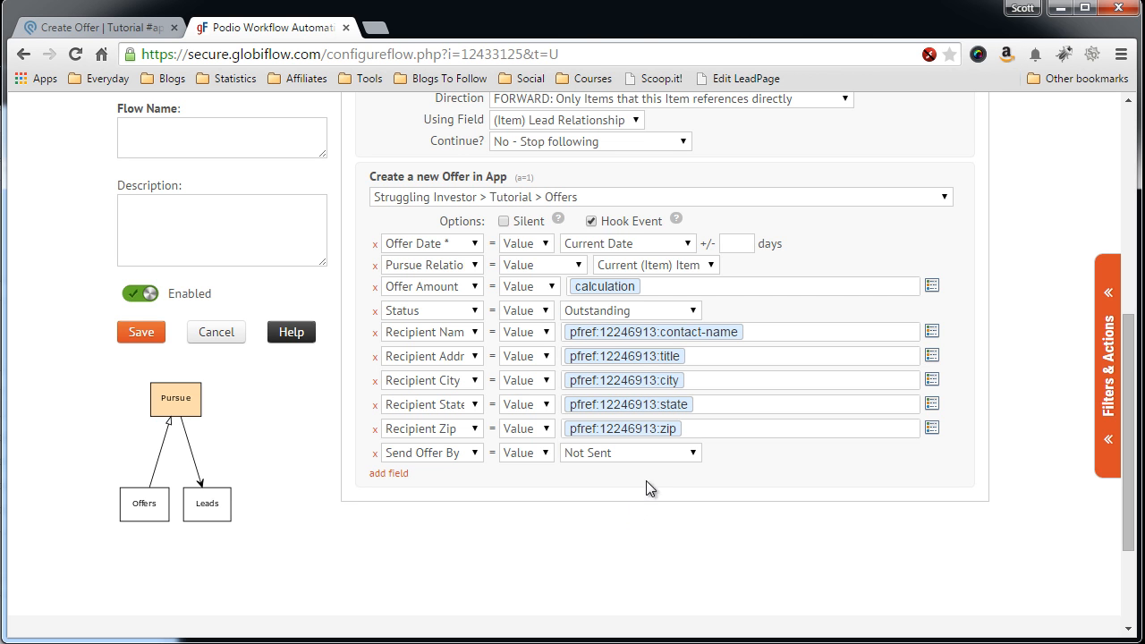
click(630, 453)
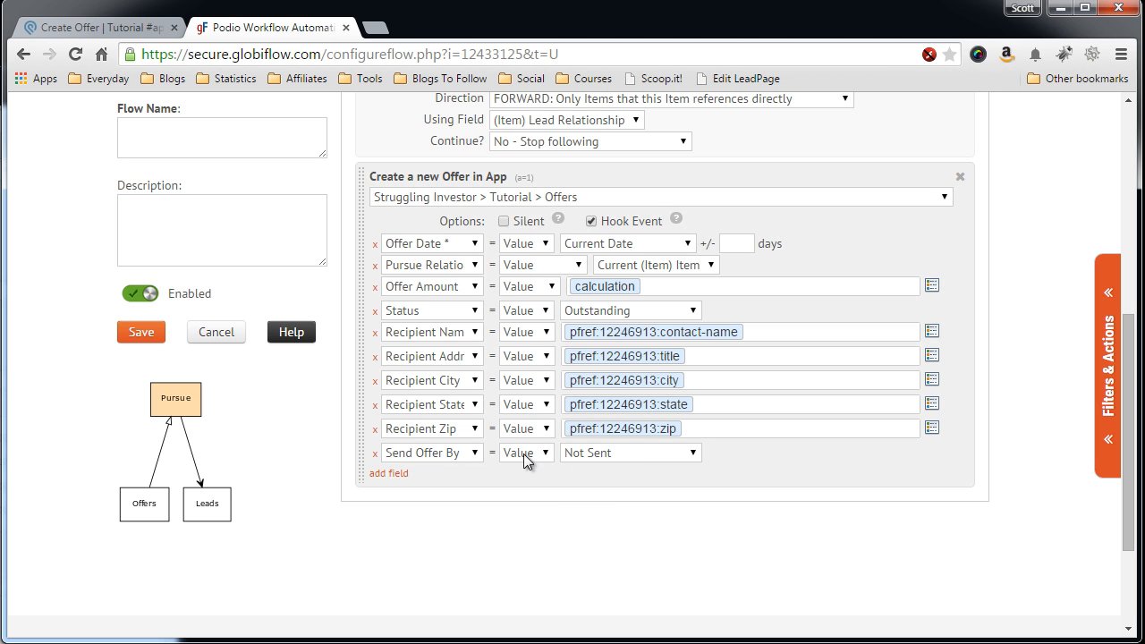
mouse_move(619, 460)
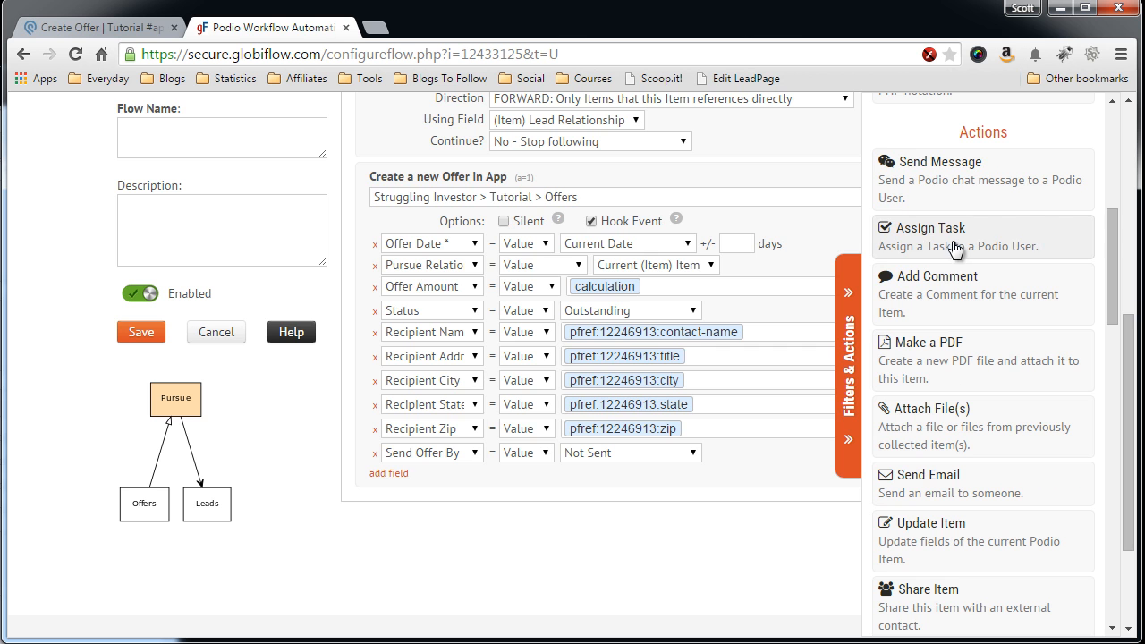
Add an Assign Task action 'Offer is ready to send' for the chosen user, due Current Date +1 day.
click(934, 236)
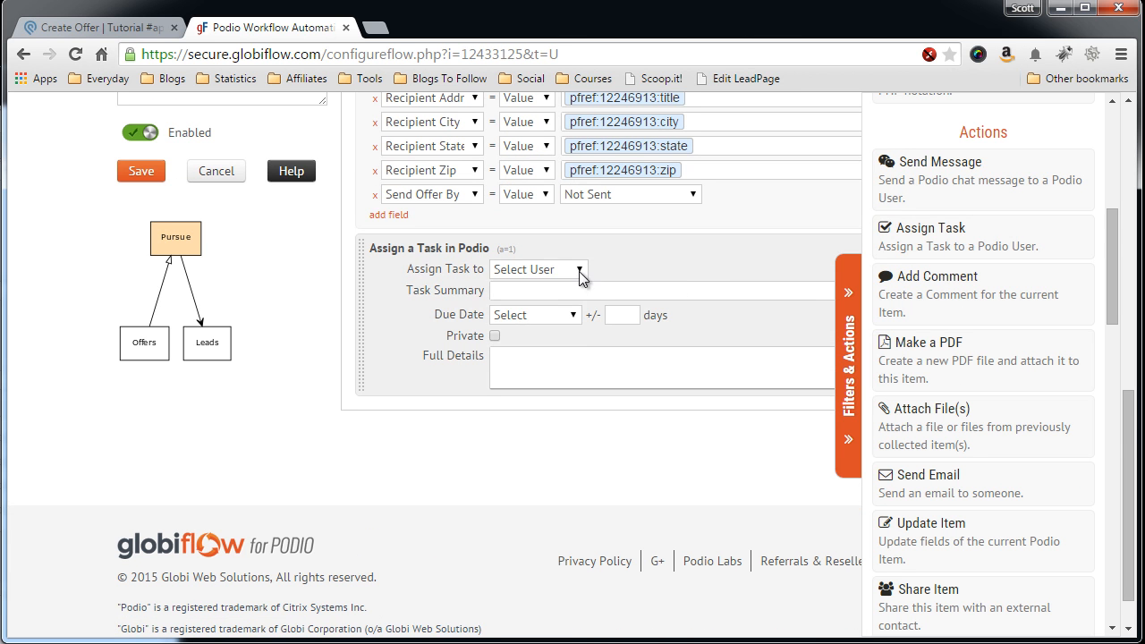
click(537, 269)
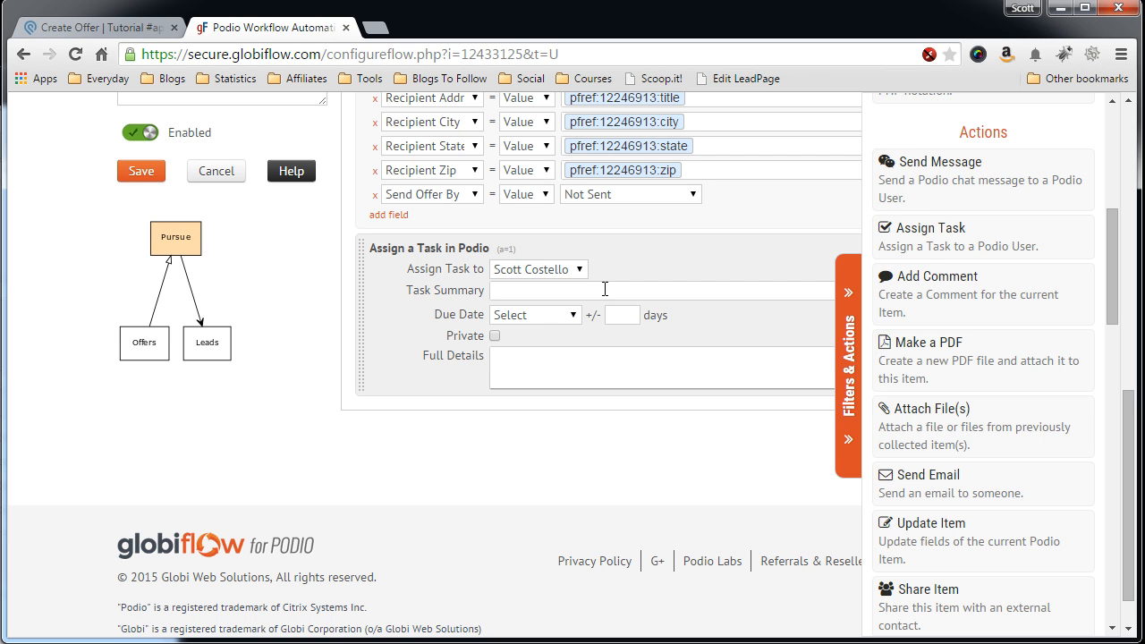
text(Offer is ready to send)
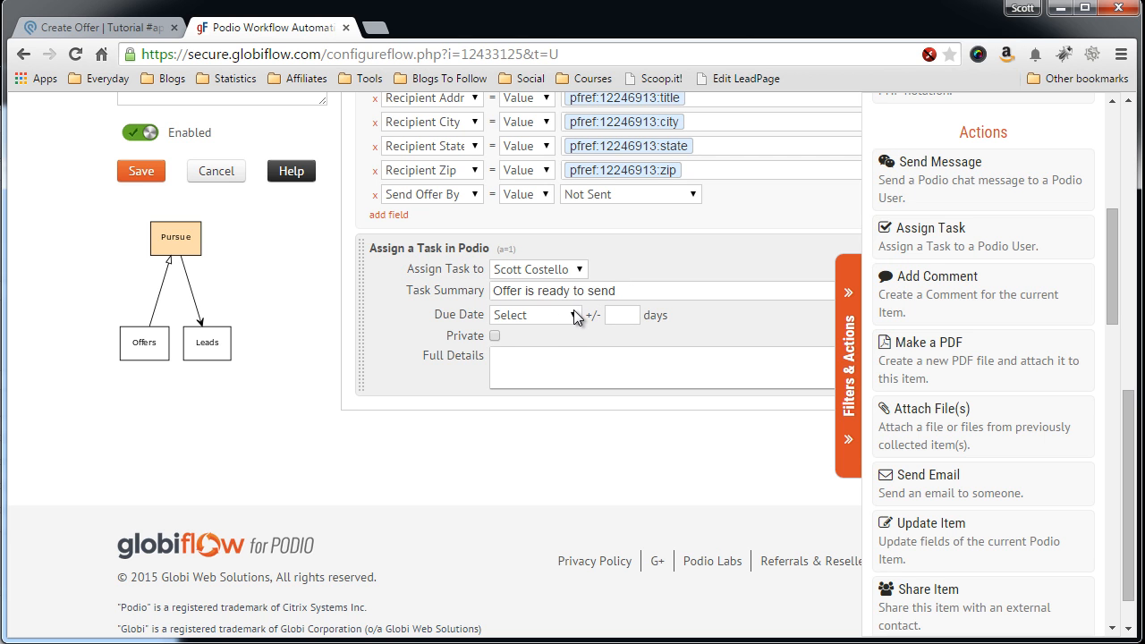
click(533, 315)
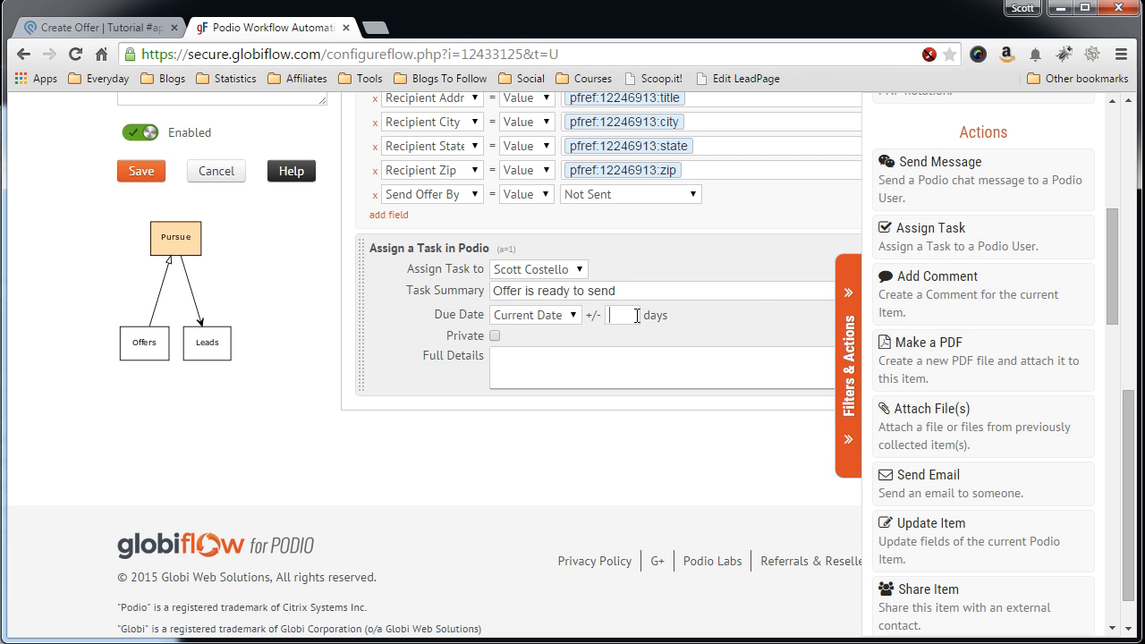
text(1)
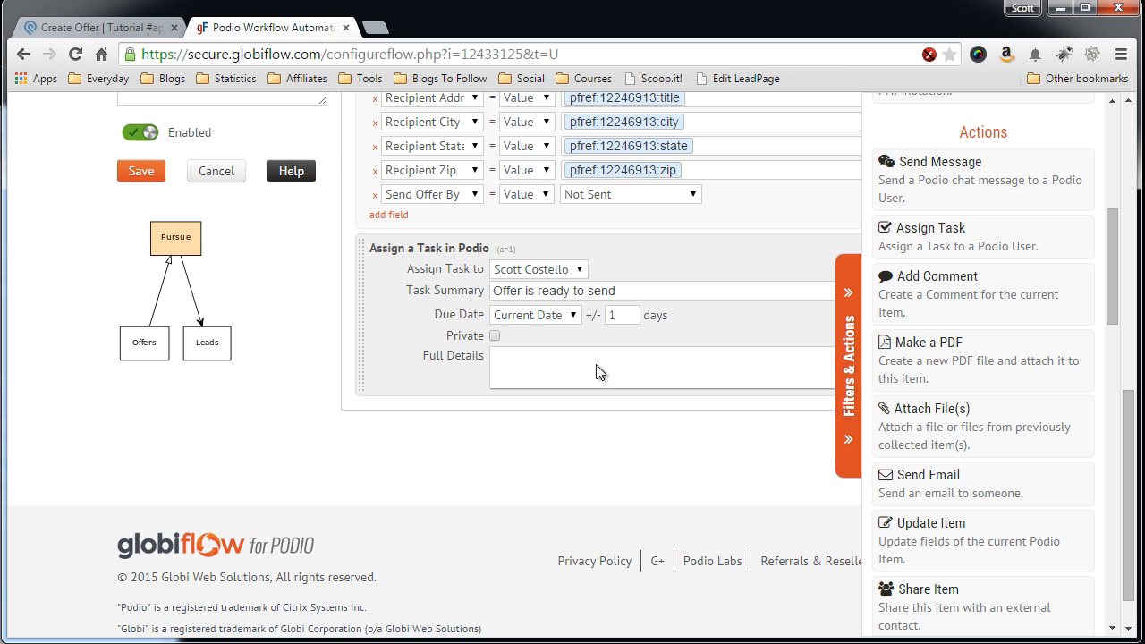
Fill the task's Full Details with 'Send offer to' followed by the title token.
click(594, 358)
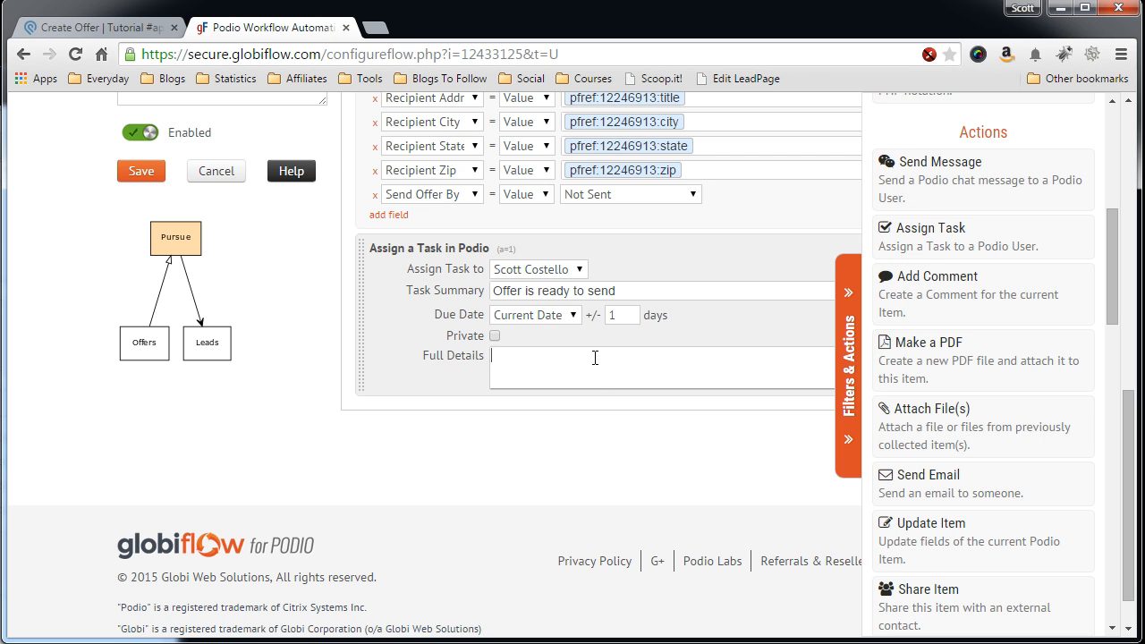
text(Send offer)
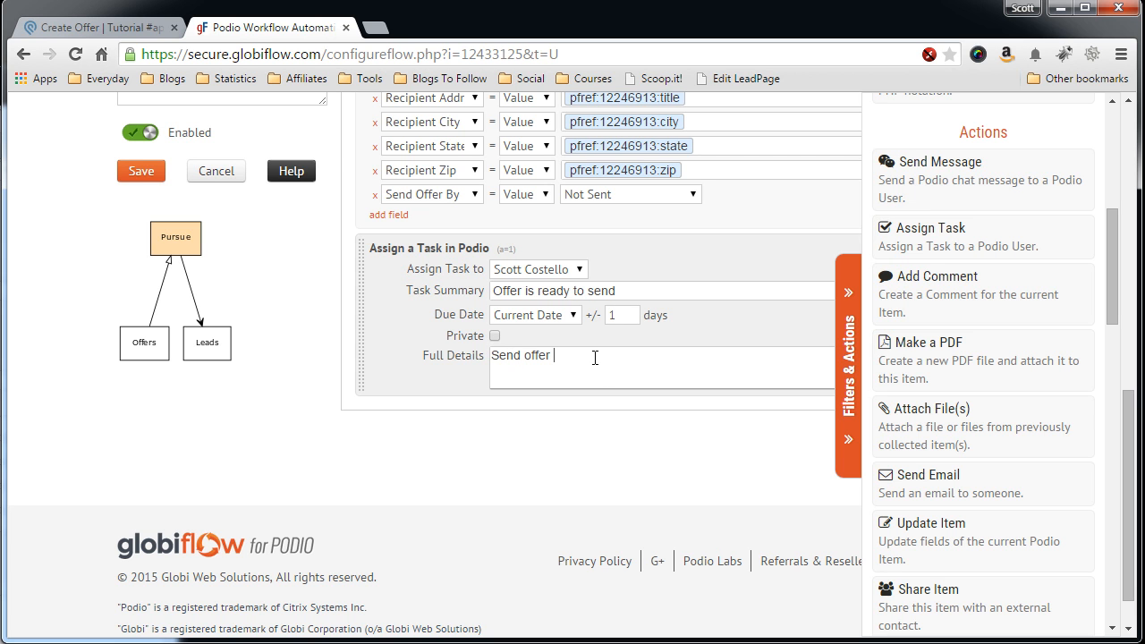
text(to pfref:12246913:title)
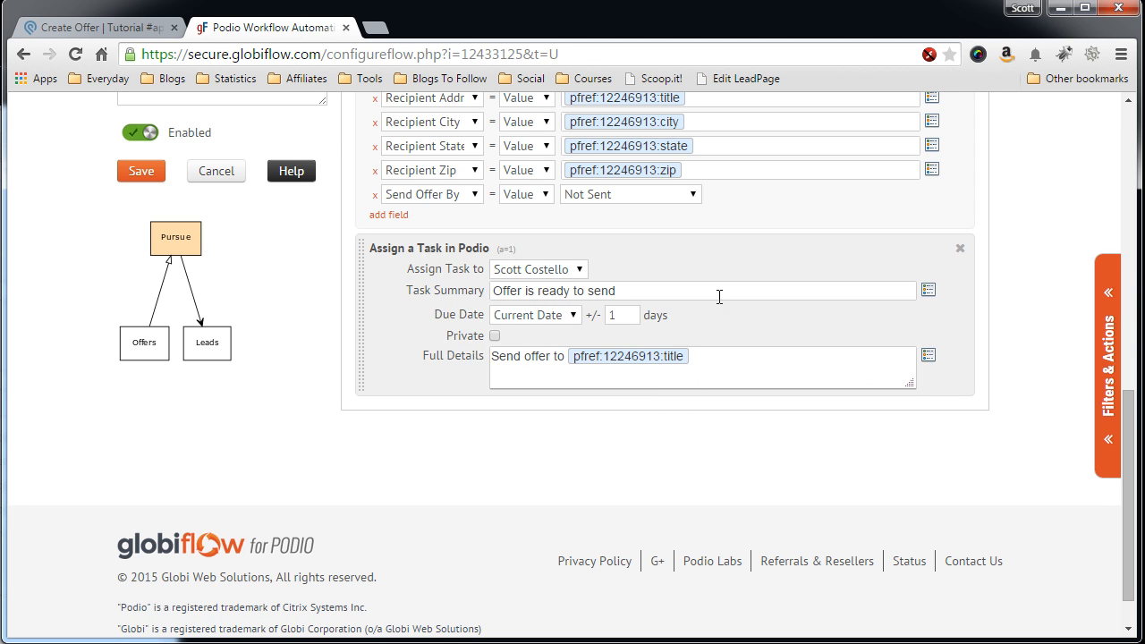
scroll(up, 3)
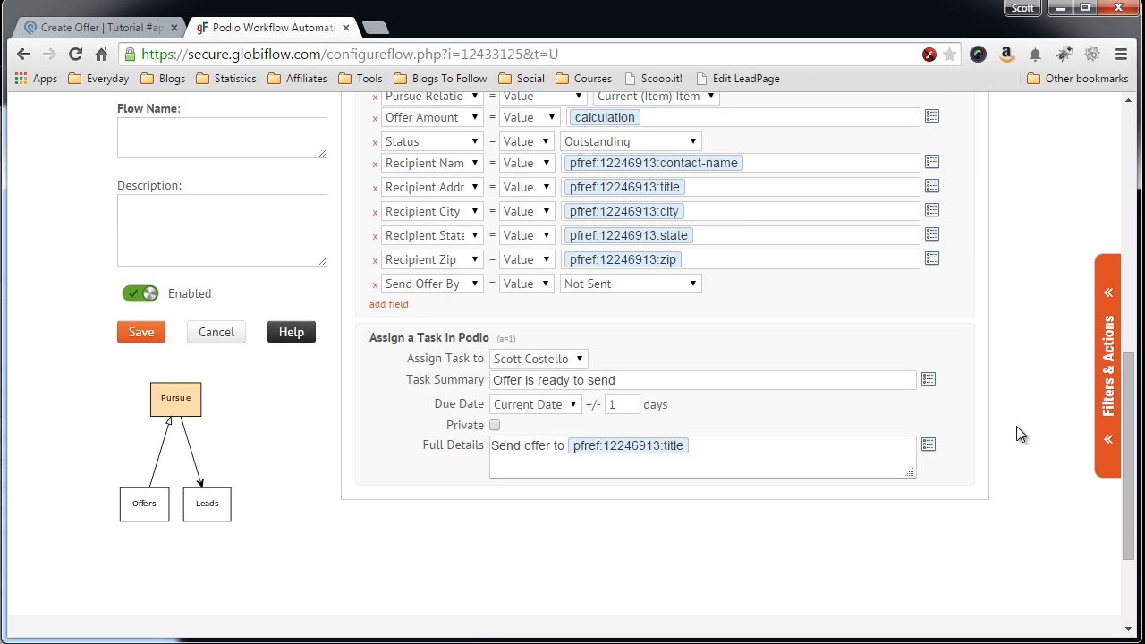
scroll(up, 3)
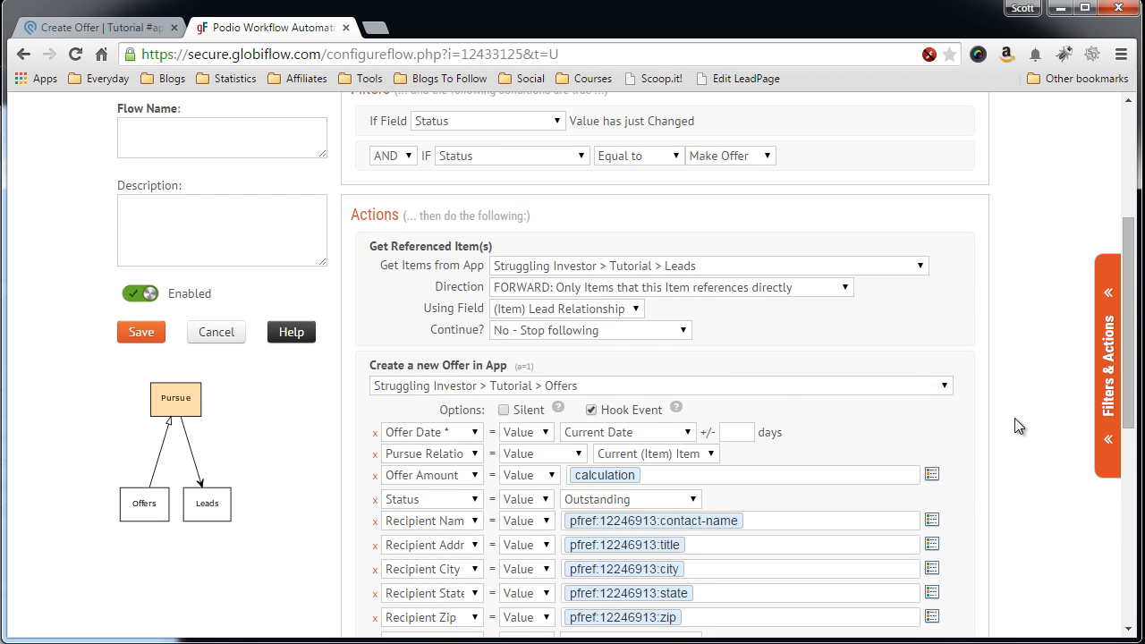
scroll(up, 3)
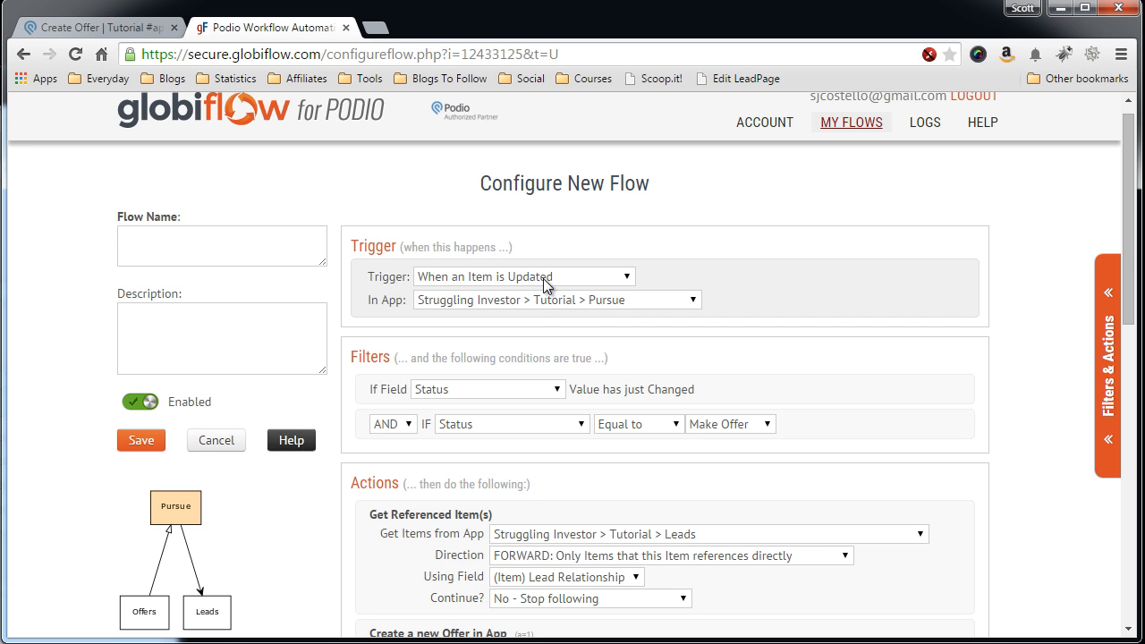
mouse_move(569, 327)
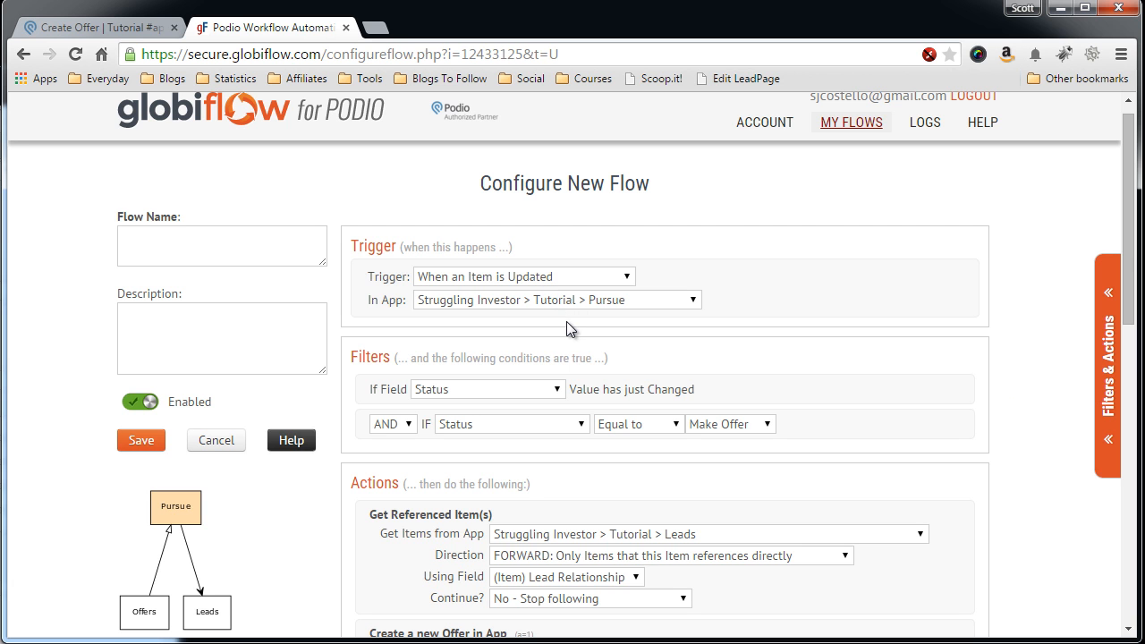
scroll(down, 3)
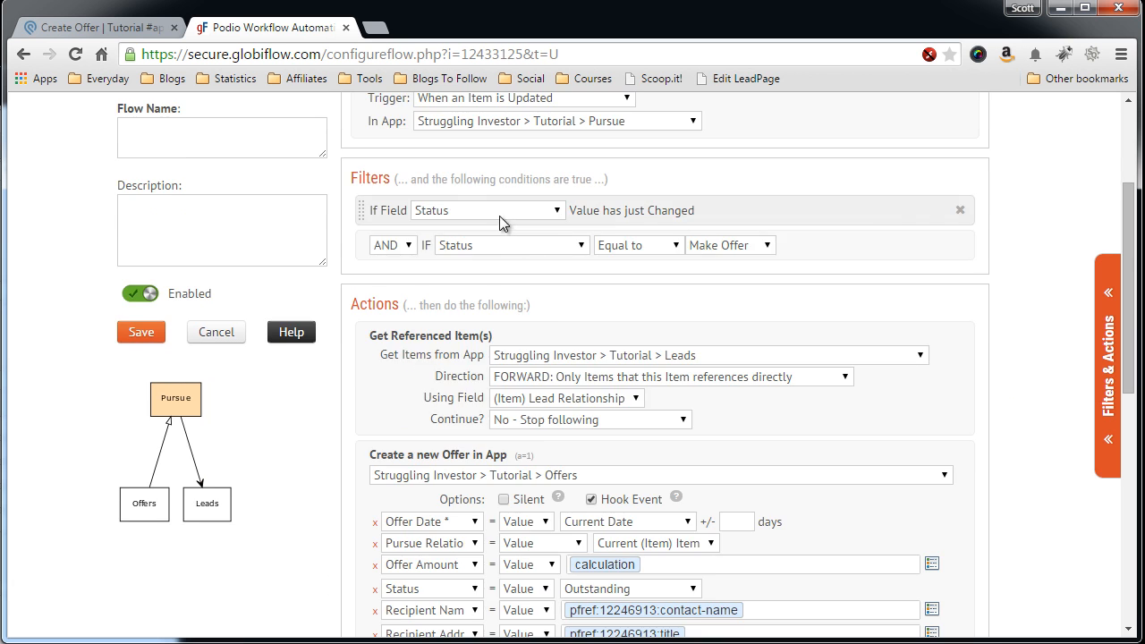
mouse_move(594, 301)
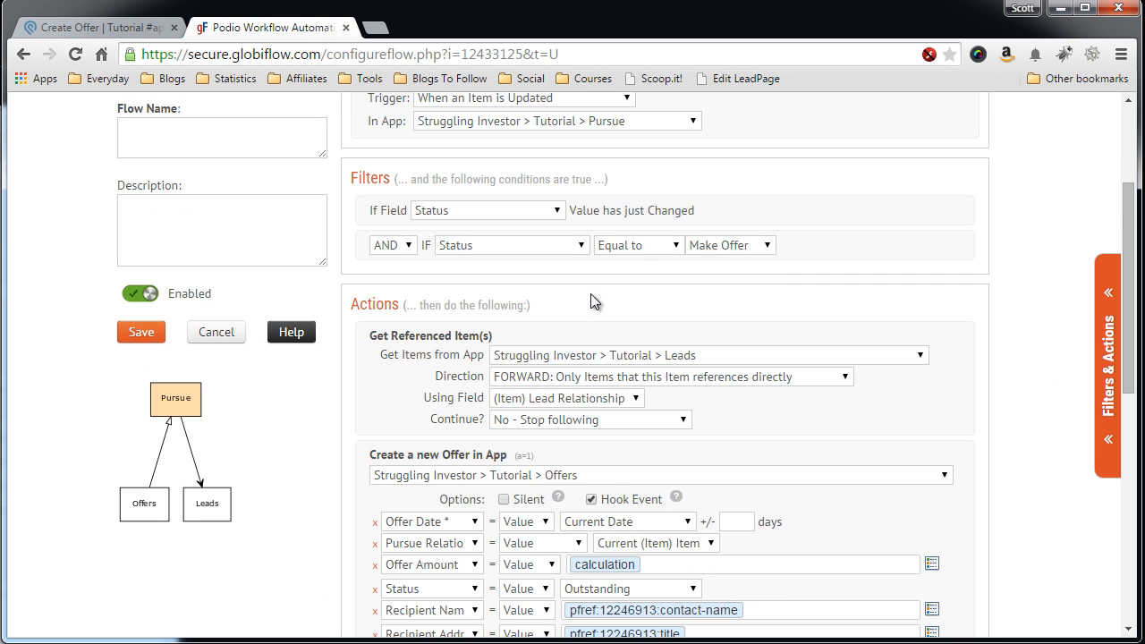
scroll(down, 3)
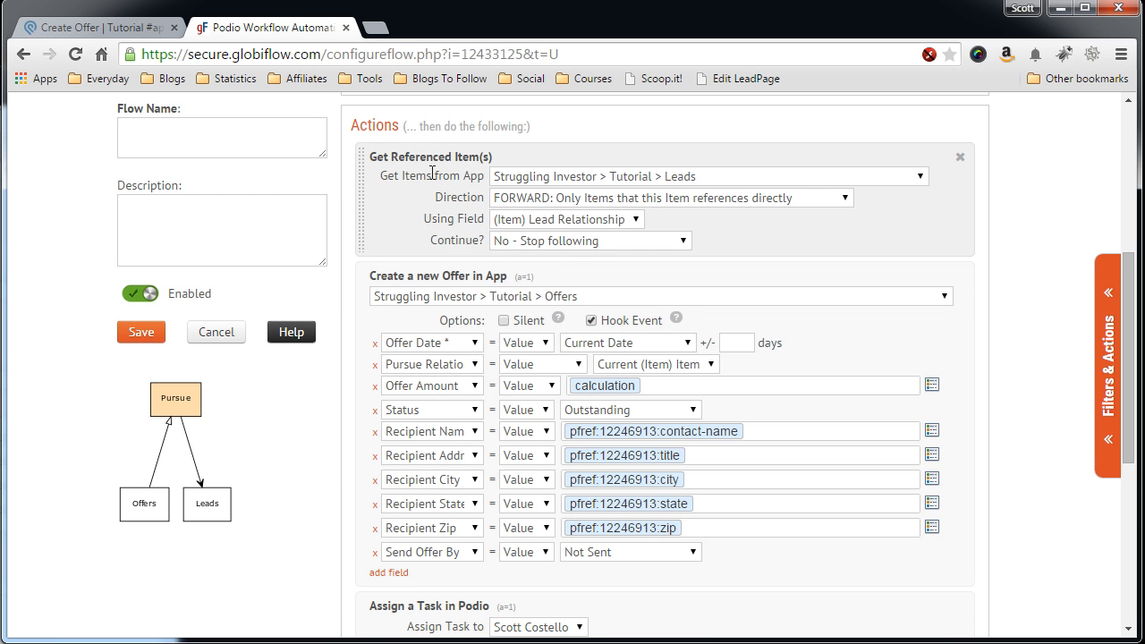
mouse_move(623, 177)
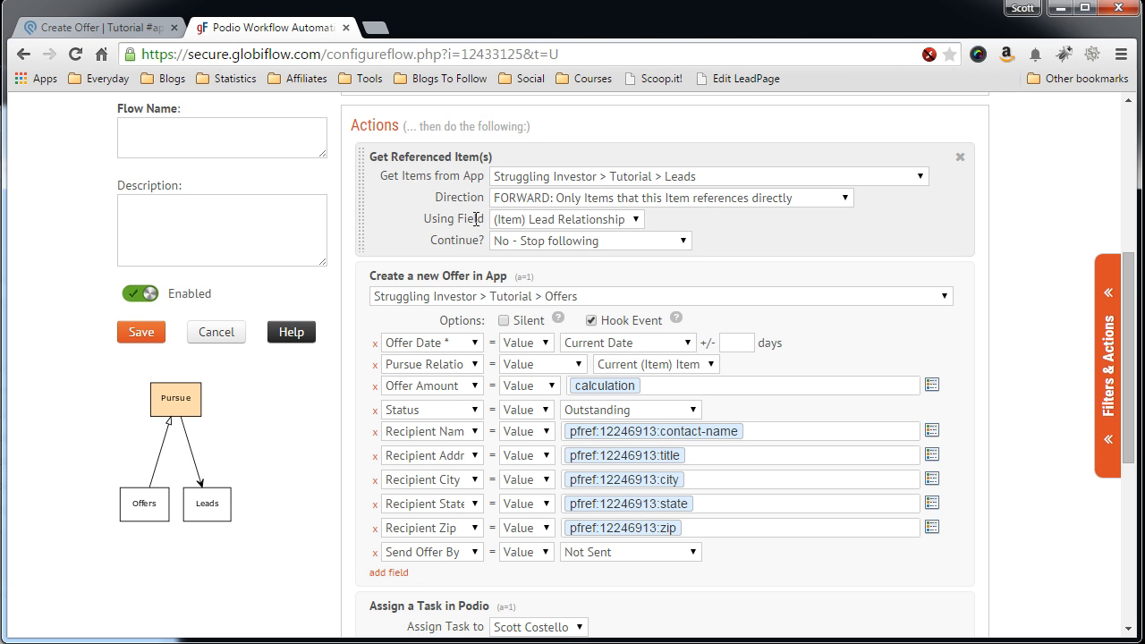
scroll(down, 3)
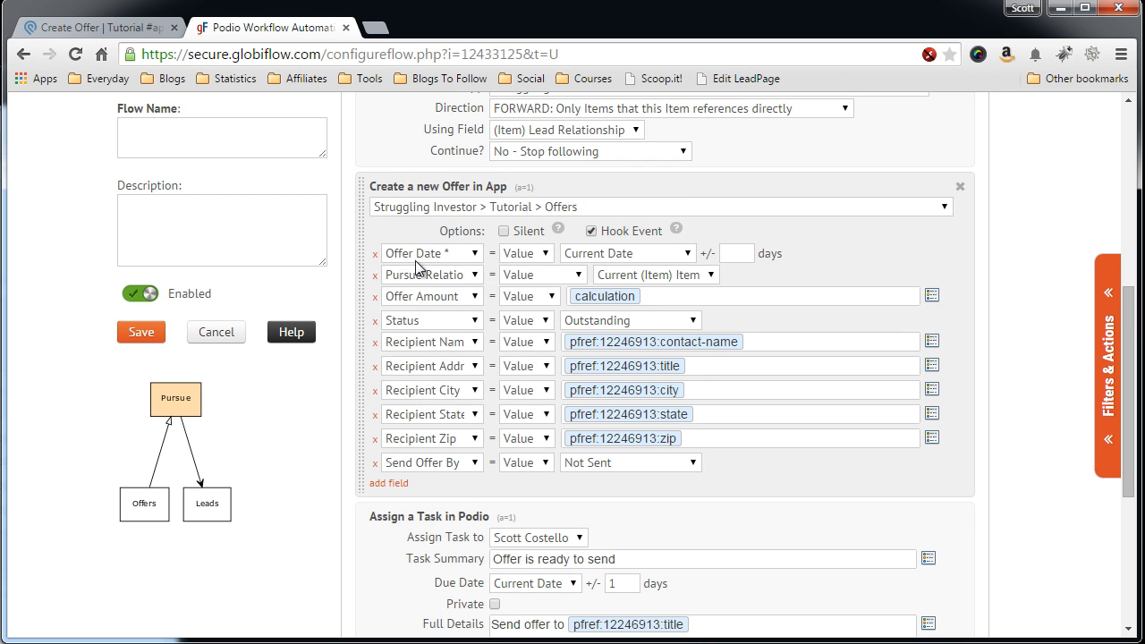
mouse_move(430, 421)
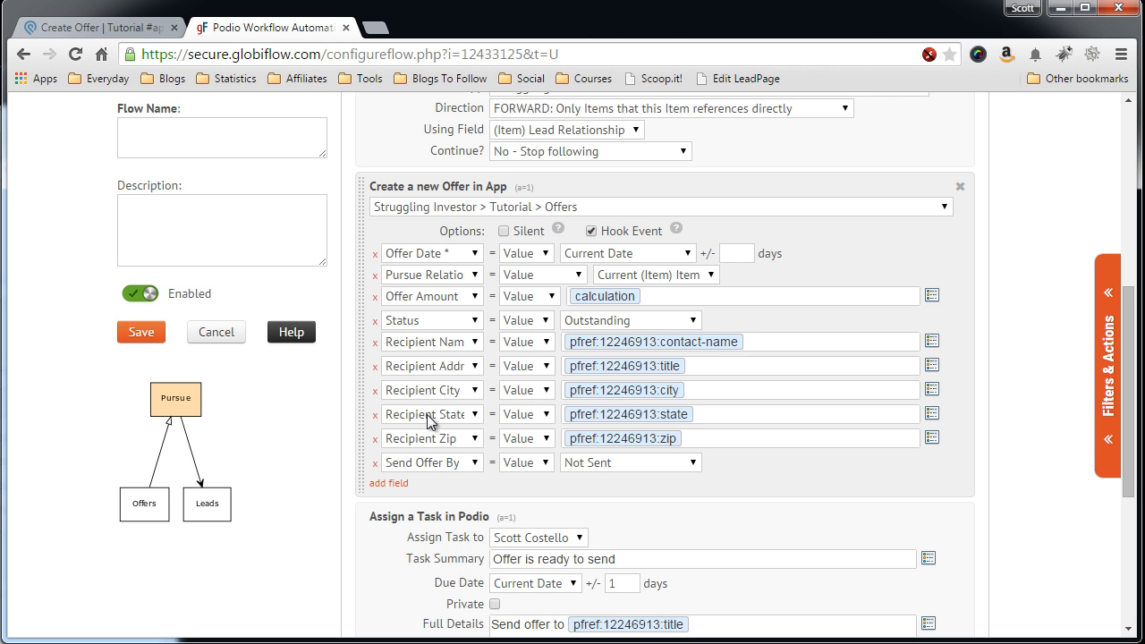
scroll(down, 3)
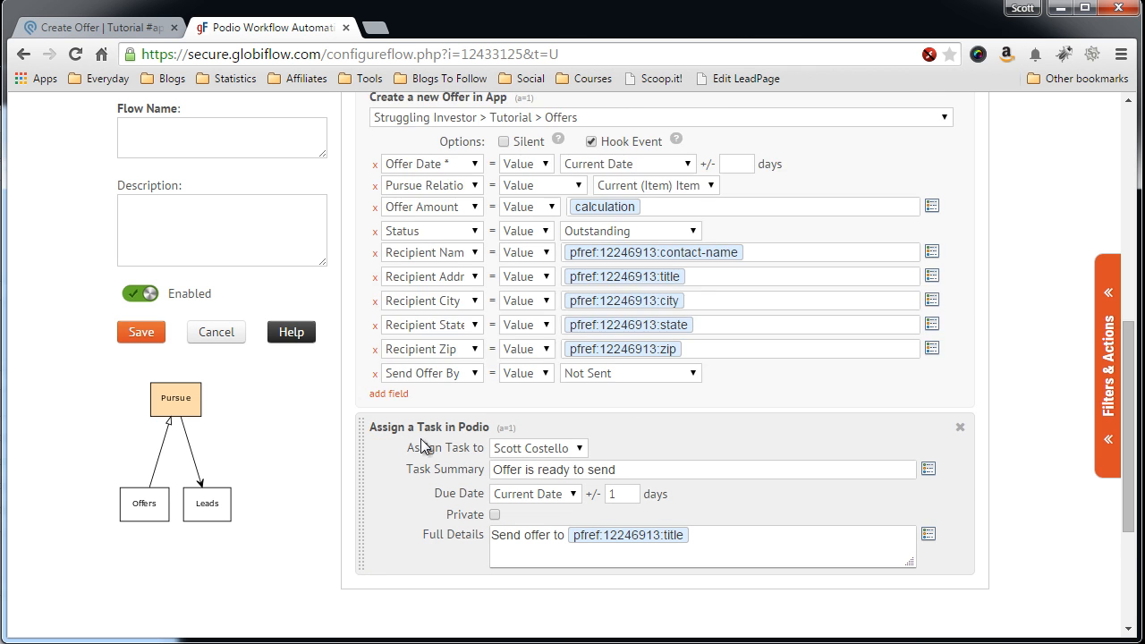
scroll(down, 3)
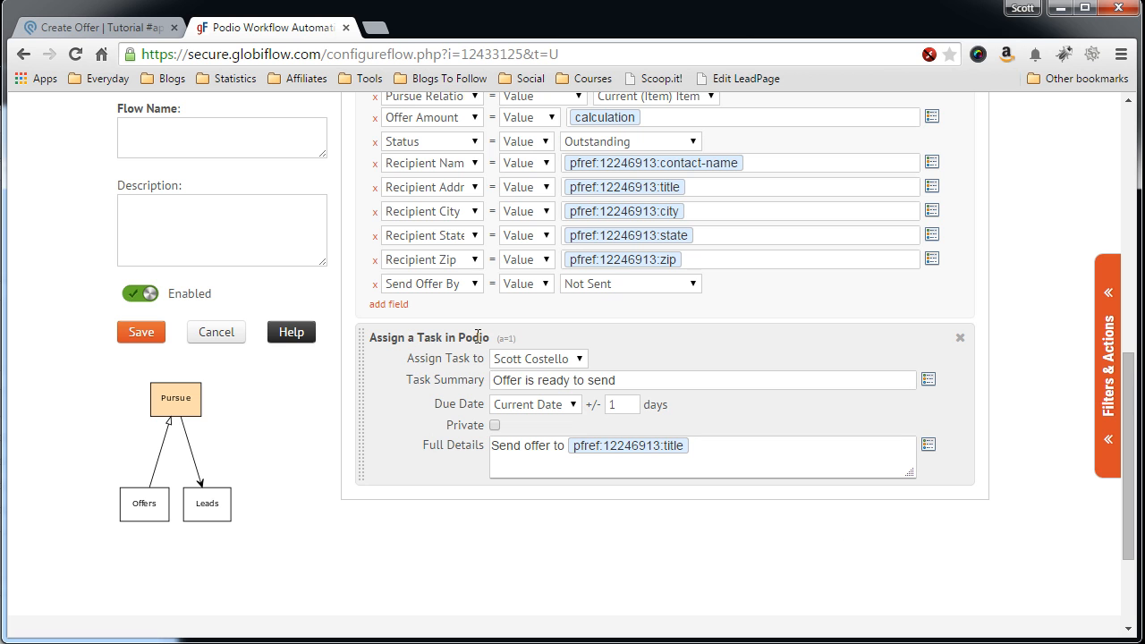
mouse_move(474, 379)
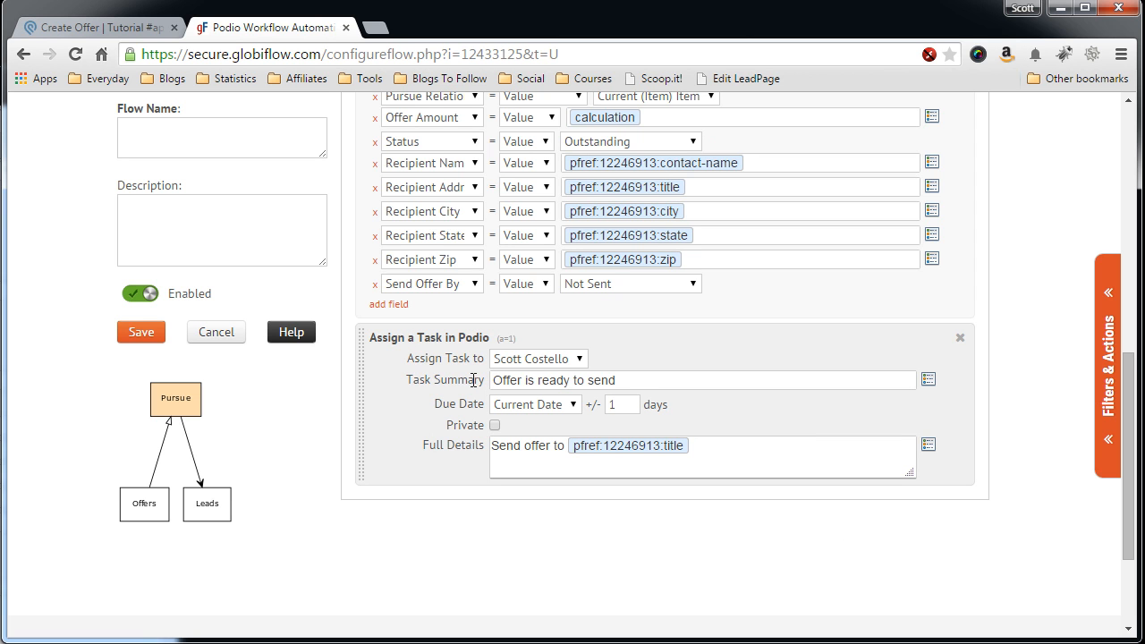
mouse_move(530, 383)
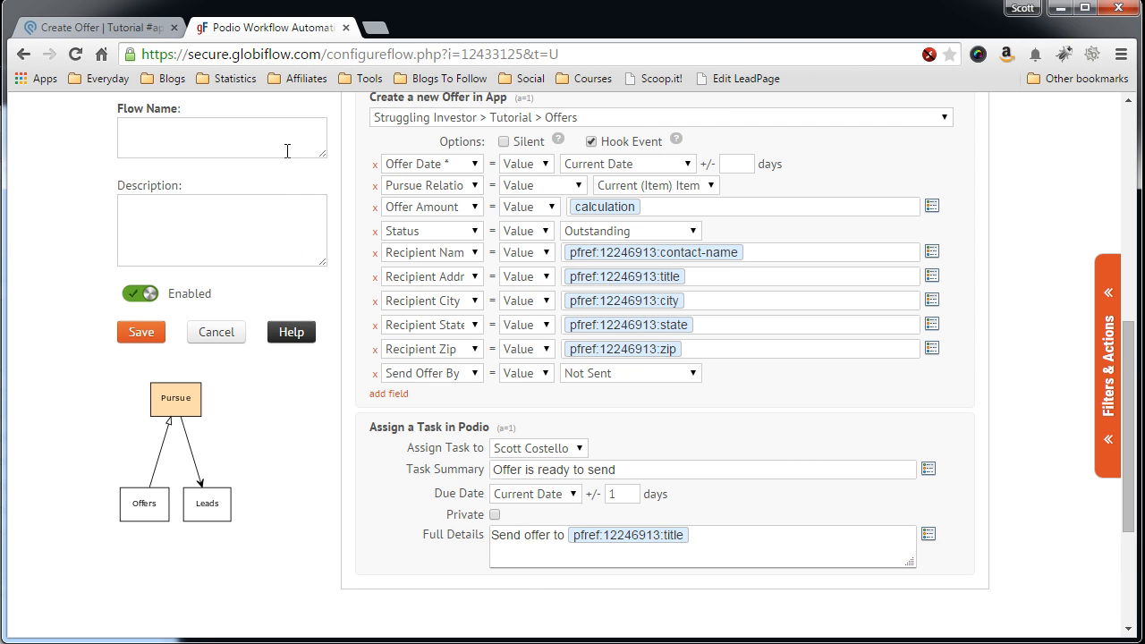
Enter 'Create Offer' in the Flow Name box.
text(Create)
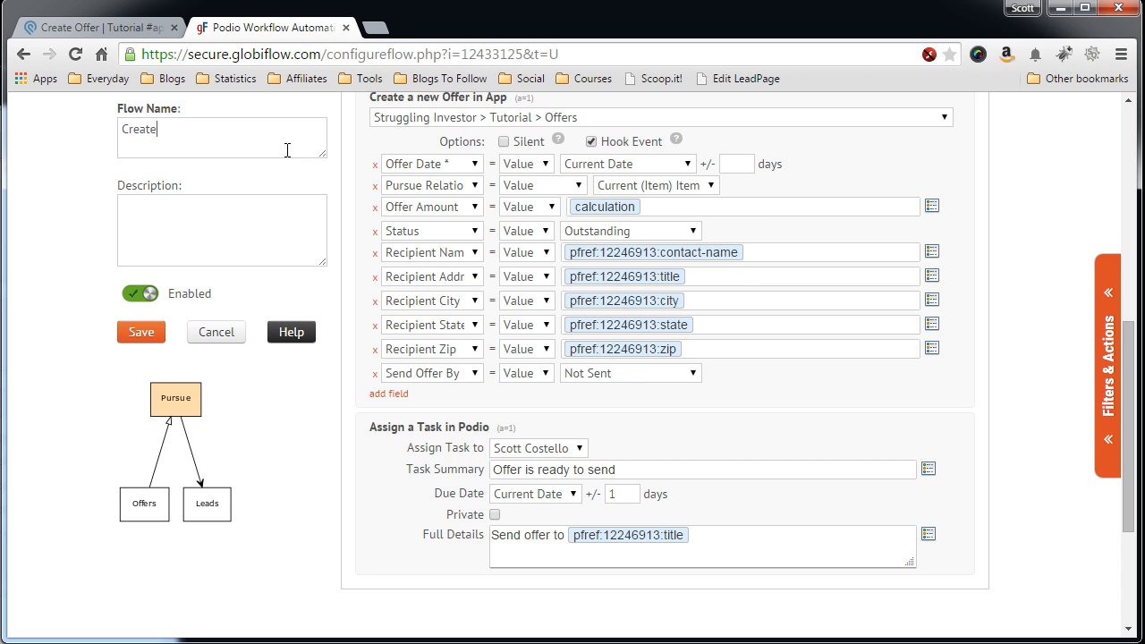
text(Offer)
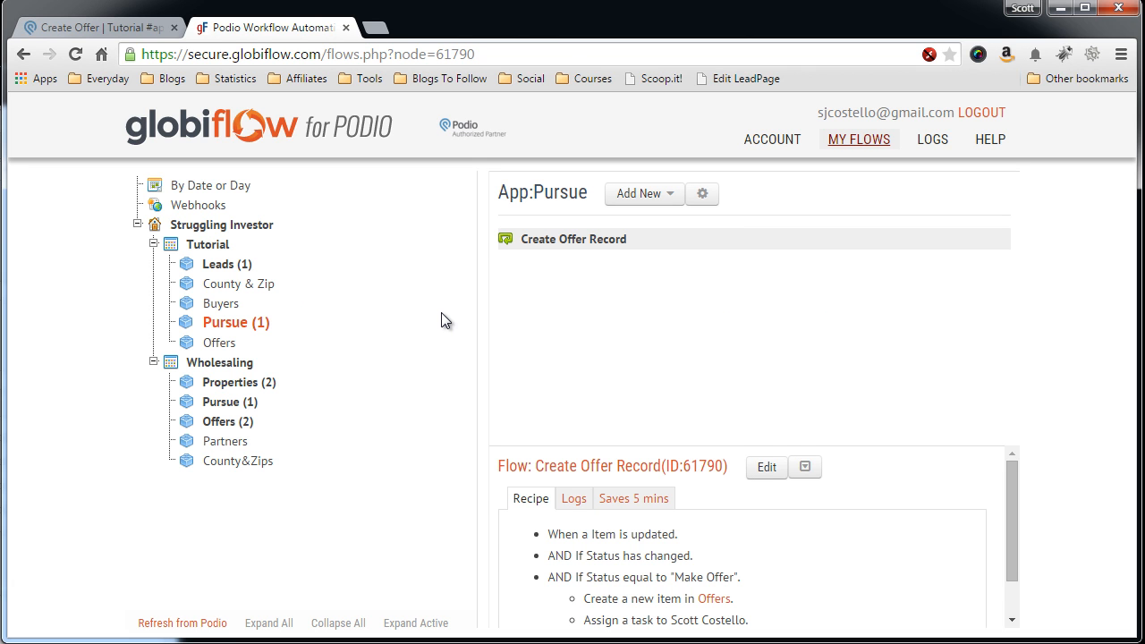
mouse_move(612, 312)
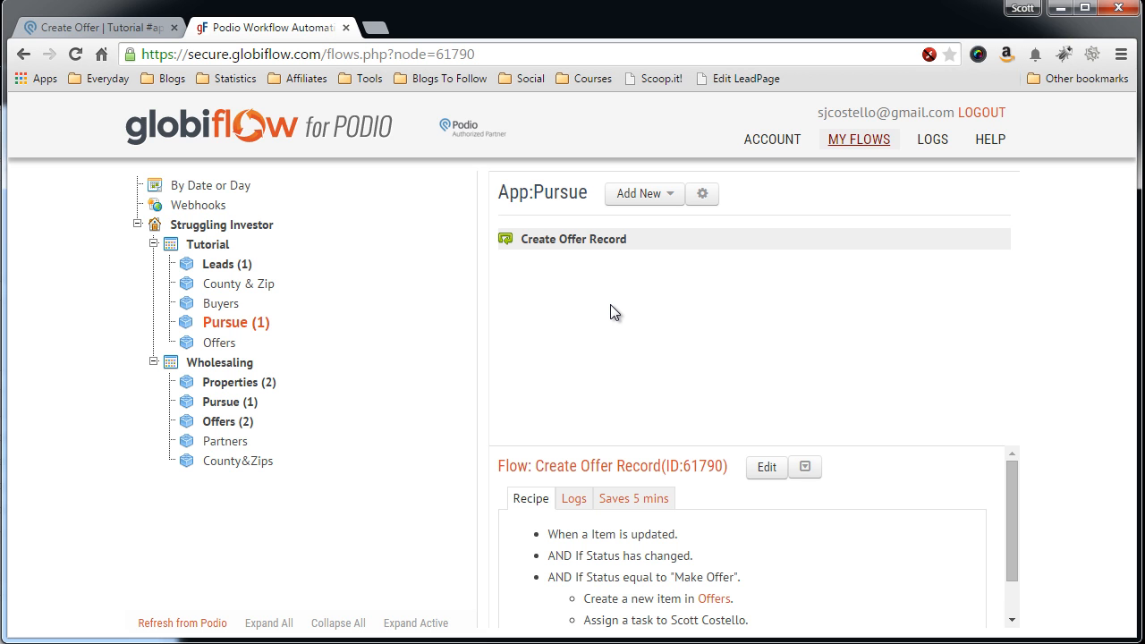
mouse_move(297, 349)
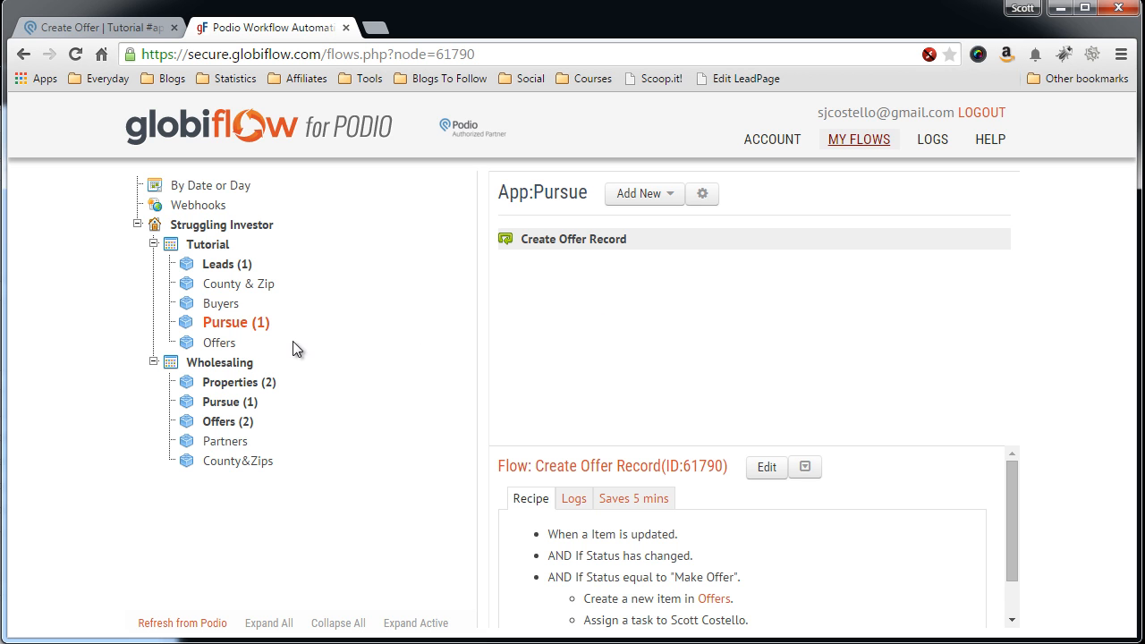